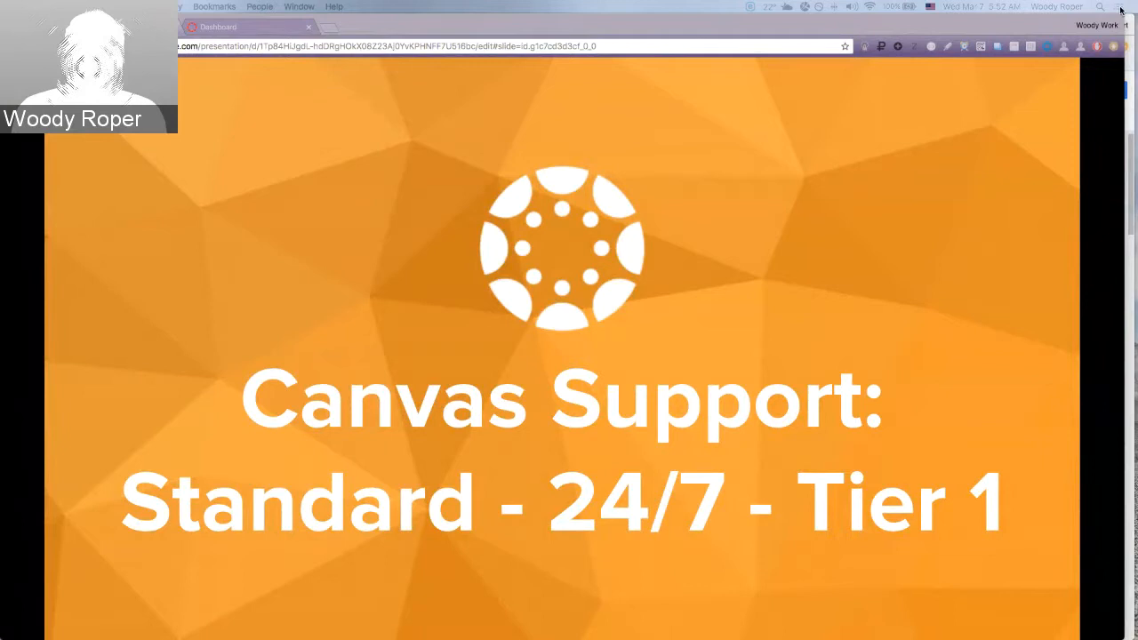
pyautogui.moveTo(1023, 271)
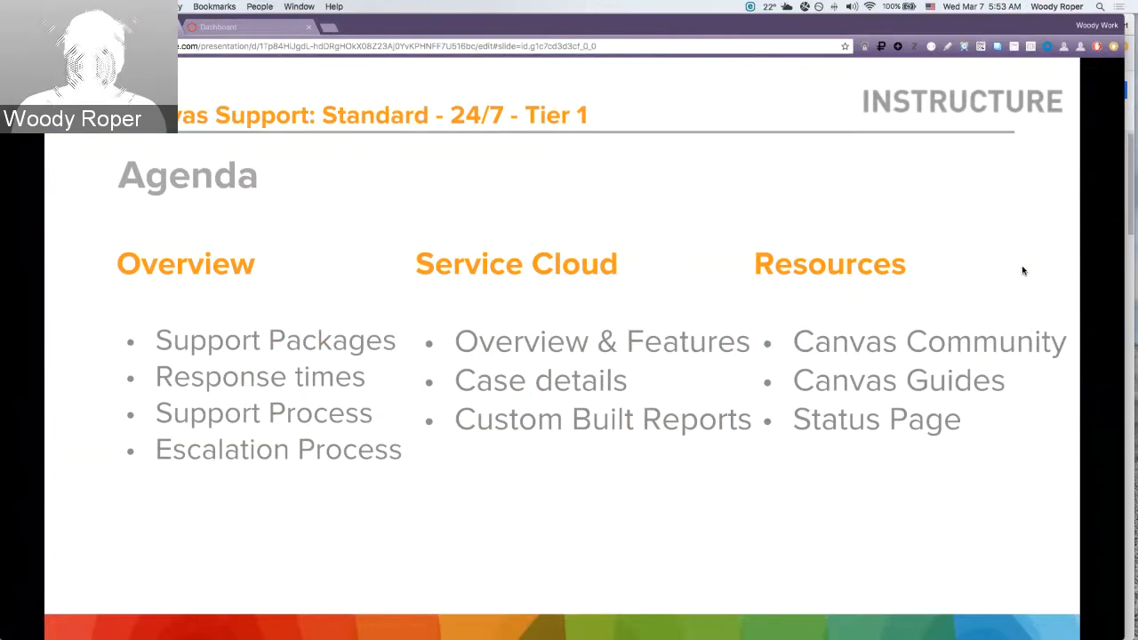
pyautogui.moveTo(964, 377)
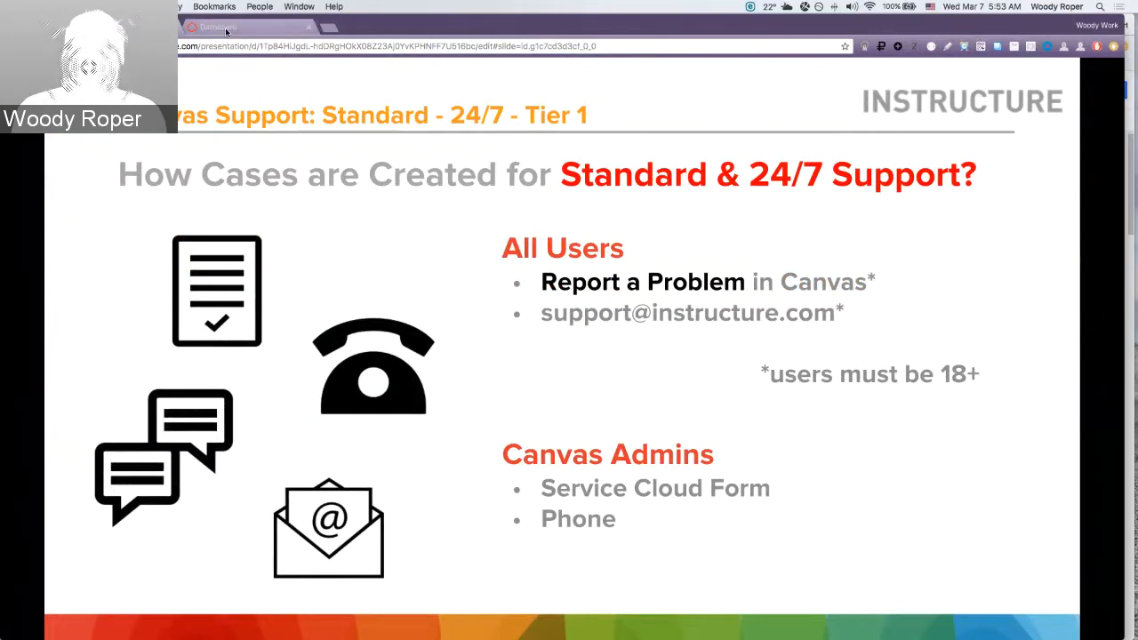
# From the Canvas dashboard's Help menu, bring up Report a Problem and cancel it without submitting.
pyautogui.click(217, 26)
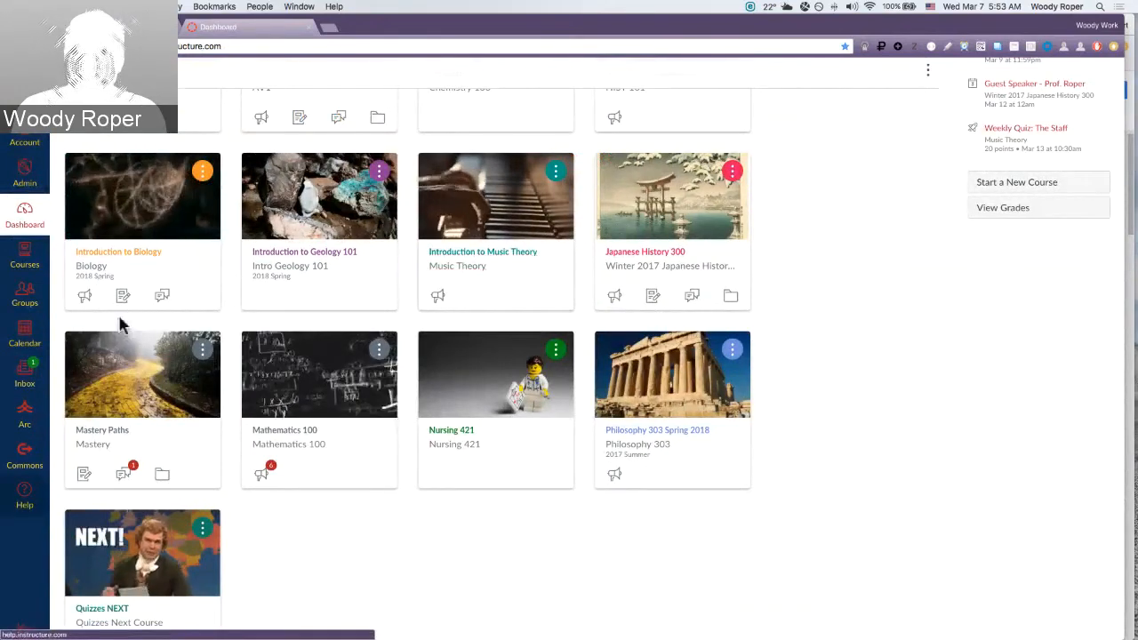
pyautogui.moveTo(33, 537)
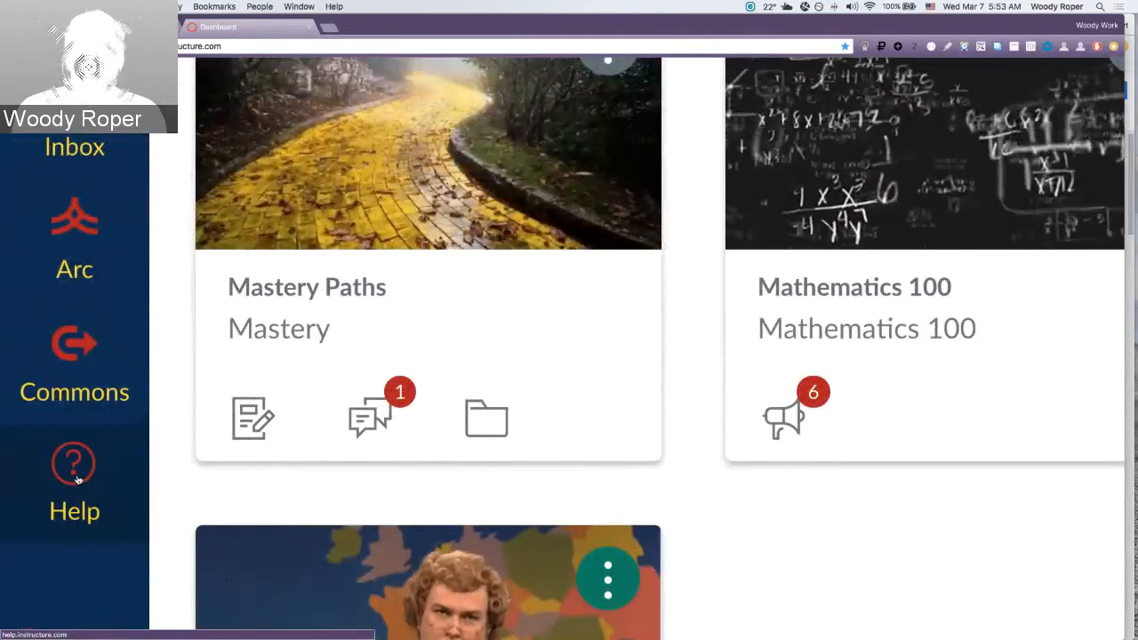
pyautogui.click(74, 463)
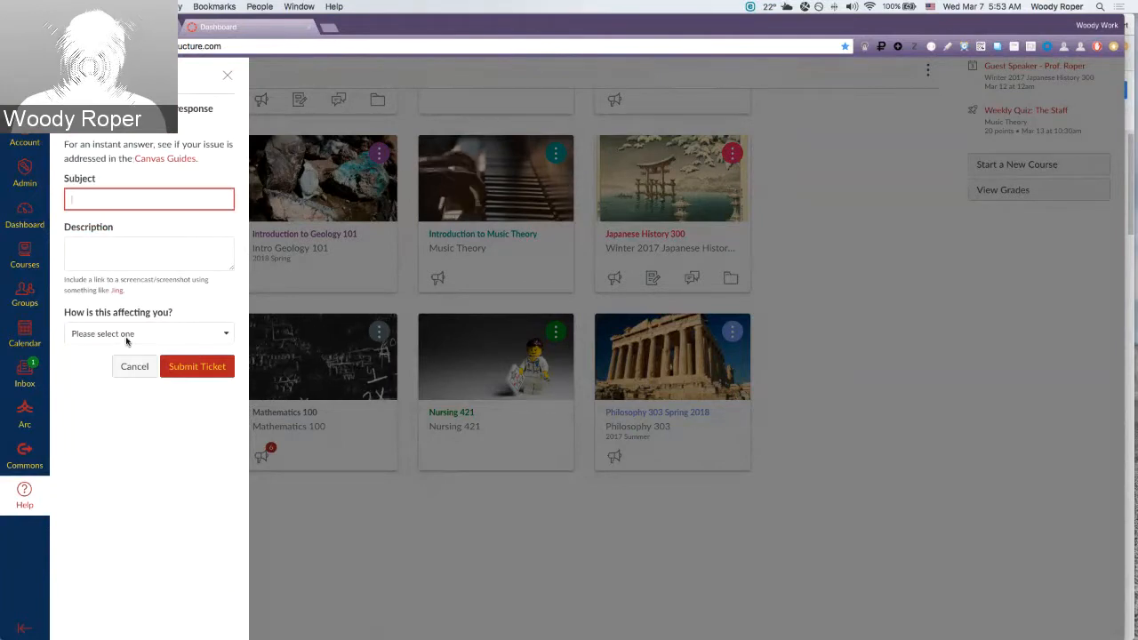
pyautogui.click(149, 334)
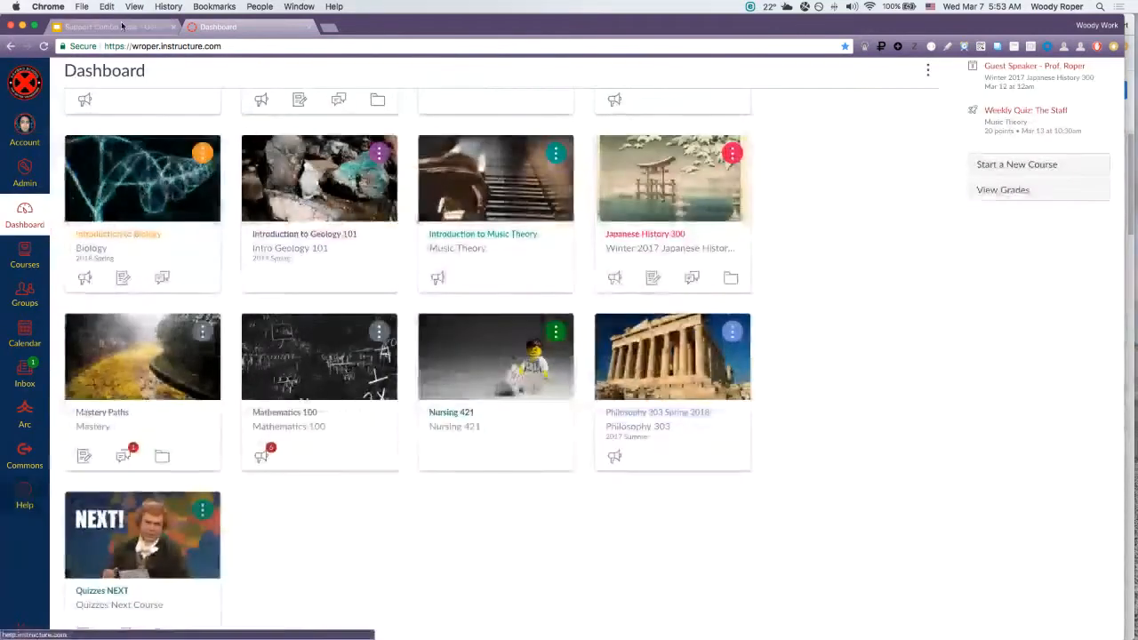
# Return to the presentation on the 'How Cases are Created' slide.
pyautogui.click(116, 27)
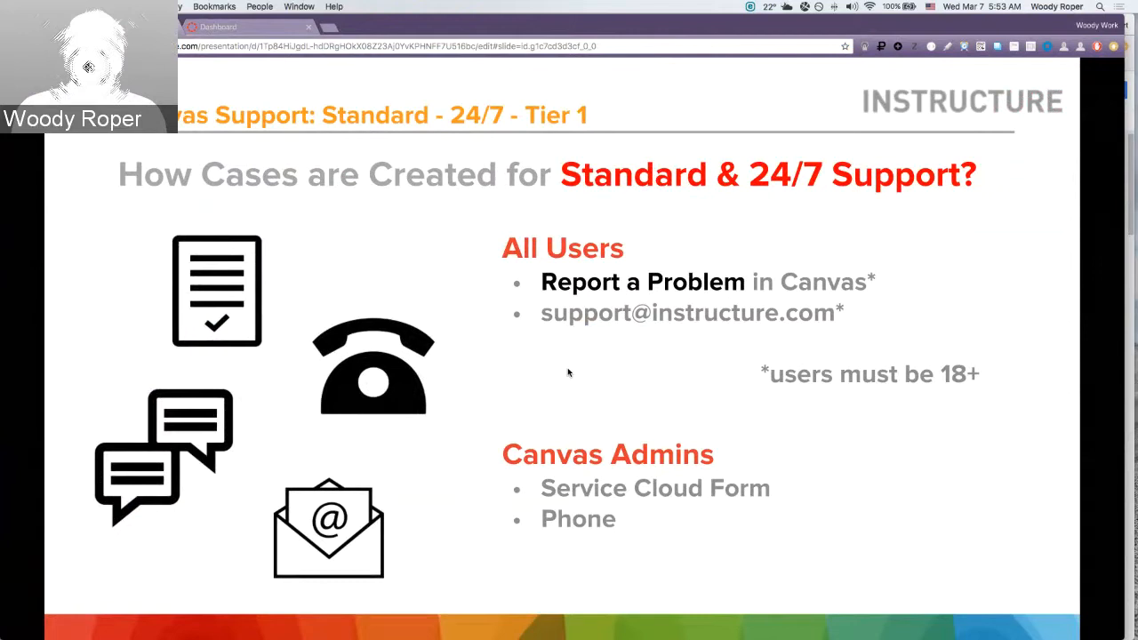
pyautogui.moveTo(850, 402)
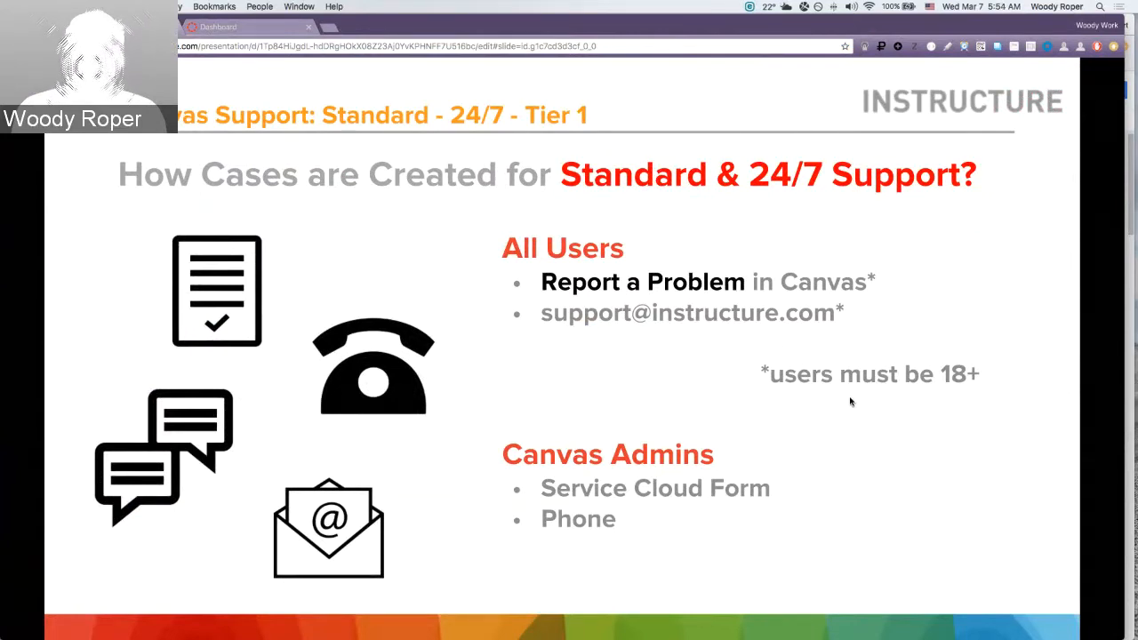
pyautogui.moveTo(767, 426)
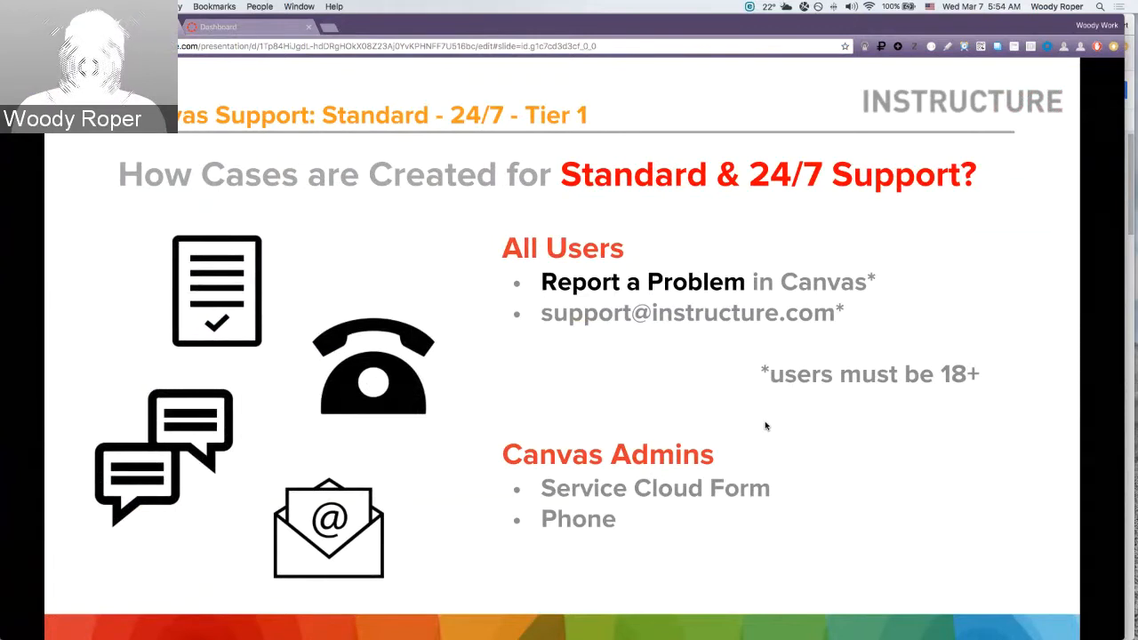
pyautogui.moveTo(798, 497)
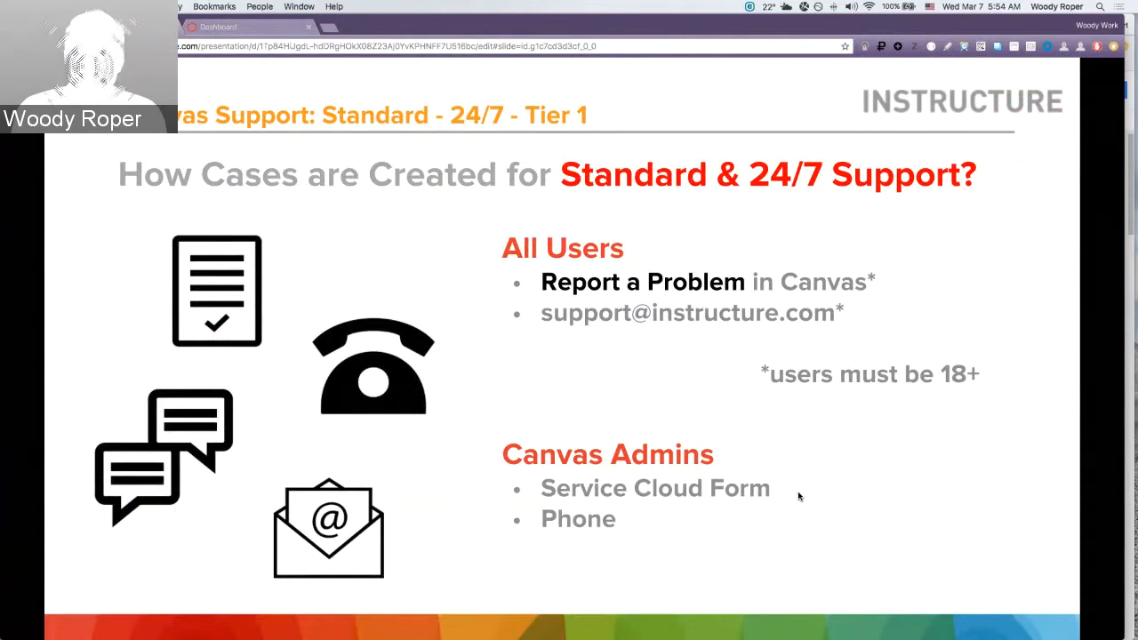
pyautogui.moveTo(686, 507)
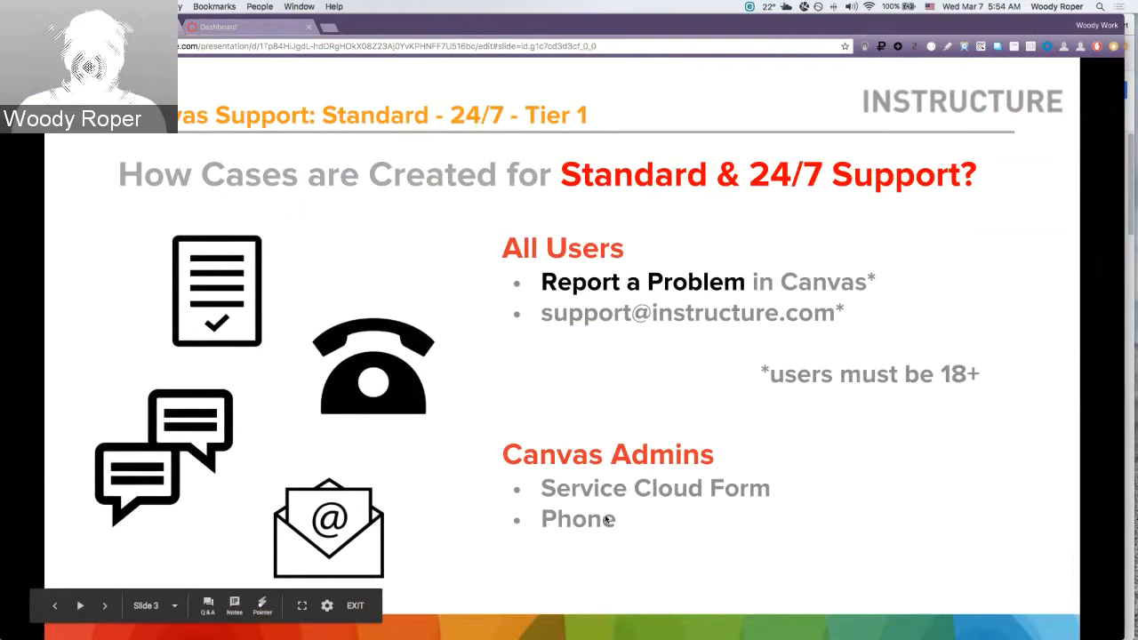
pyautogui.moveTo(964, 274)
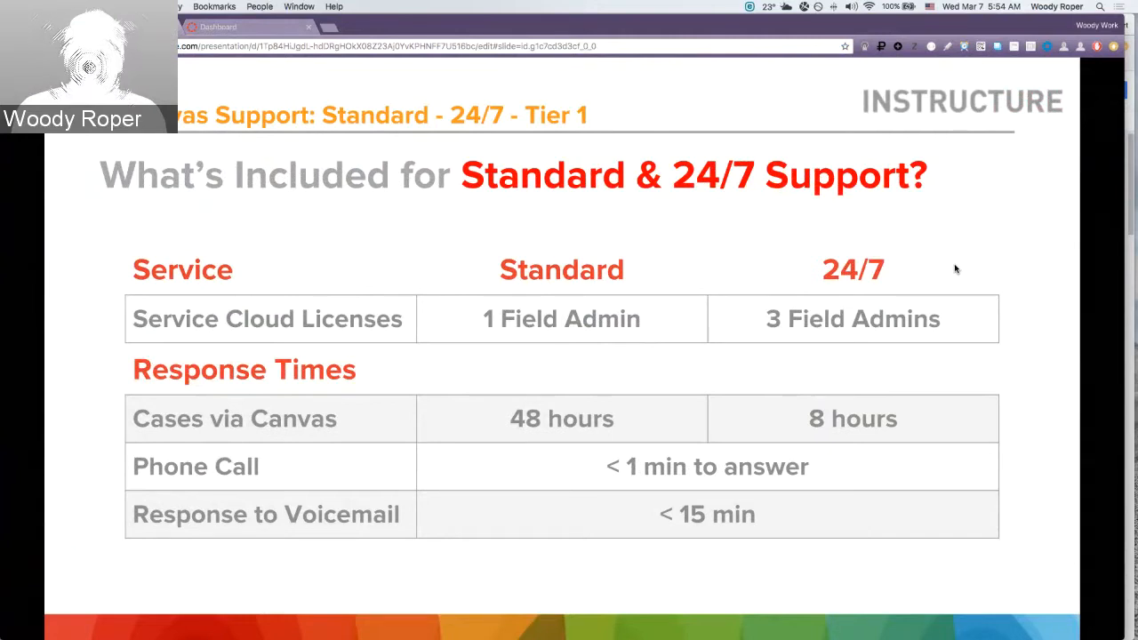
pyautogui.moveTo(1053, 277)
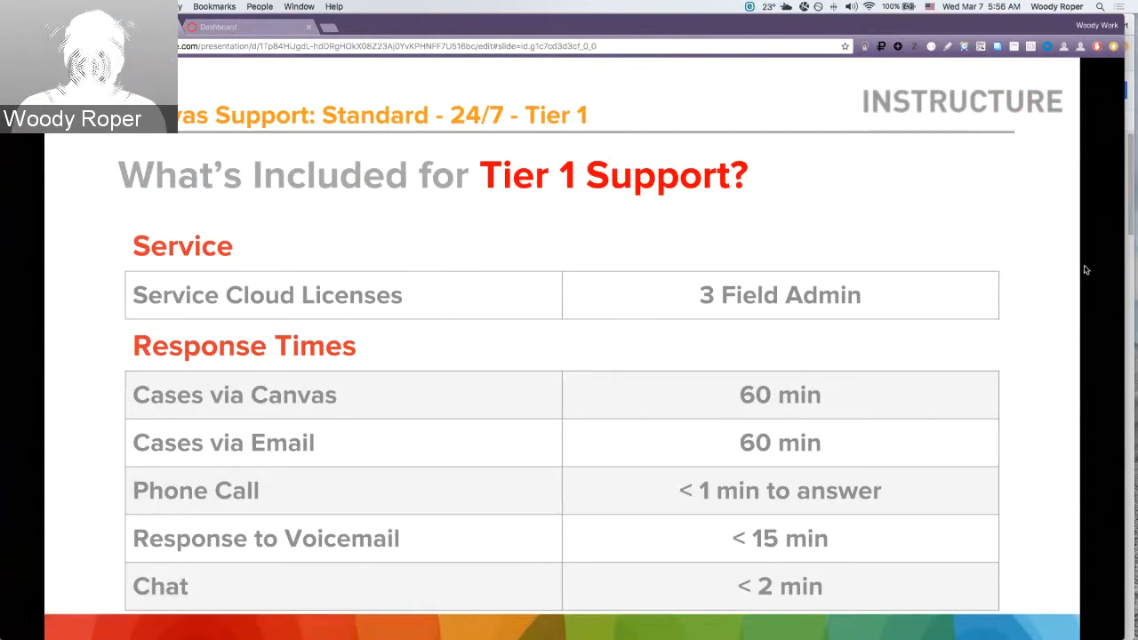
pyautogui.moveTo(1083, 274)
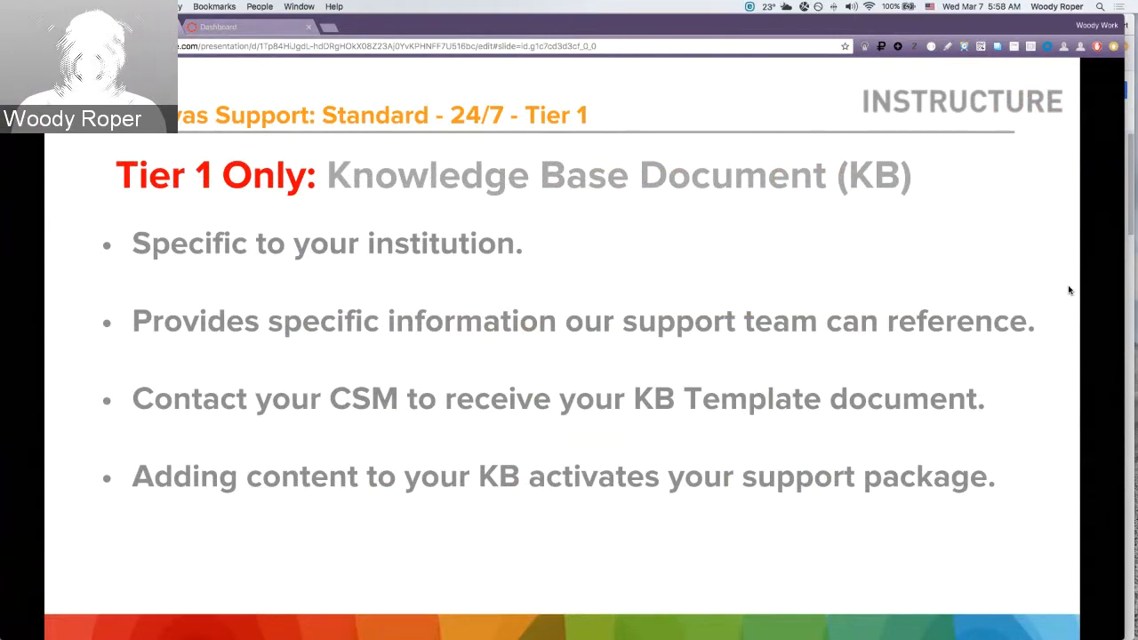
pyautogui.moveTo(1038, 226)
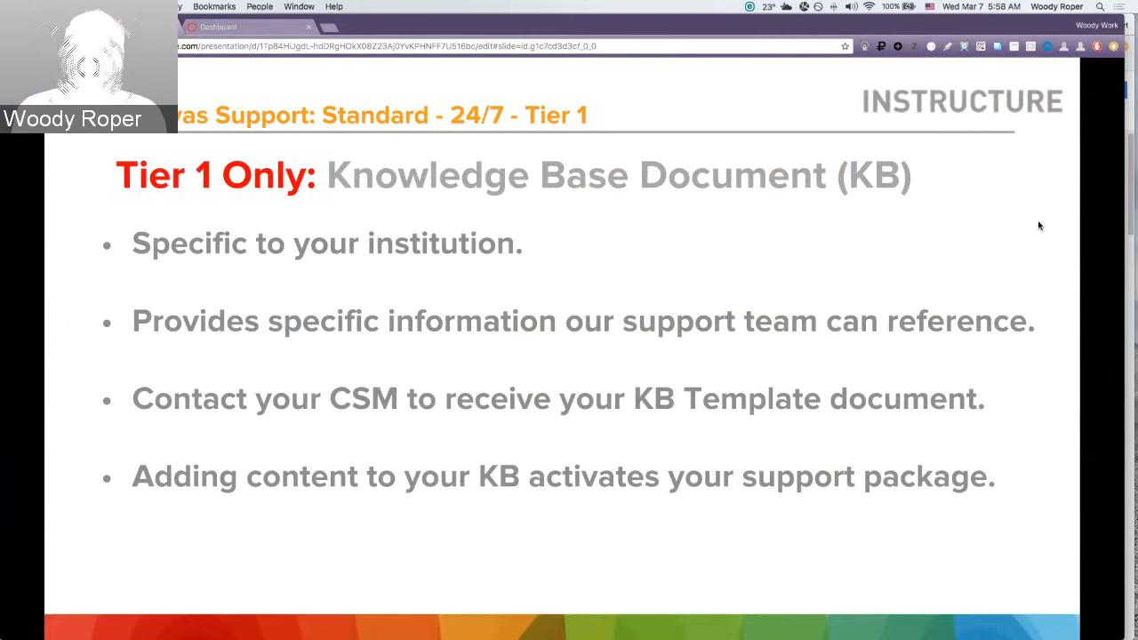
pyautogui.moveTo(1106, 249)
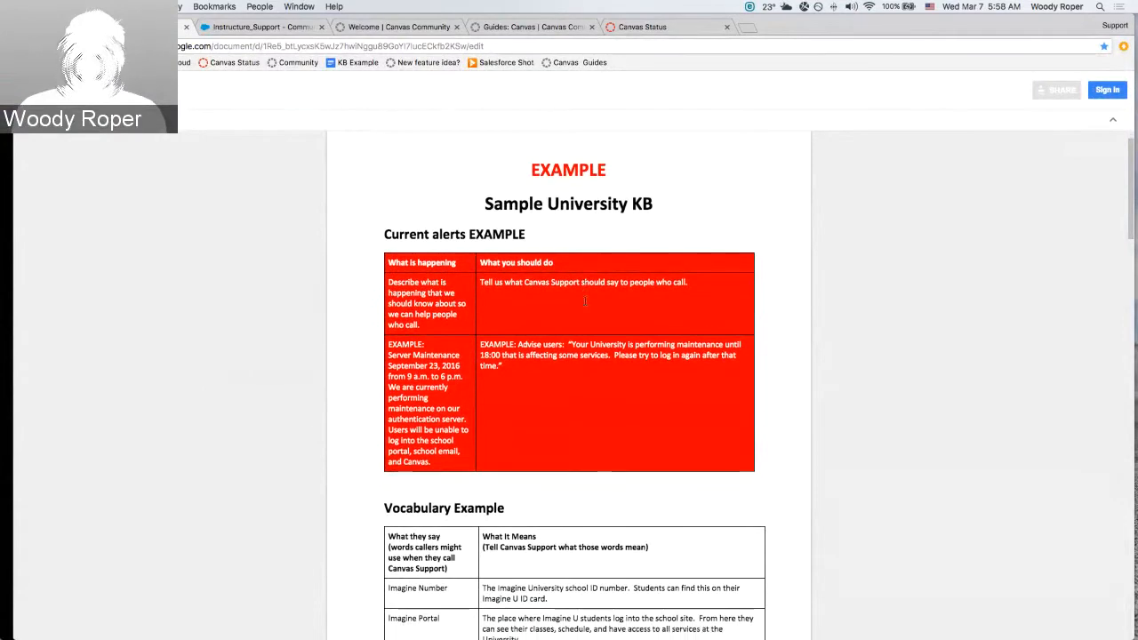
# Scroll down through the scenario tables until the Prime Directive stuff table is in view.
pyautogui.scroll(-3)
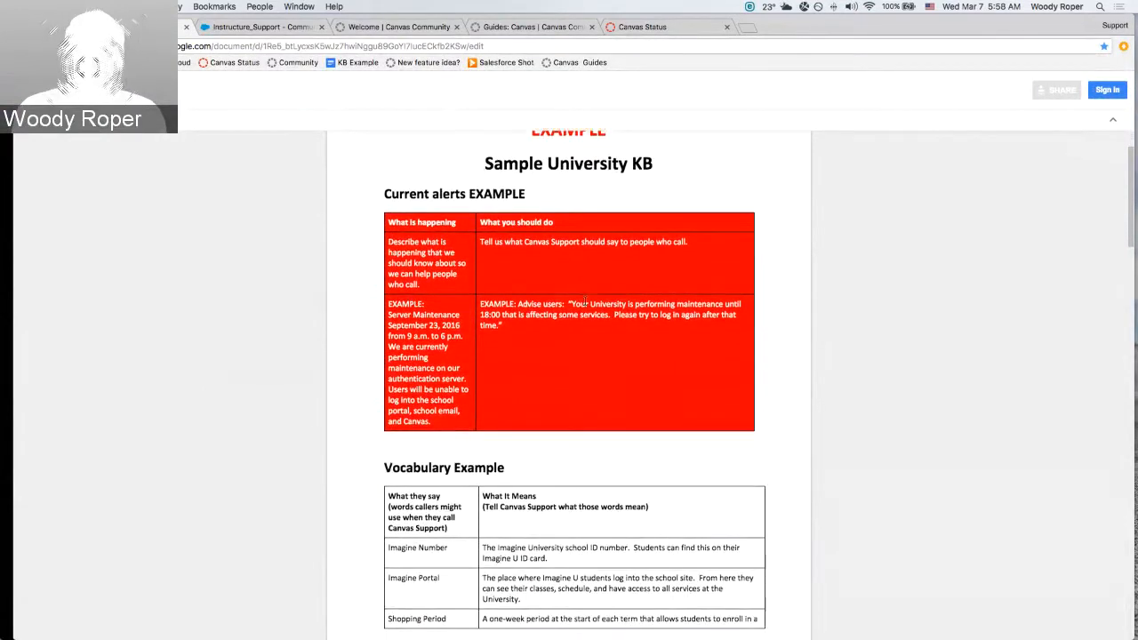
pyautogui.scroll(-3)
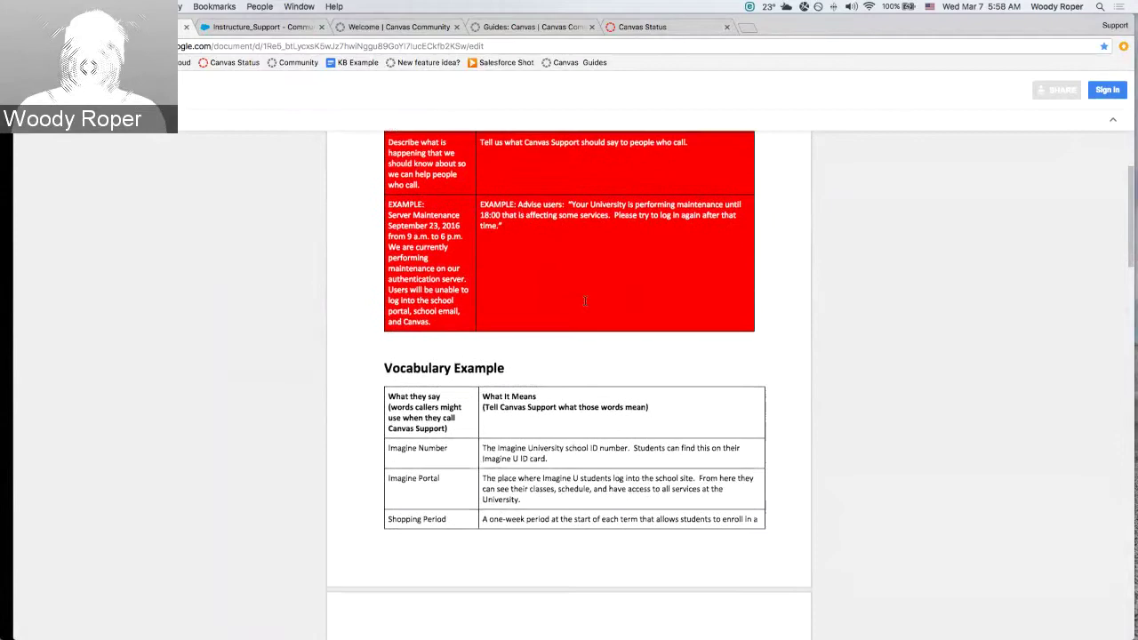
pyautogui.scroll(-3)
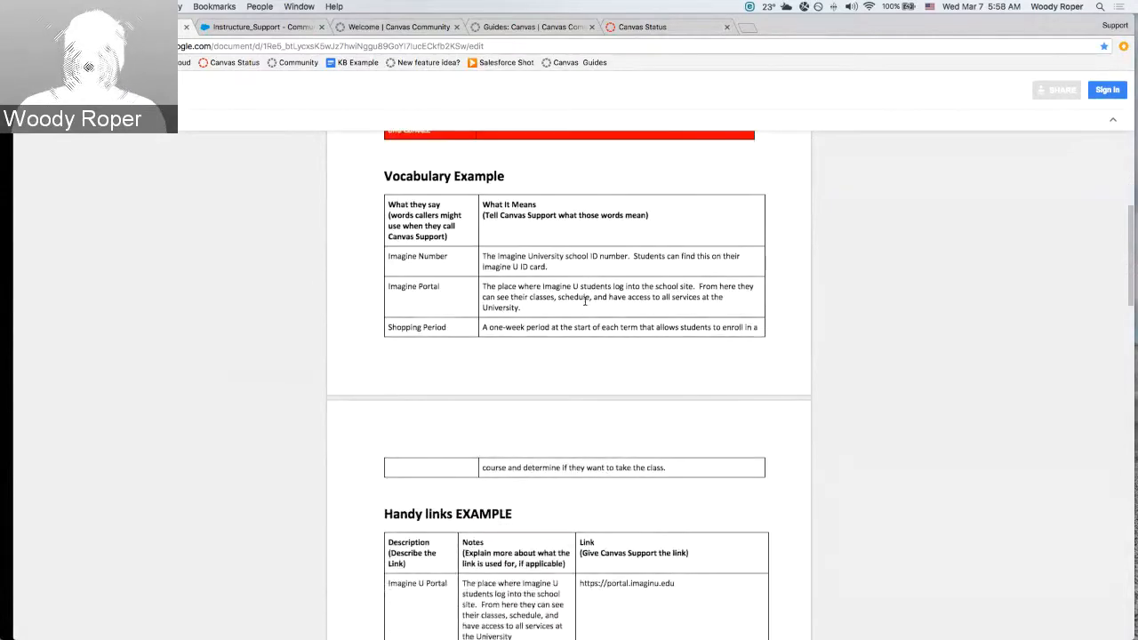
pyautogui.scroll(-3)
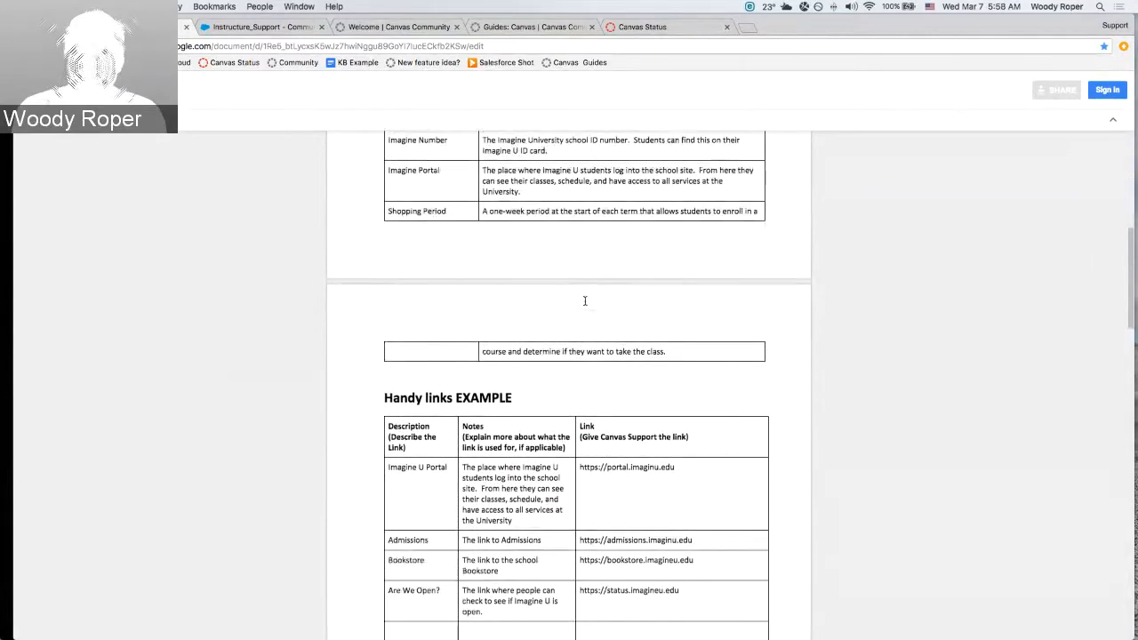
pyautogui.scroll(-3)
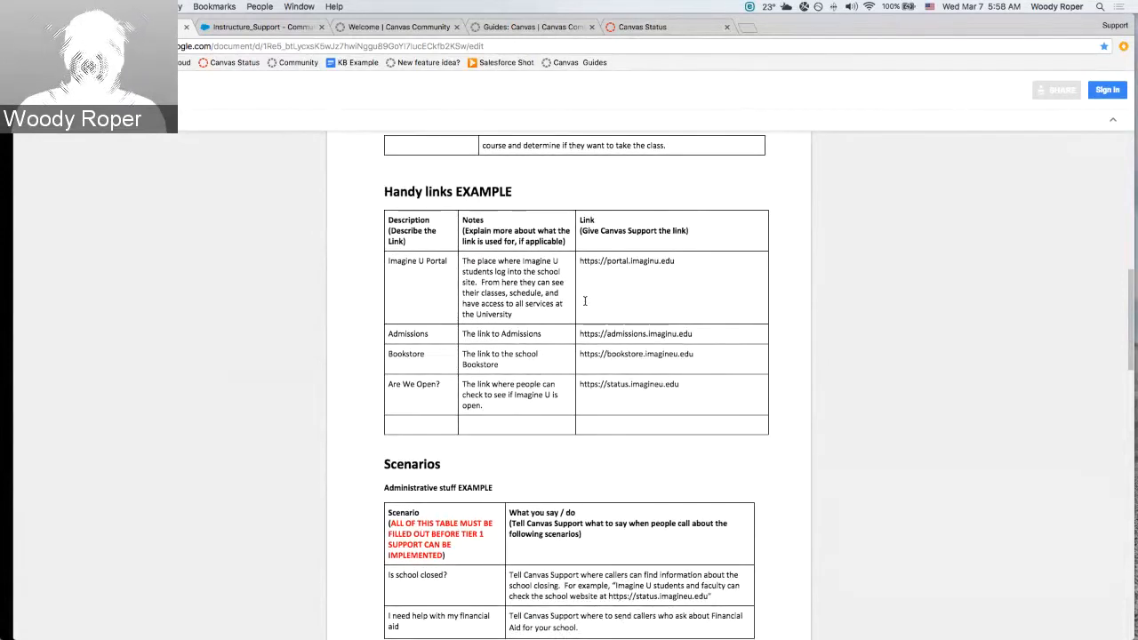
pyautogui.scroll(-3)
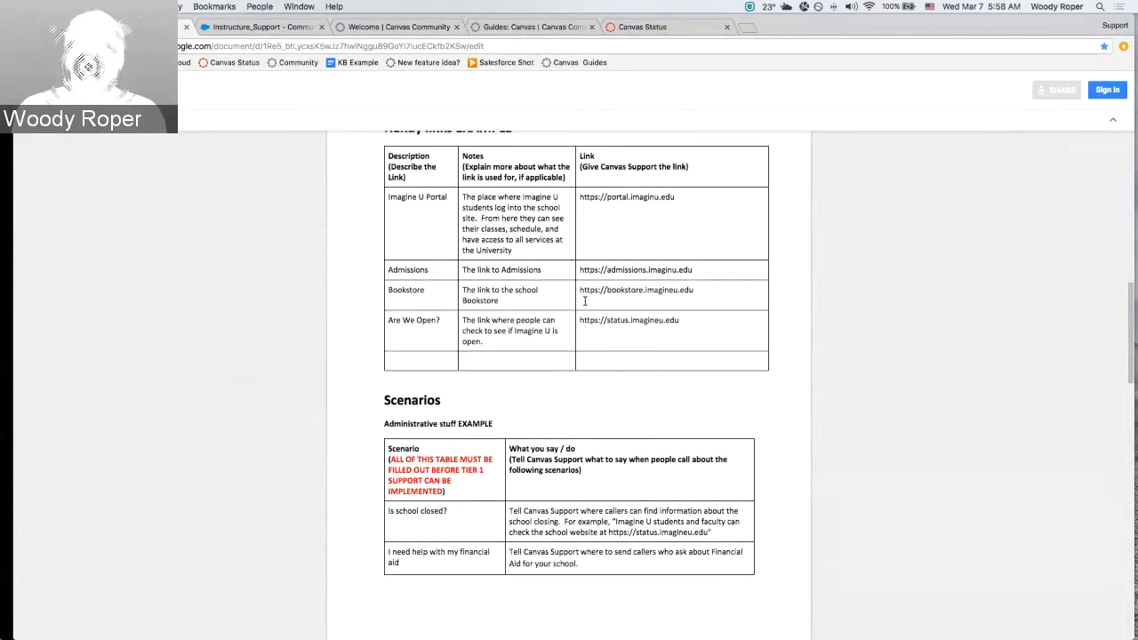
pyautogui.scroll(-3)
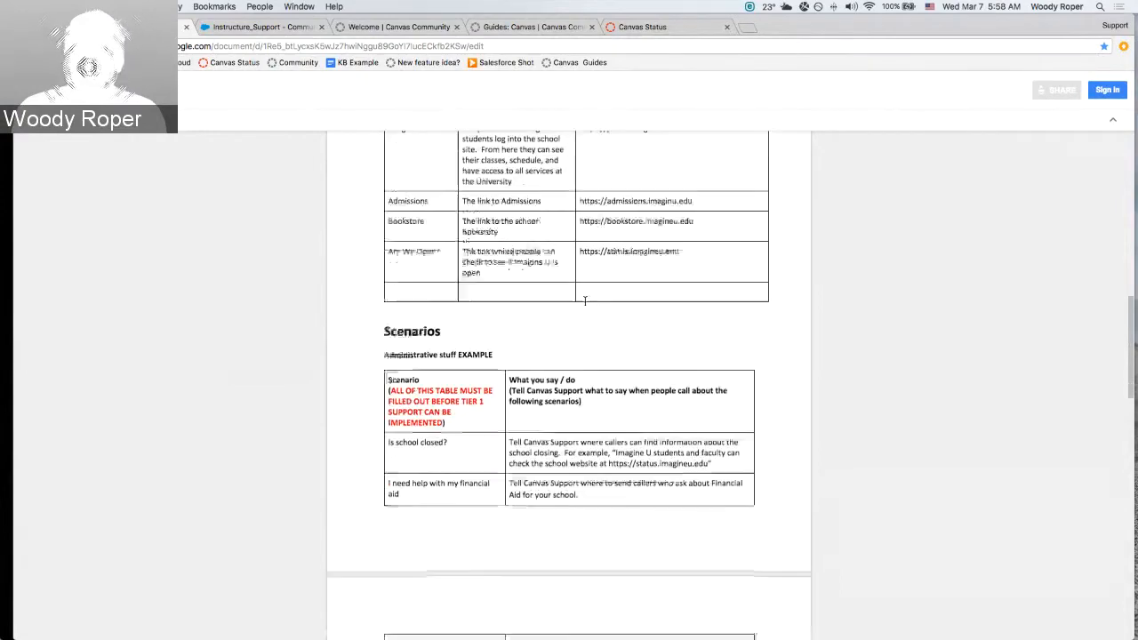
pyautogui.scroll(-3)
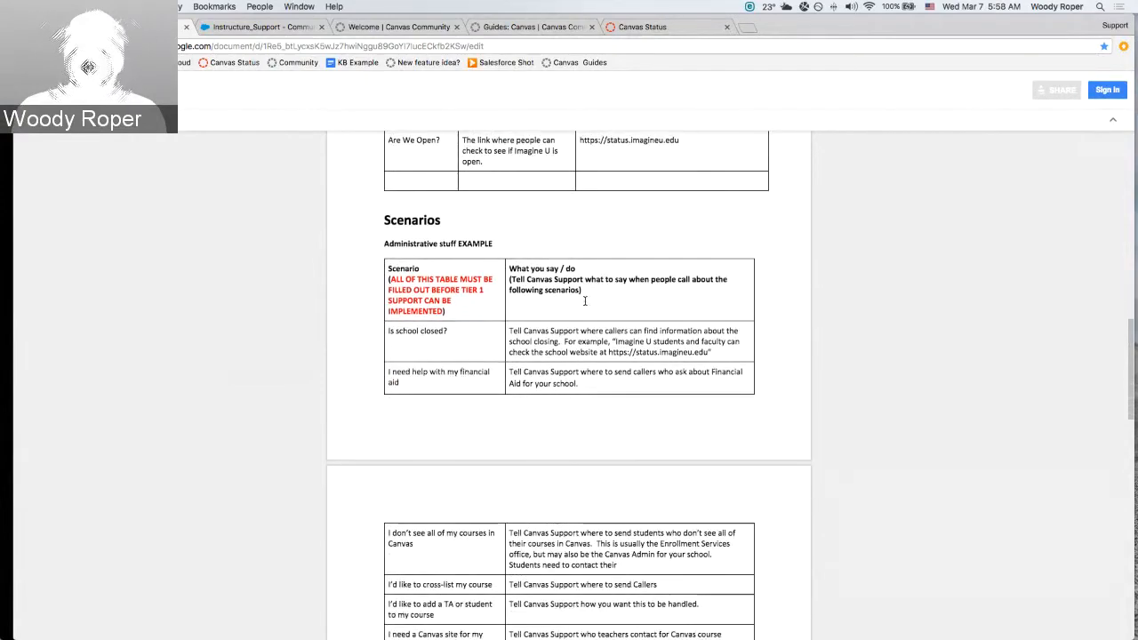
pyautogui.scroll(-3)
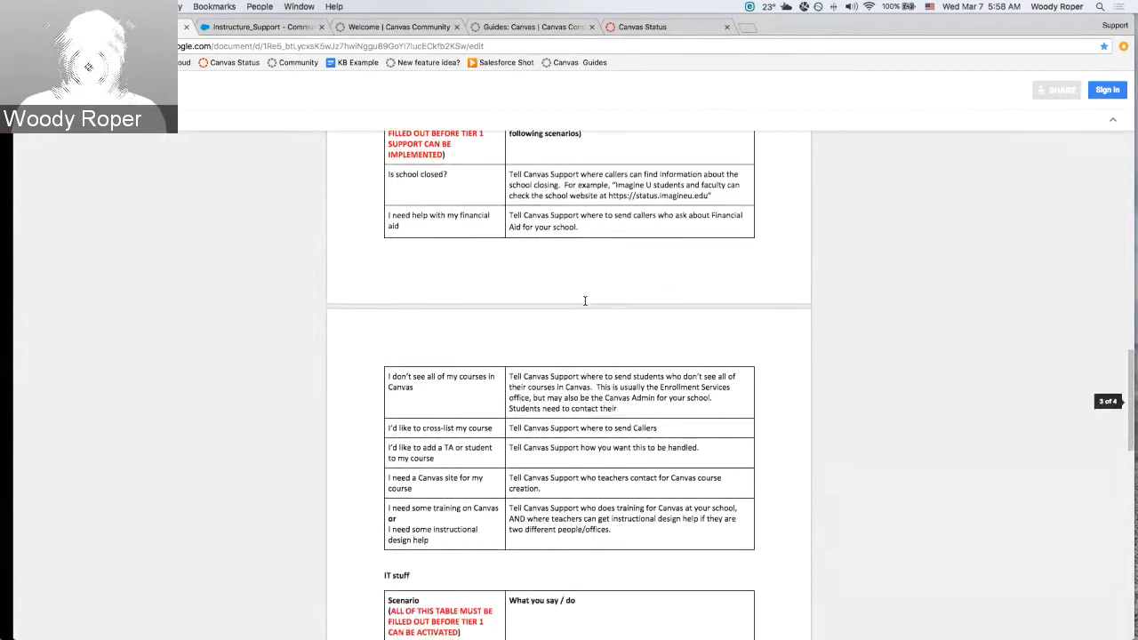
pyautogui.scroll(-3)
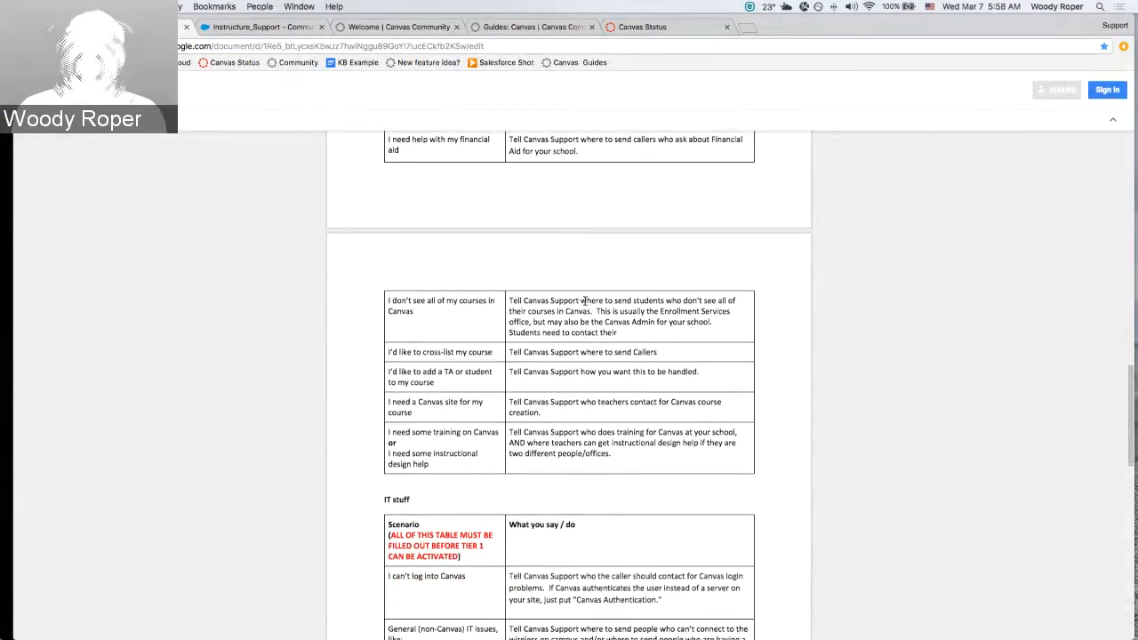
pyautogui.scroll(-3)
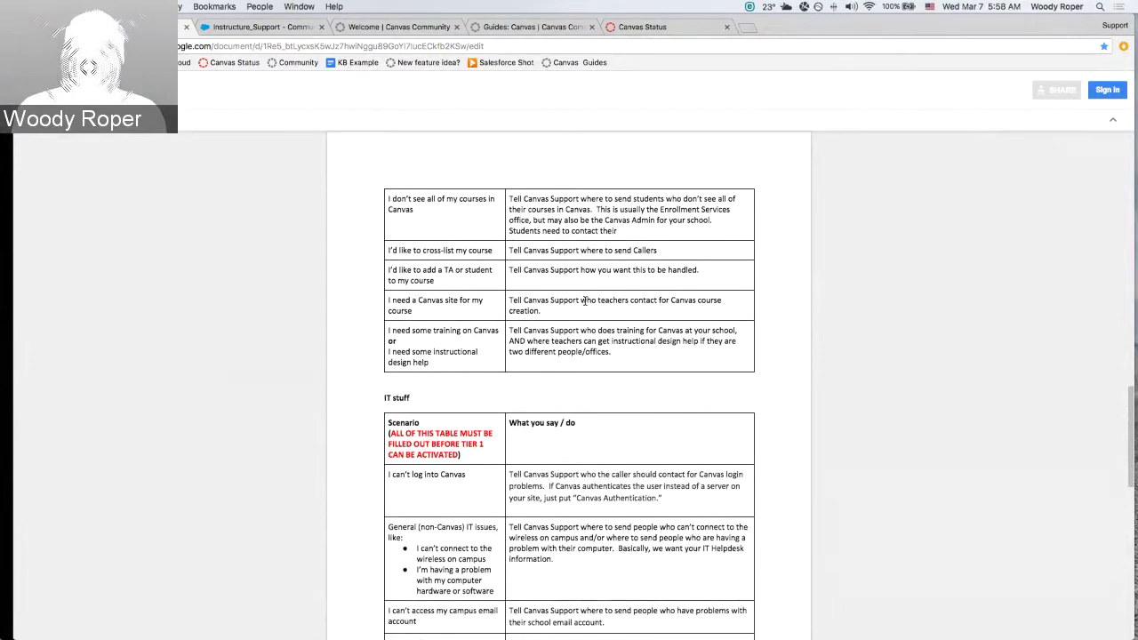
pyautogui.scroll(3)
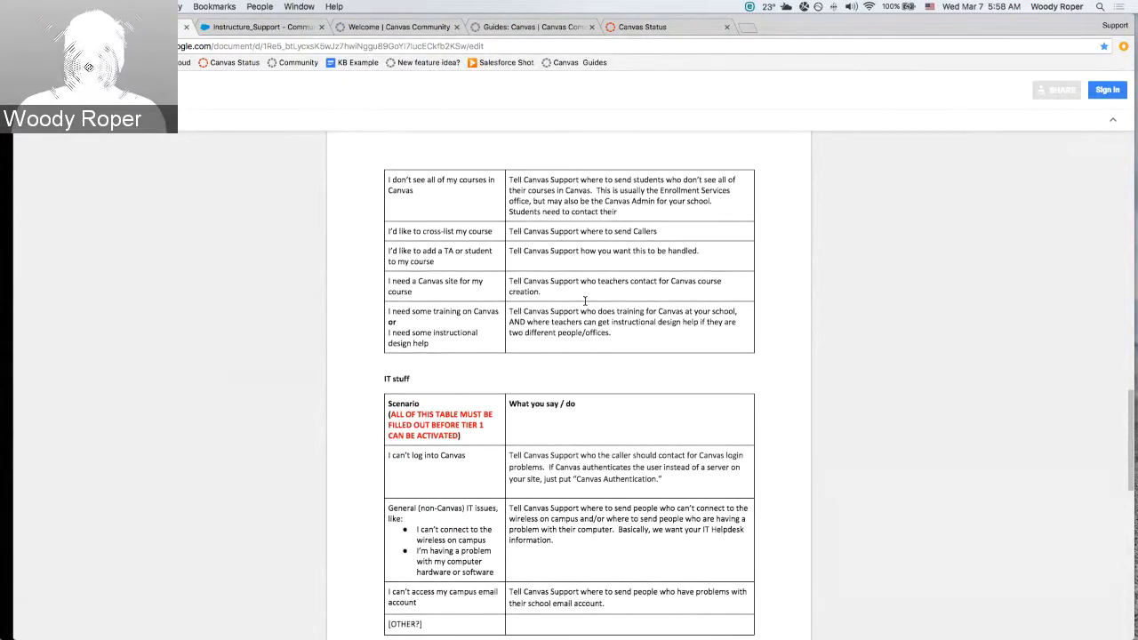
pyautogui.scroll(-3)
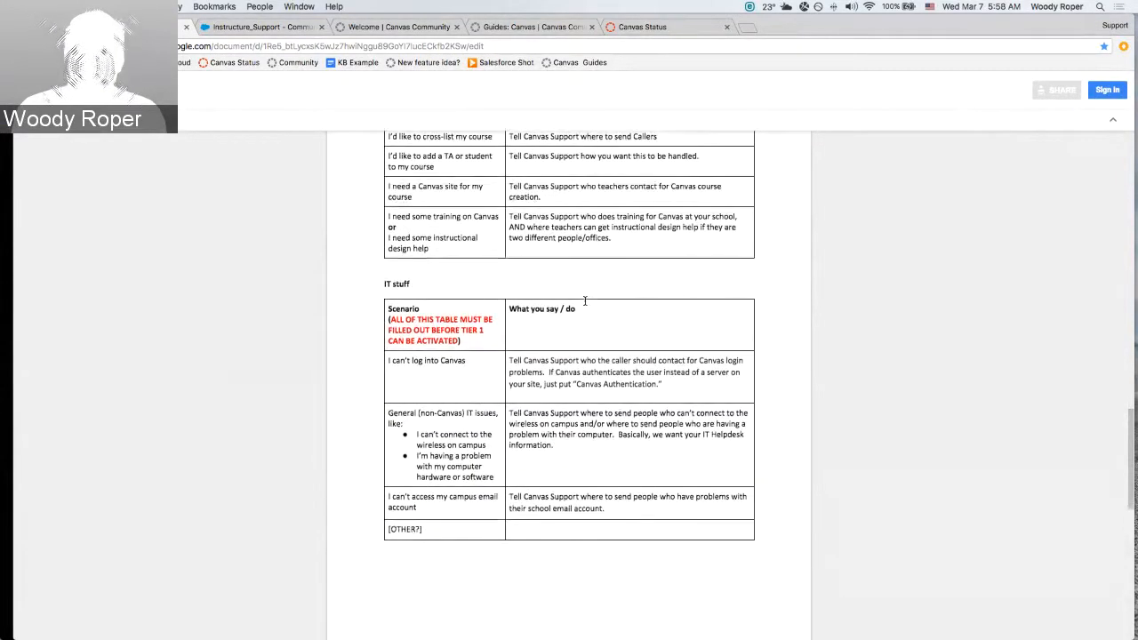
pyautogui.scroll(-3)
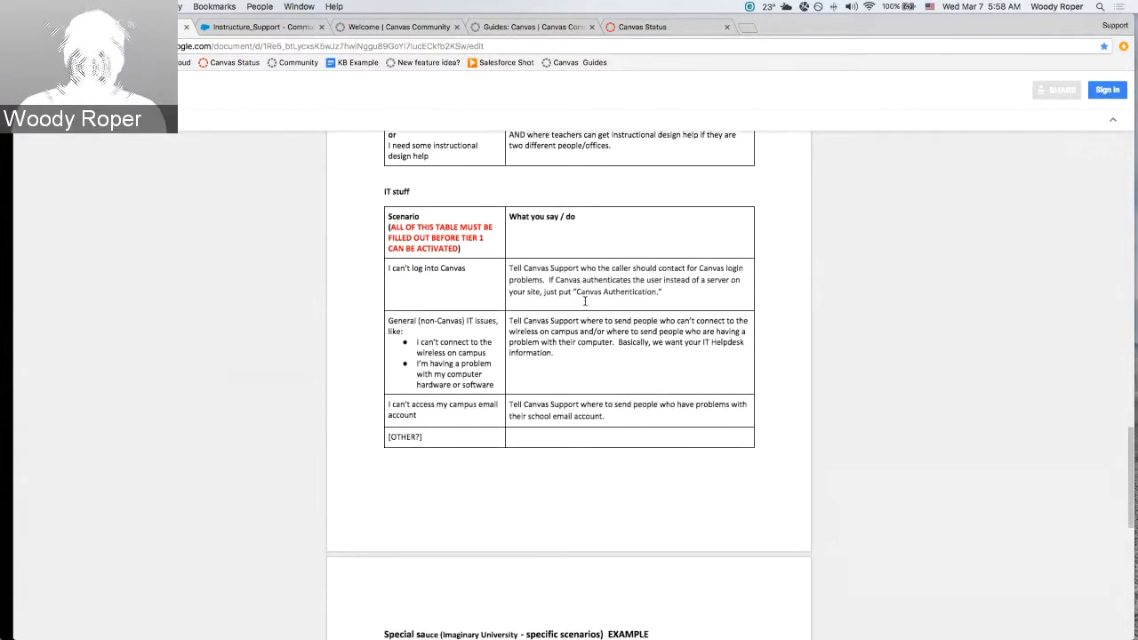
pyautogui.scroll(-3)
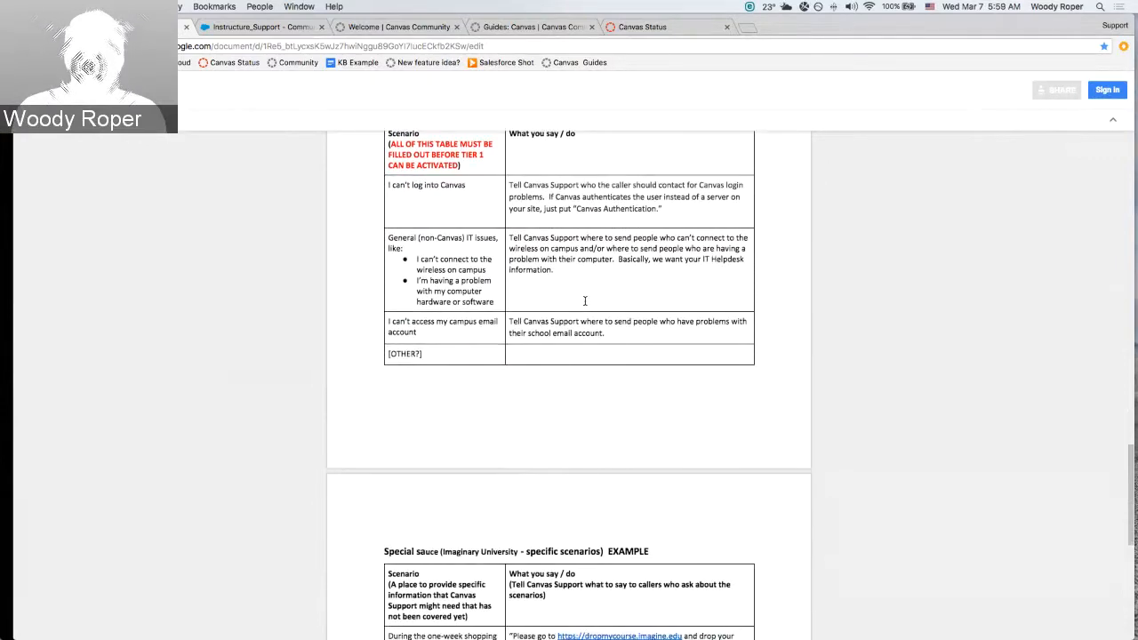
pyautogui.scroll(-3)
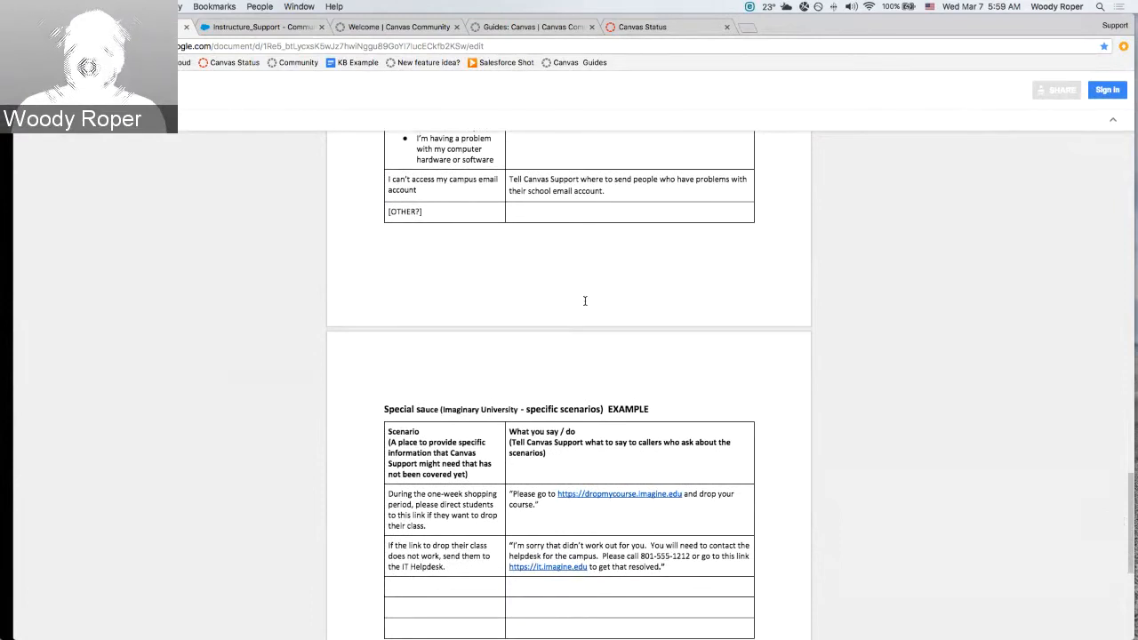
pyautogui.scroll(-3)
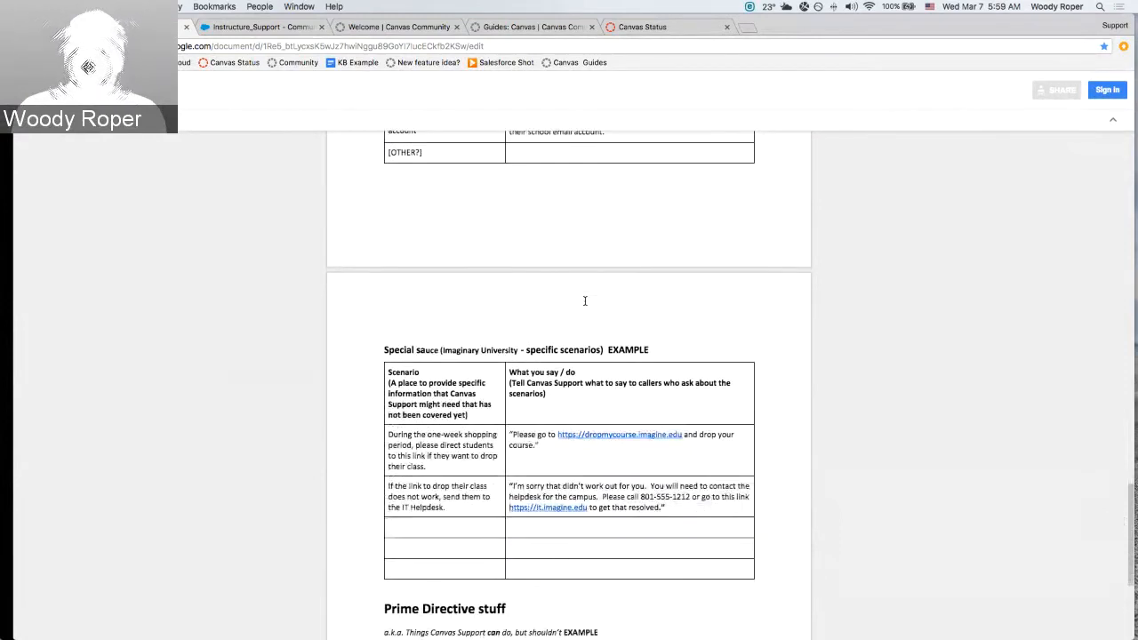
pyautogui.scroll(-3)
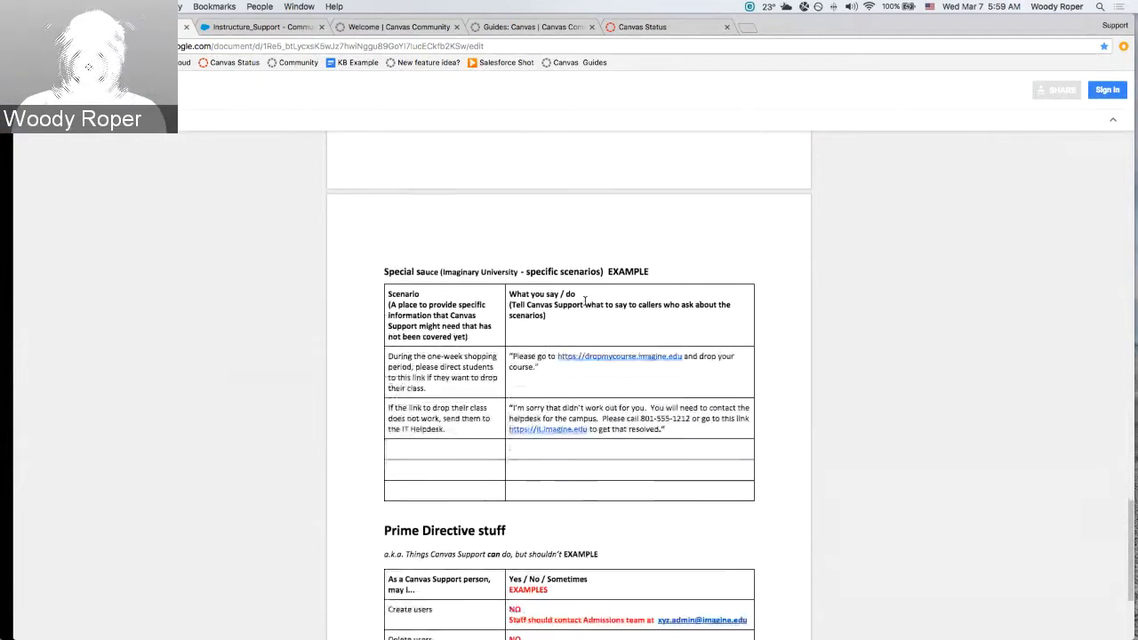
pyautogui.scroll(-3)
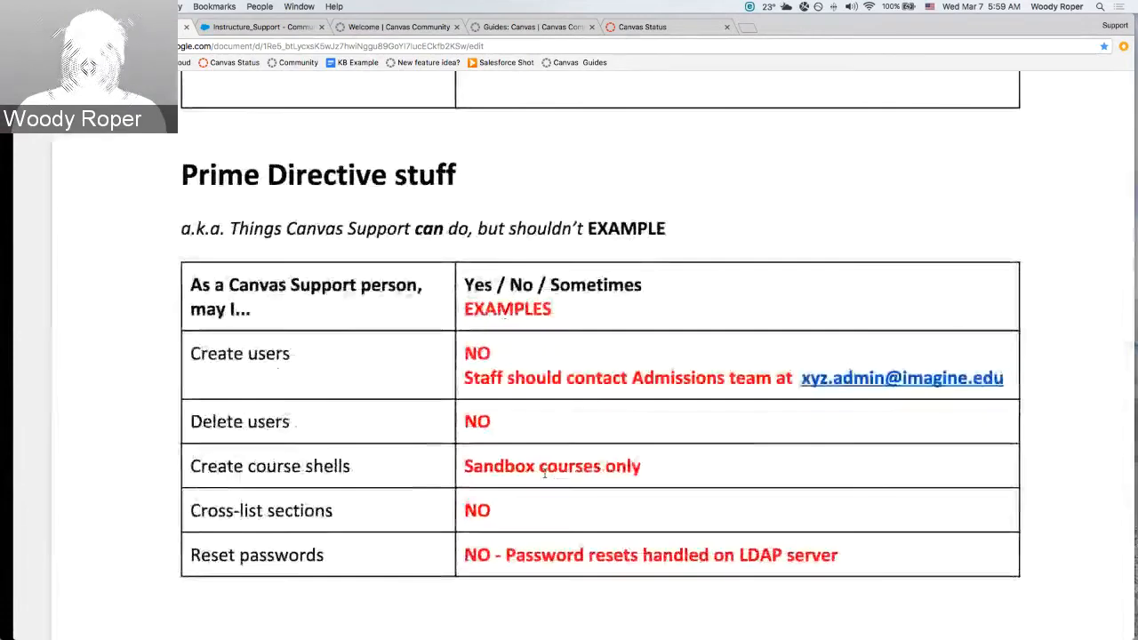
pyautogui.scroll(-3)
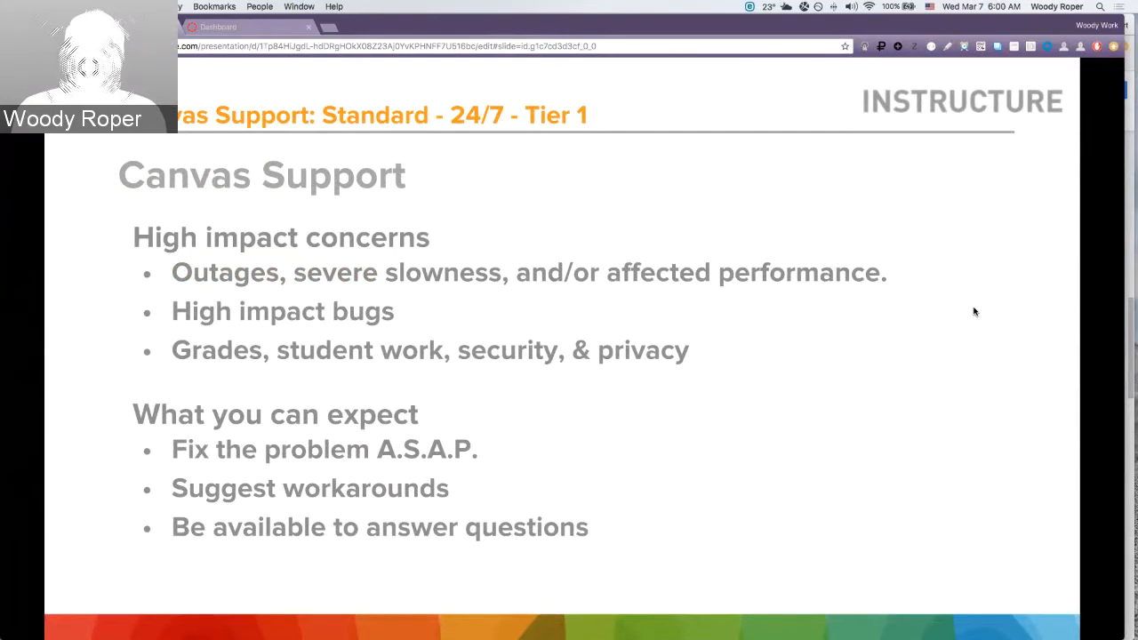
pyautogui.moveTo(1006, 459)
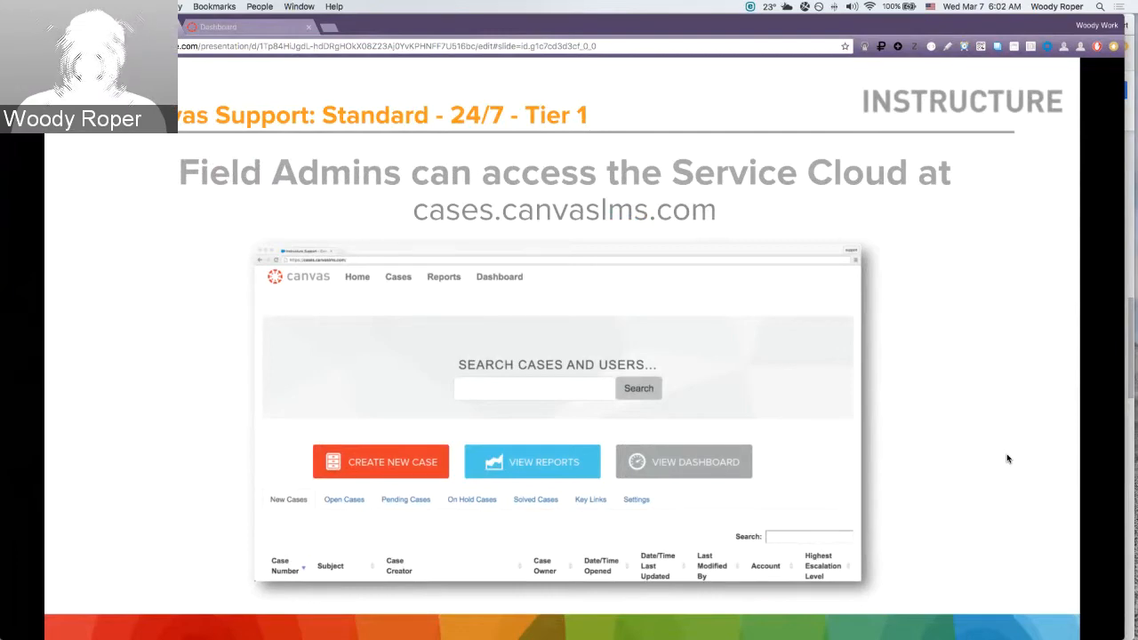
pyautogui.moveTo(1131, 295)
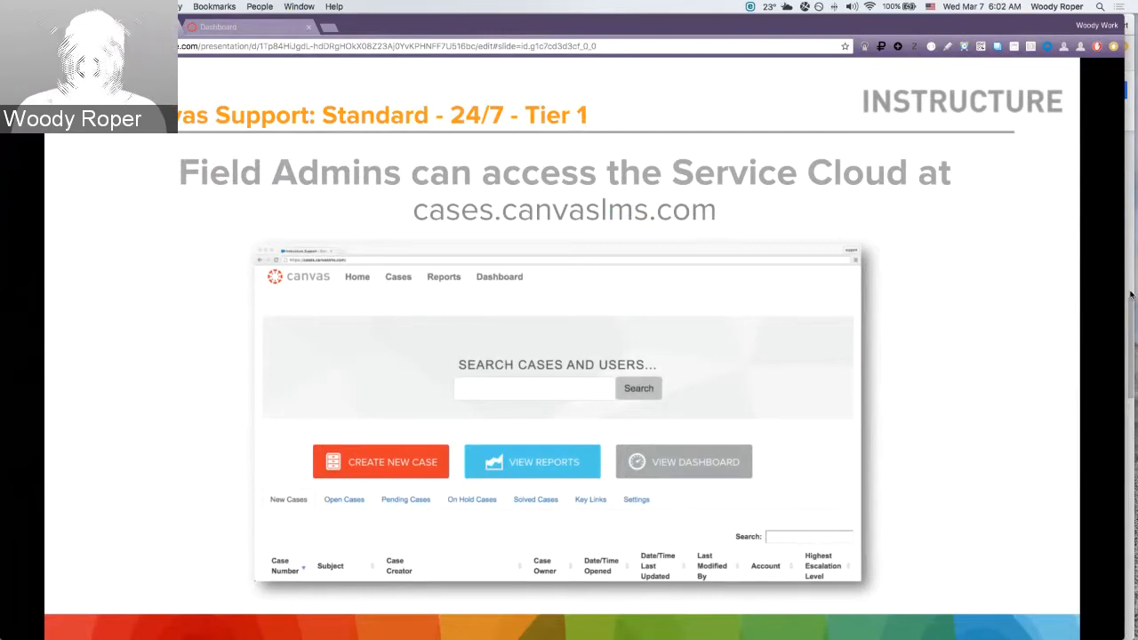
# Switch from the slides to the live Service Cloud case console.
pyautogui.click(257, 26)
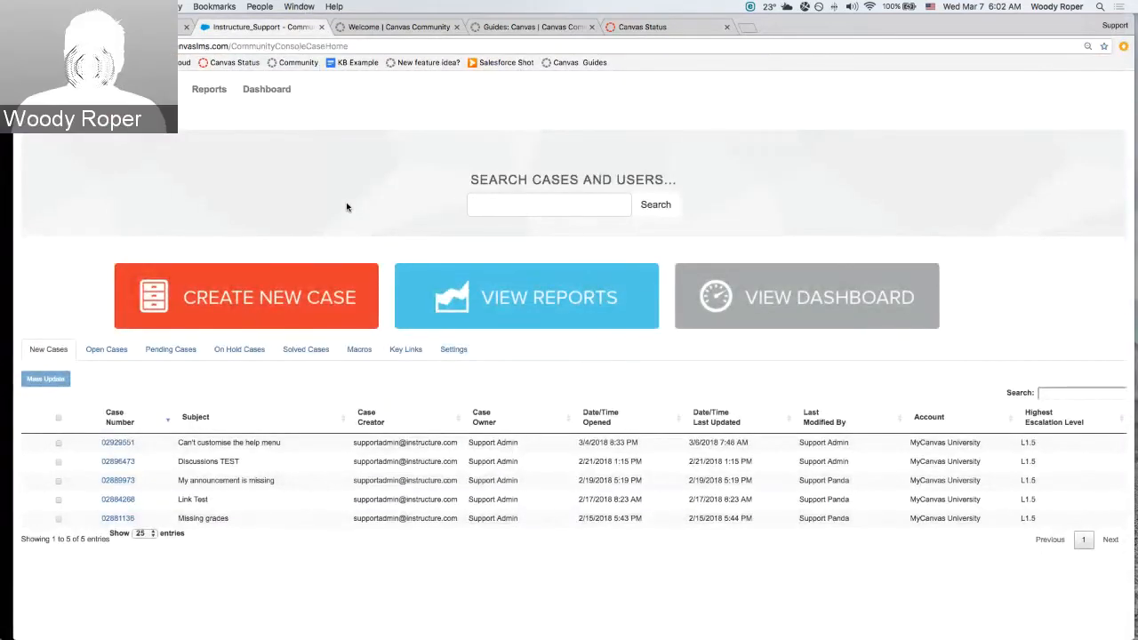
pyautogui.moveTo(217, 256)
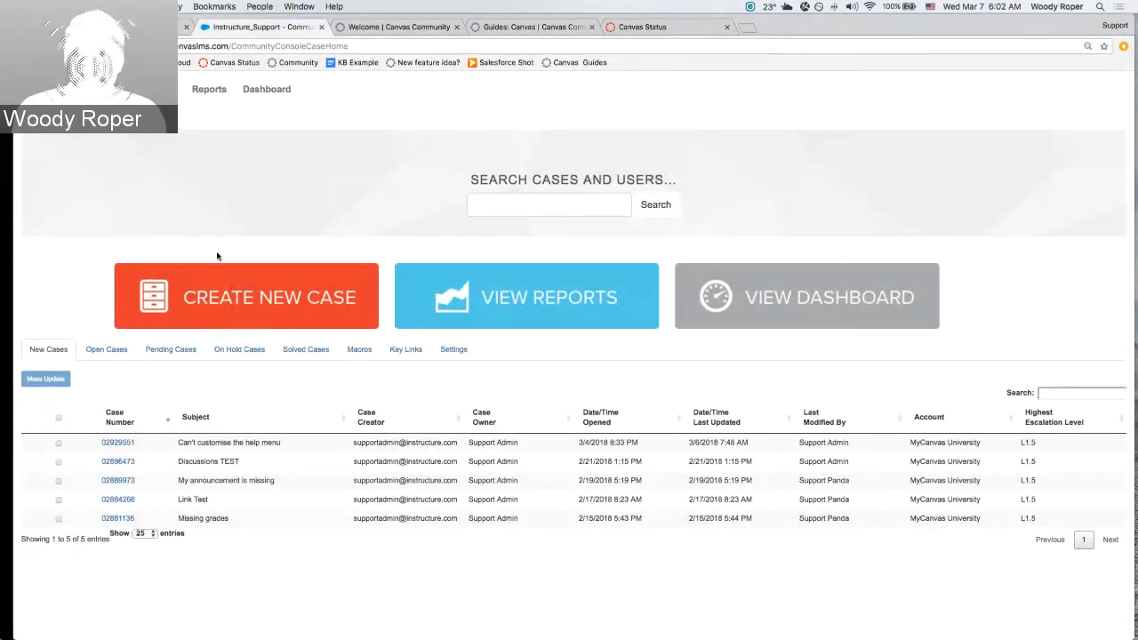
pyautogui.moveTo(278, 306)
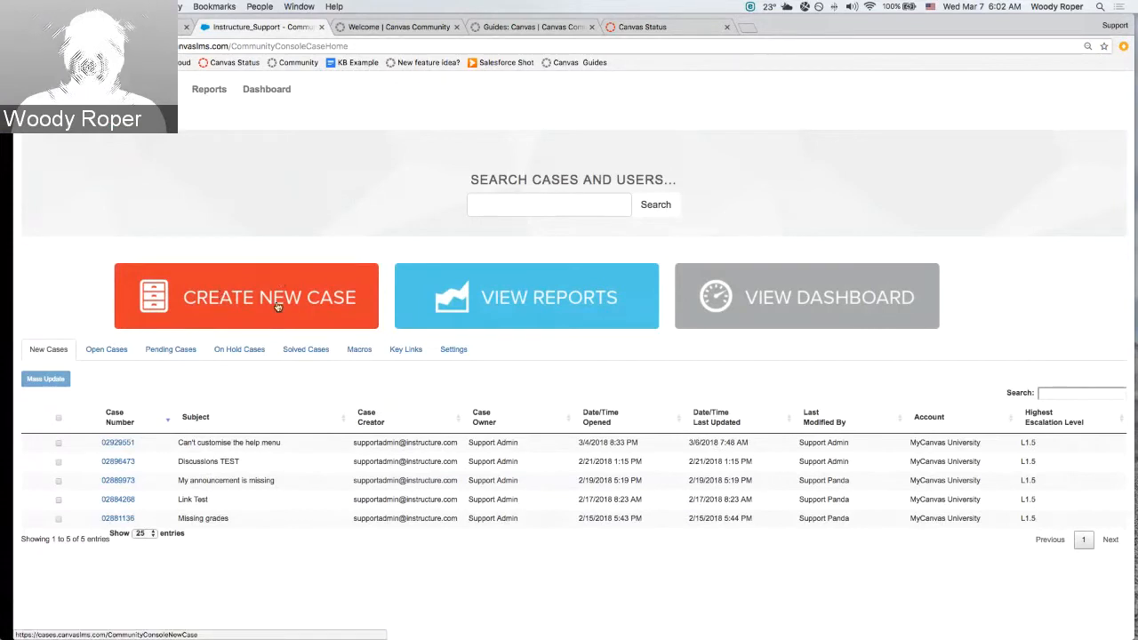
# Bring up the Submit a Case form with its subject, description and impact fields.
pyautogui.click(270, 297)
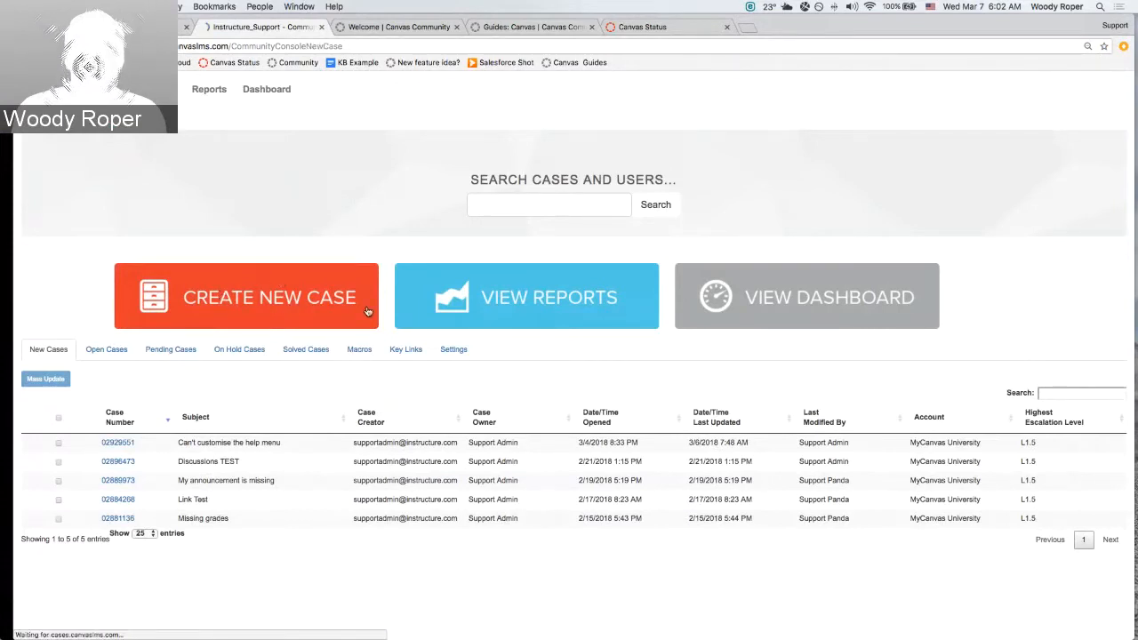
pyautogui.click(246, 295)
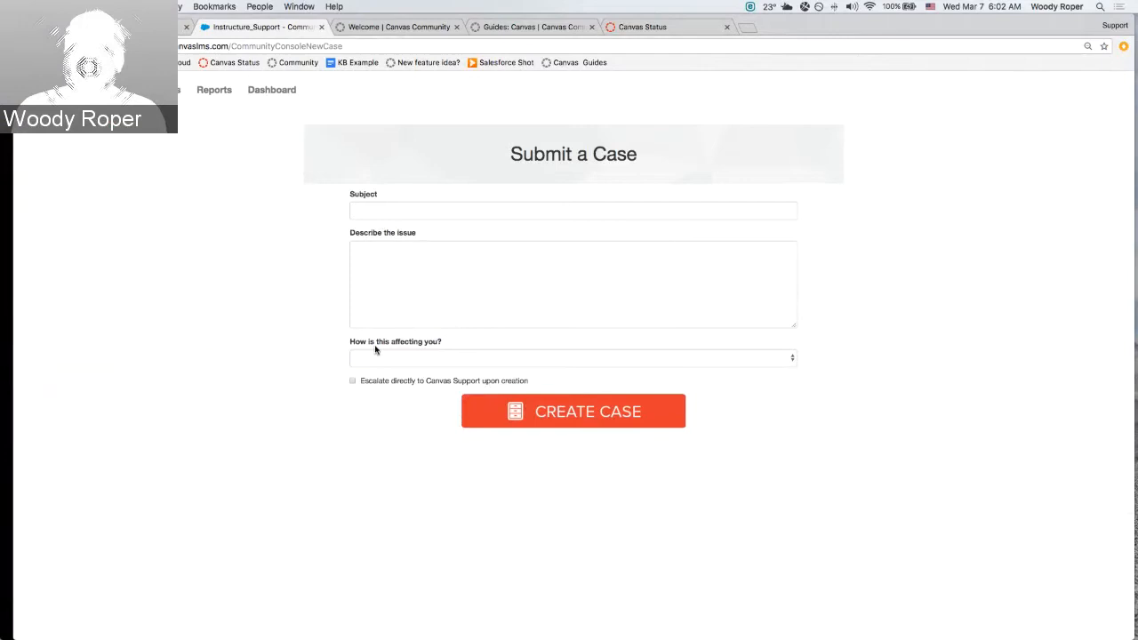
pyautogui.moveTo(328, 363)
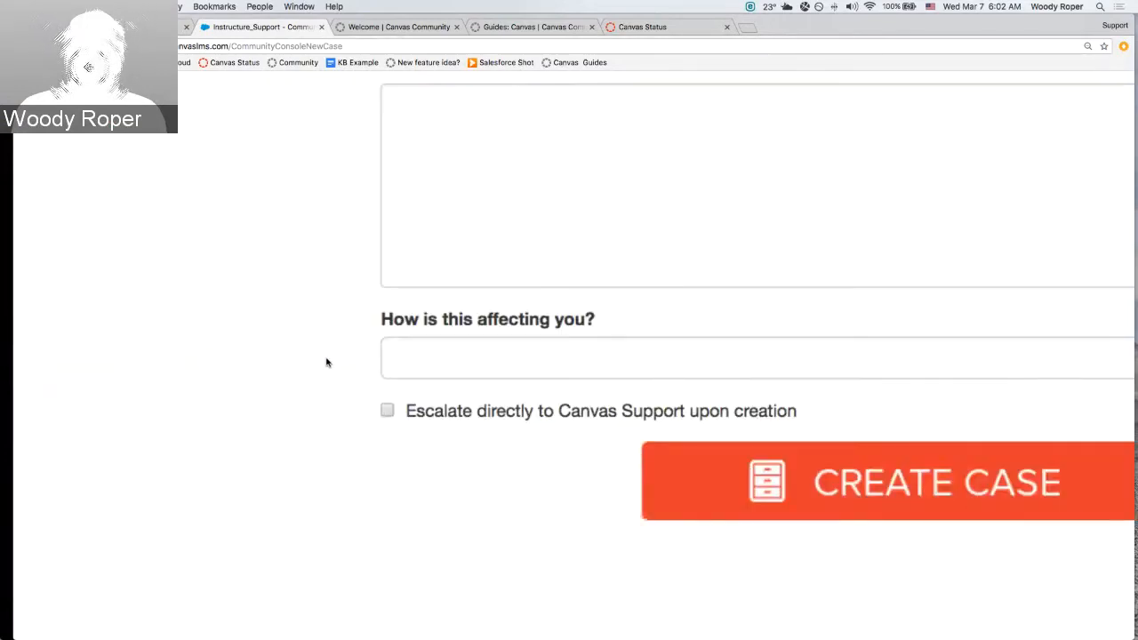
pyautogui.scroll(-3)
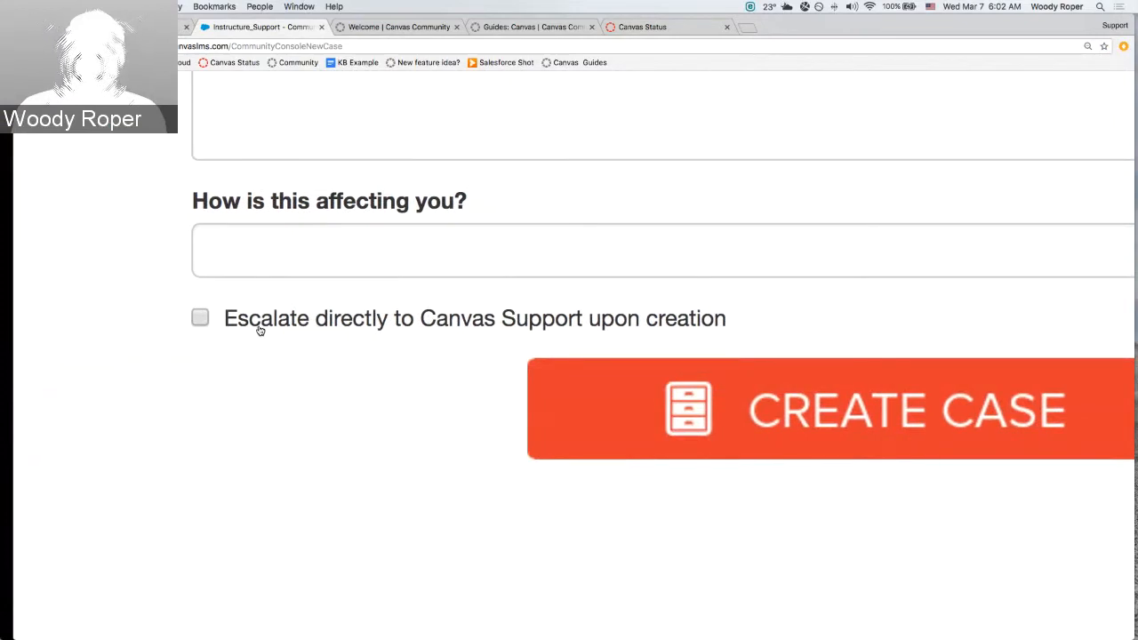
pyautogui.moveTo(400, 337)
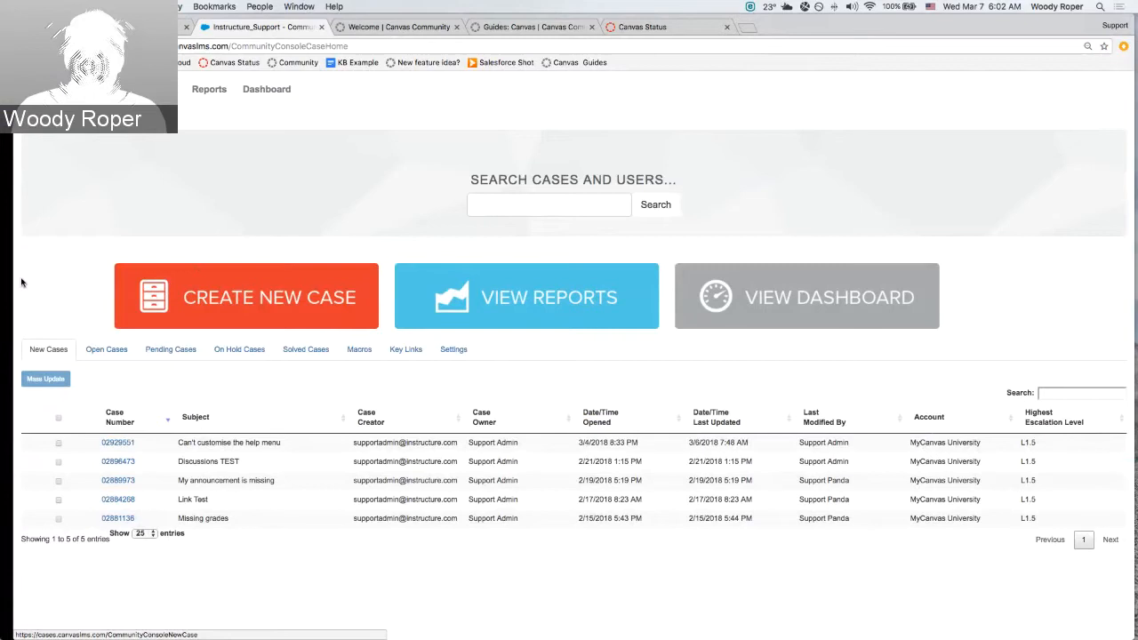
# Review the New, Open and Pending case lists, then view case 01953605, Gradebook not loading, with its status choices.
pyautogui.click(171, 348)
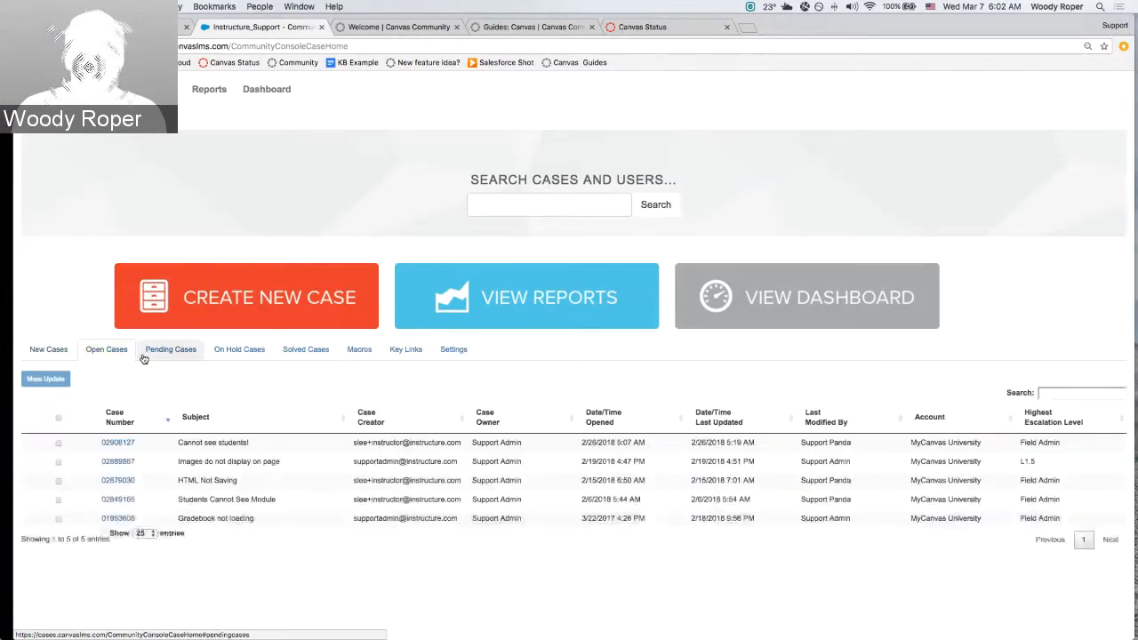
pyautogui.click(171, 349)
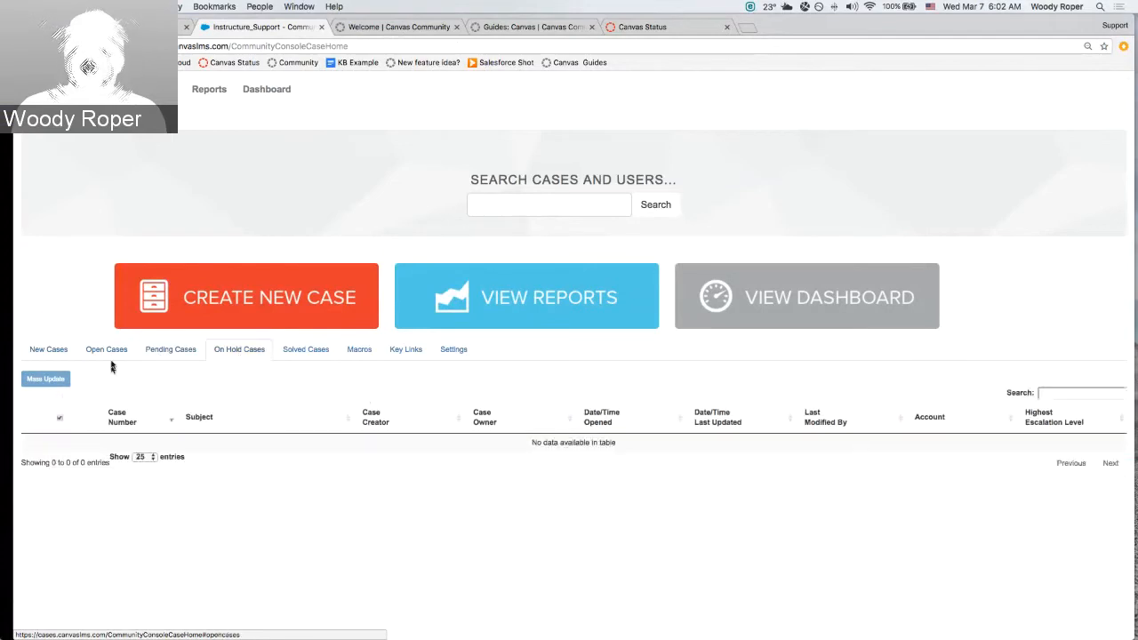
pyautogui.click(48, 348)
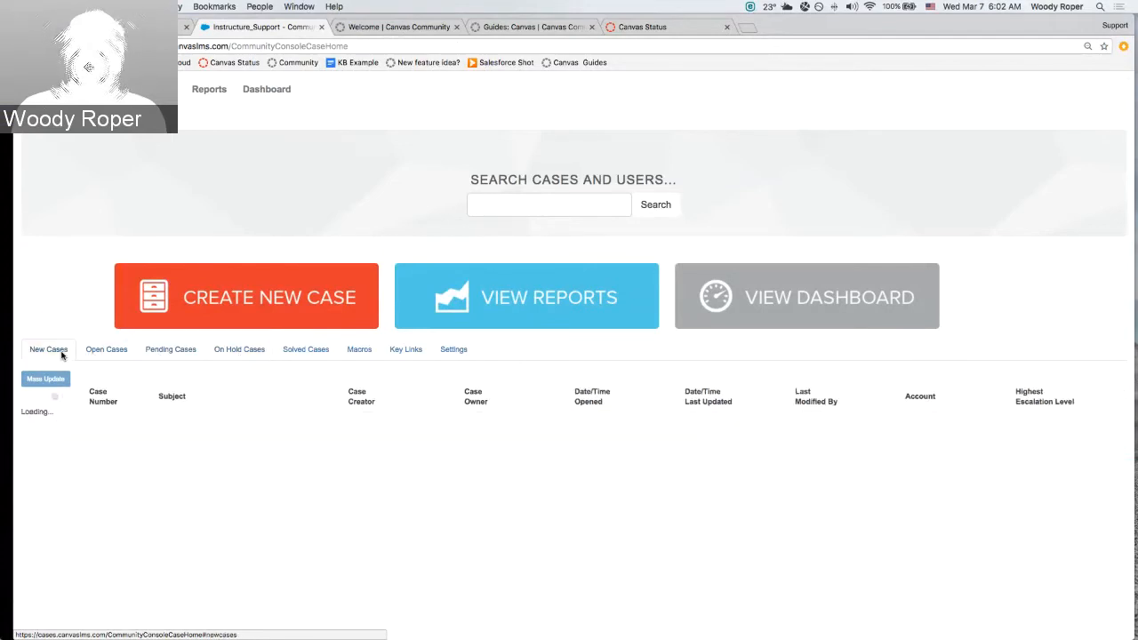
pyautogui.click(107, 348)
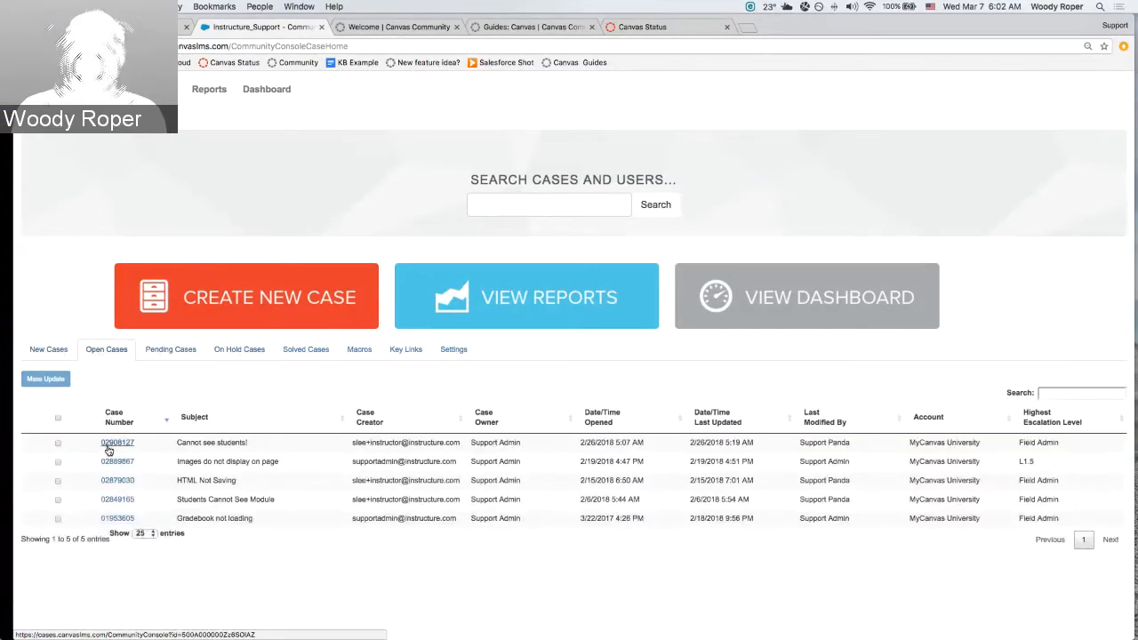
pyautogui.click(117, 441)
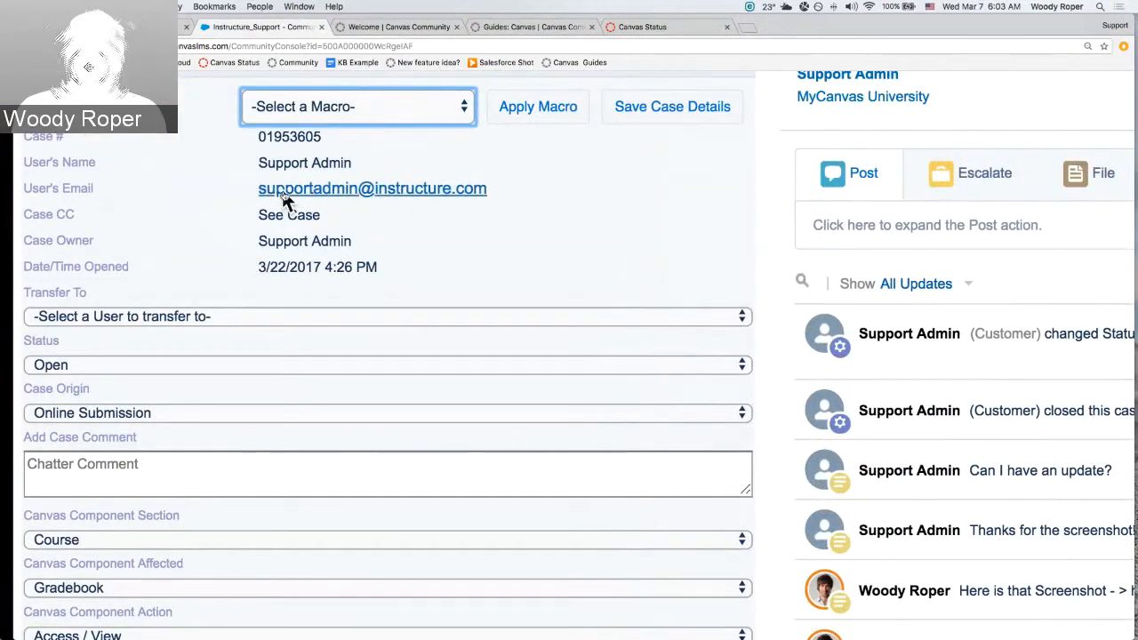
pyautogui.moveTo(311, 164)
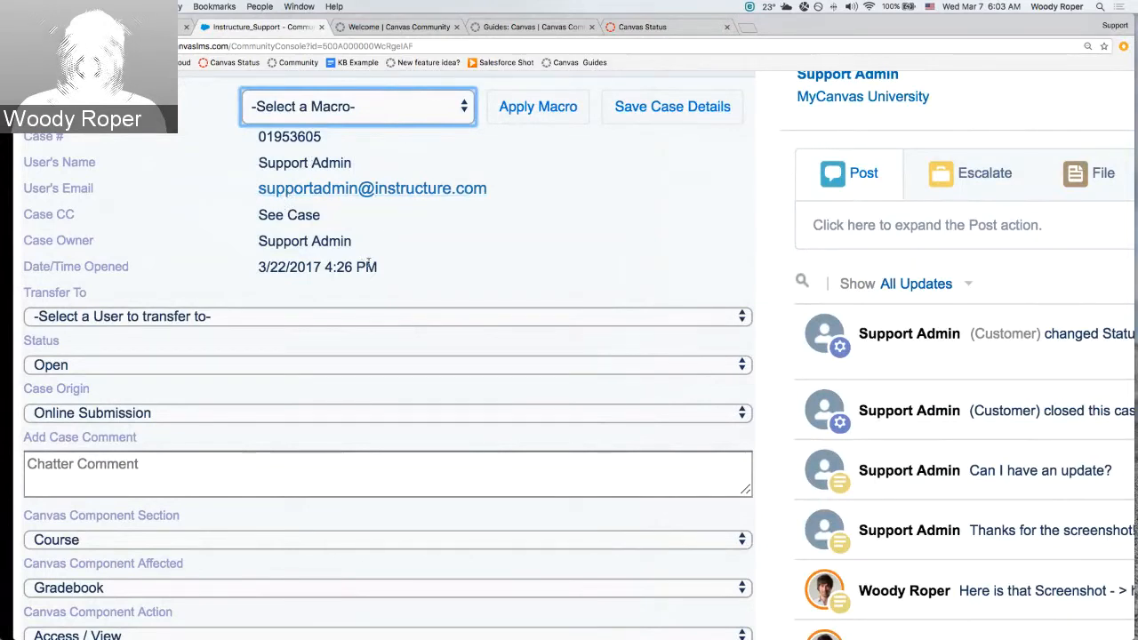
pyautogui.moveTo(405, 270)
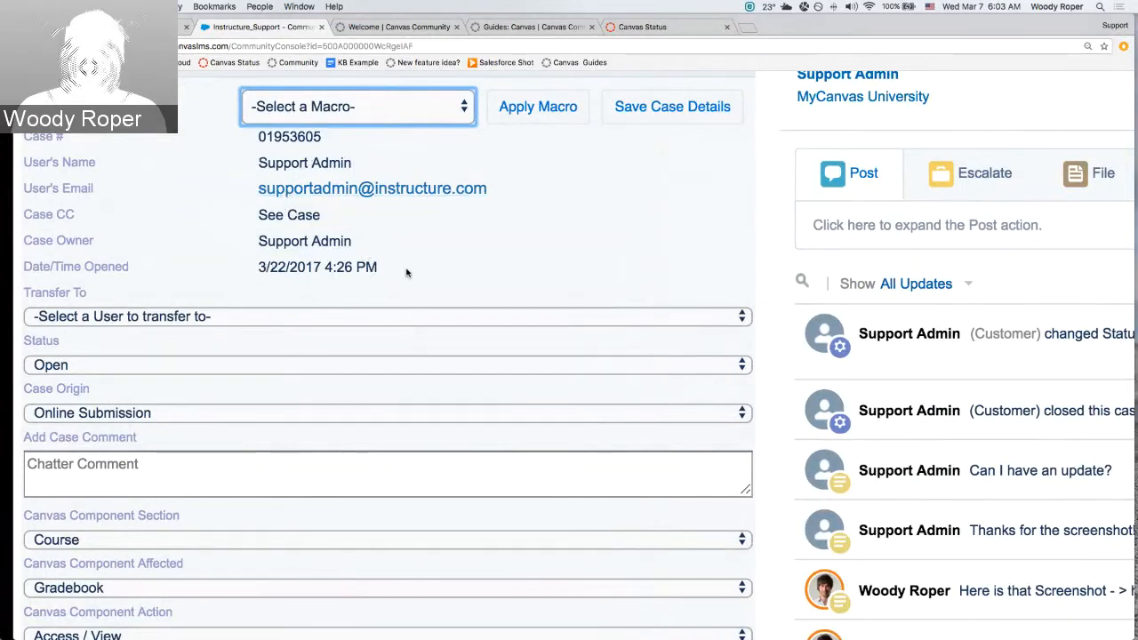
pyautogui.moveTo(128, 334)
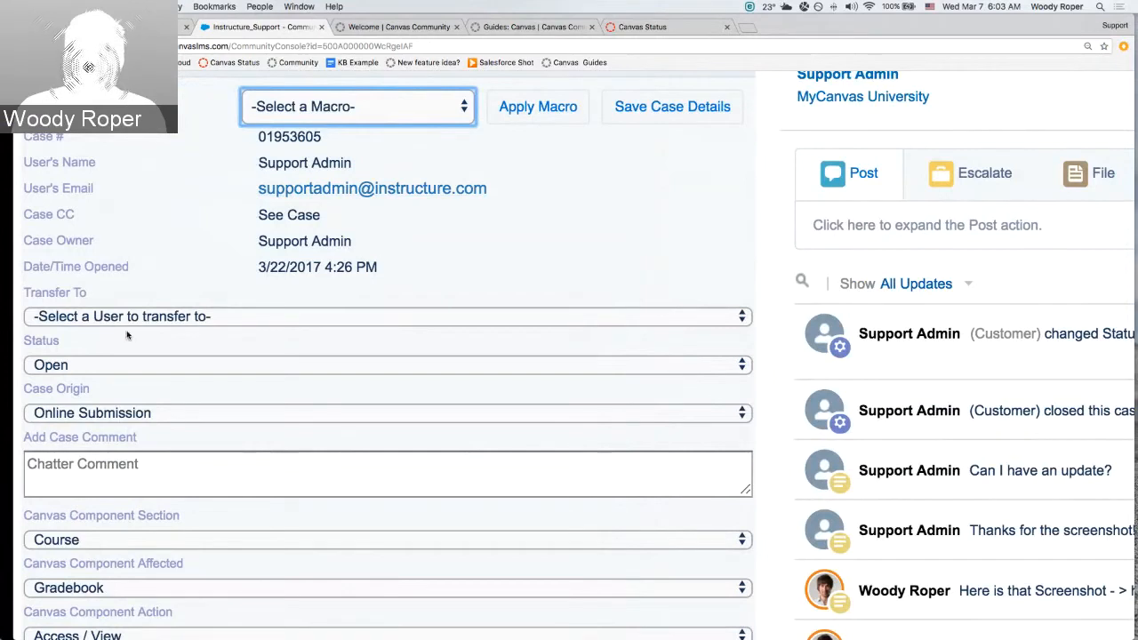
pyautogui.click(388, 364)
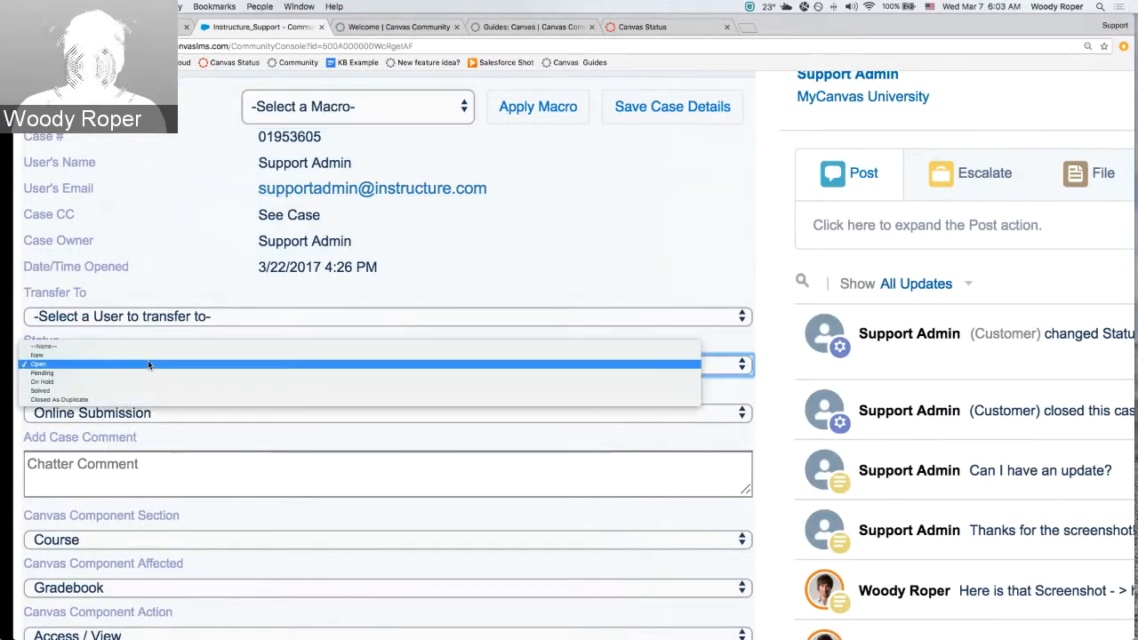
# Set the case status to Open, then to On Hold.
pyautogui.click(35, 355)
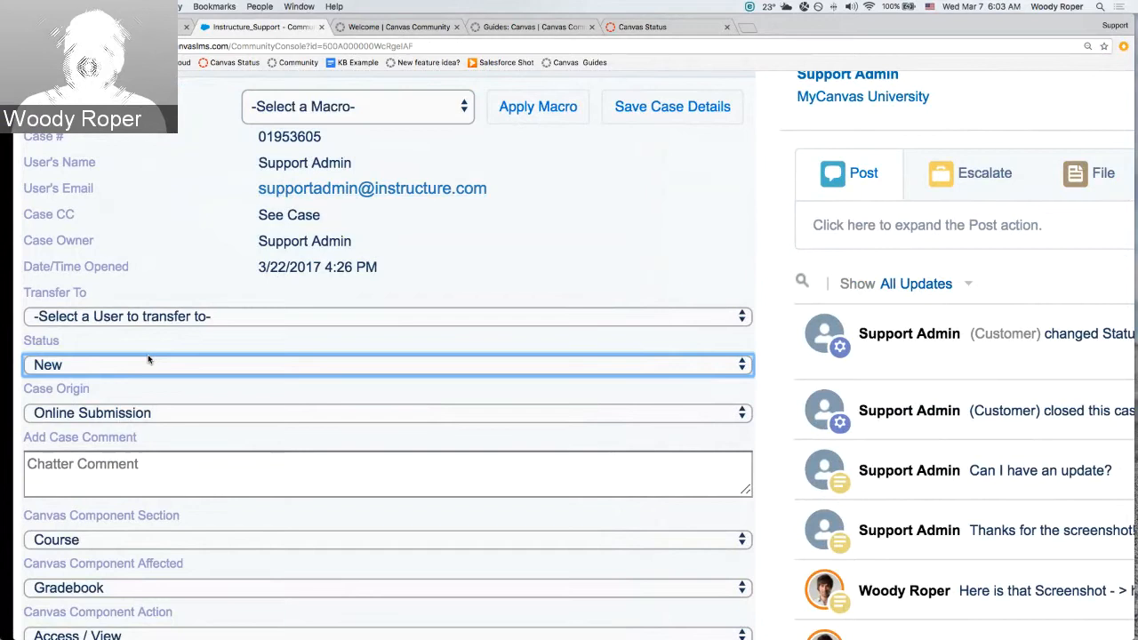
pyautogui.click(388, 365)
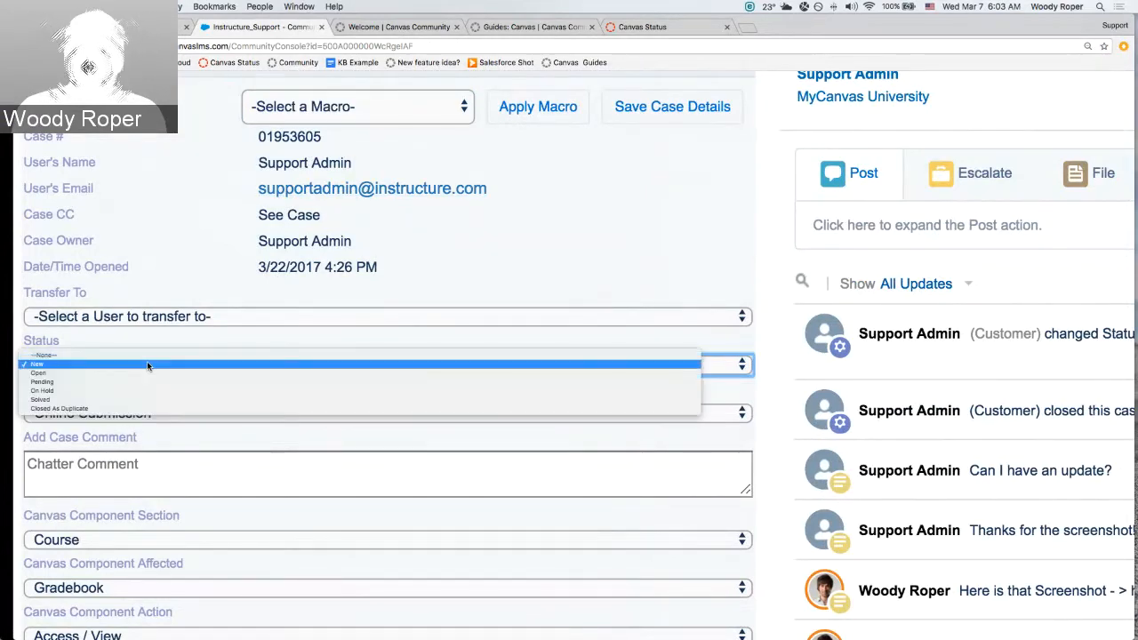
pyautogui.click(39, 374)
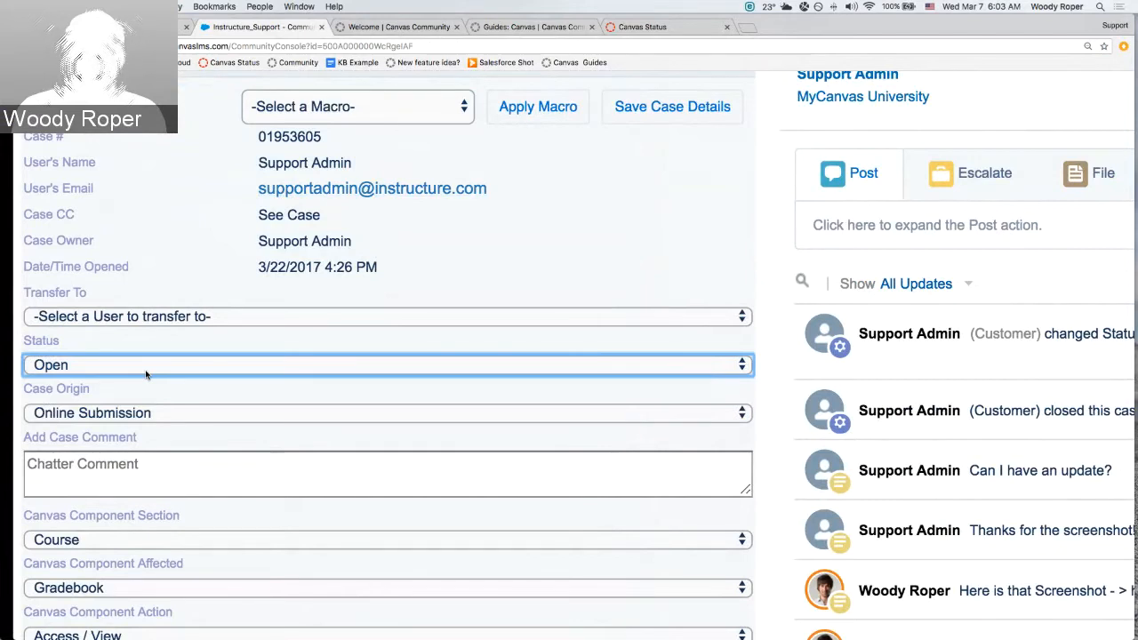
pyautogui.moveTo(151, 368)
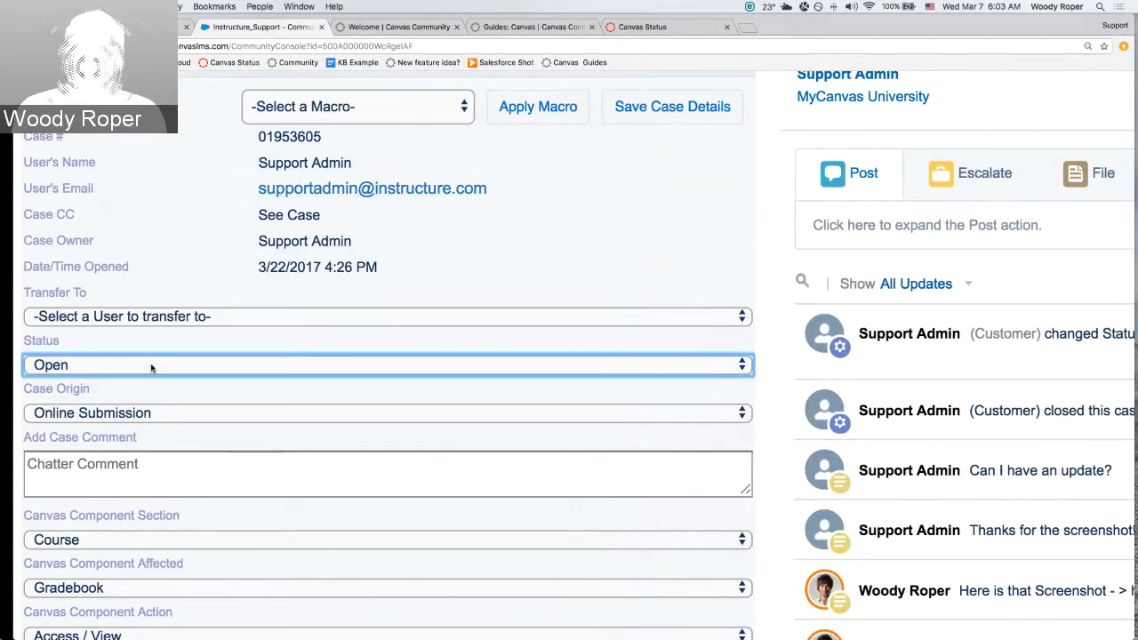
pyautogui.click(387, 364)
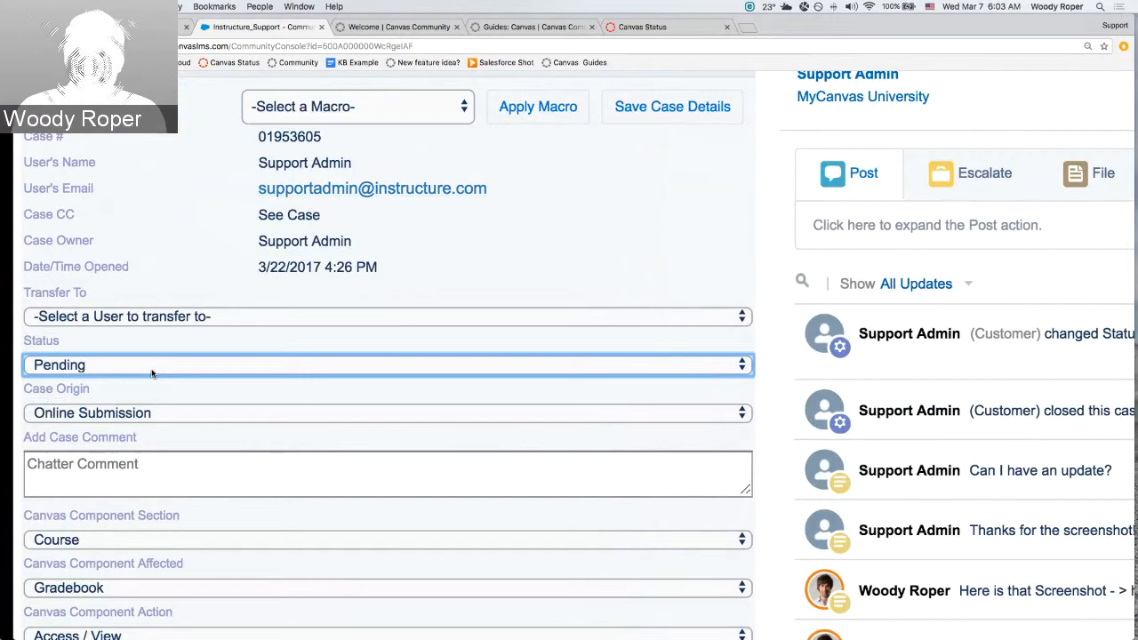
pyautogui.moveTo(196, 364)
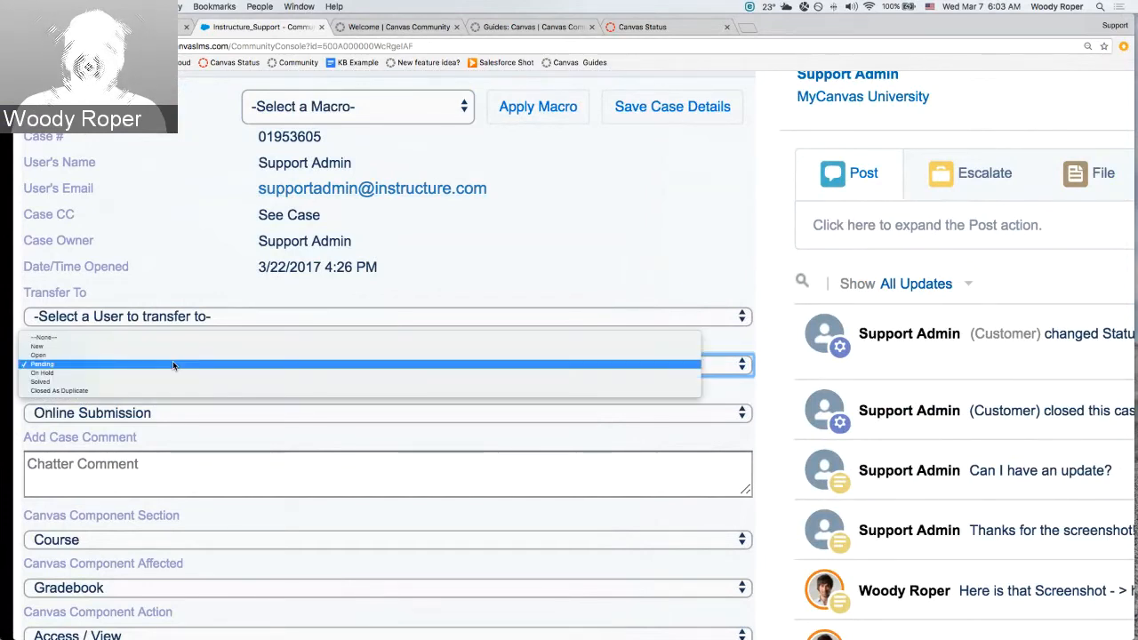
pyautogui.click(43, 373)
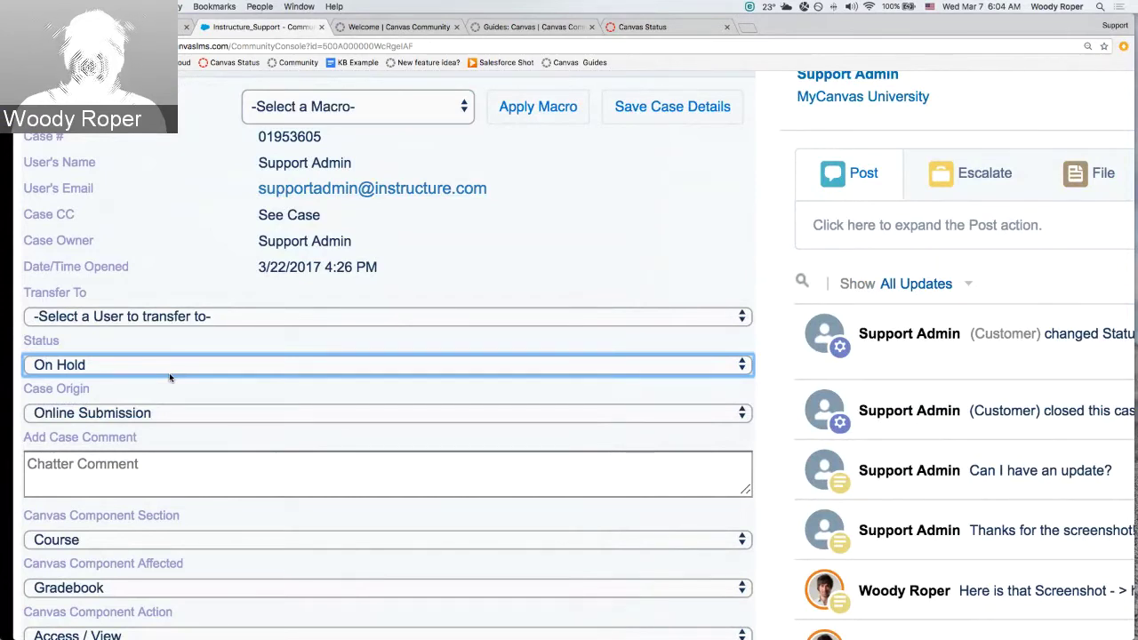
# Set the case status to Solved, then finally to Closed As Duplicate.
pyautogui.click(388, 364)
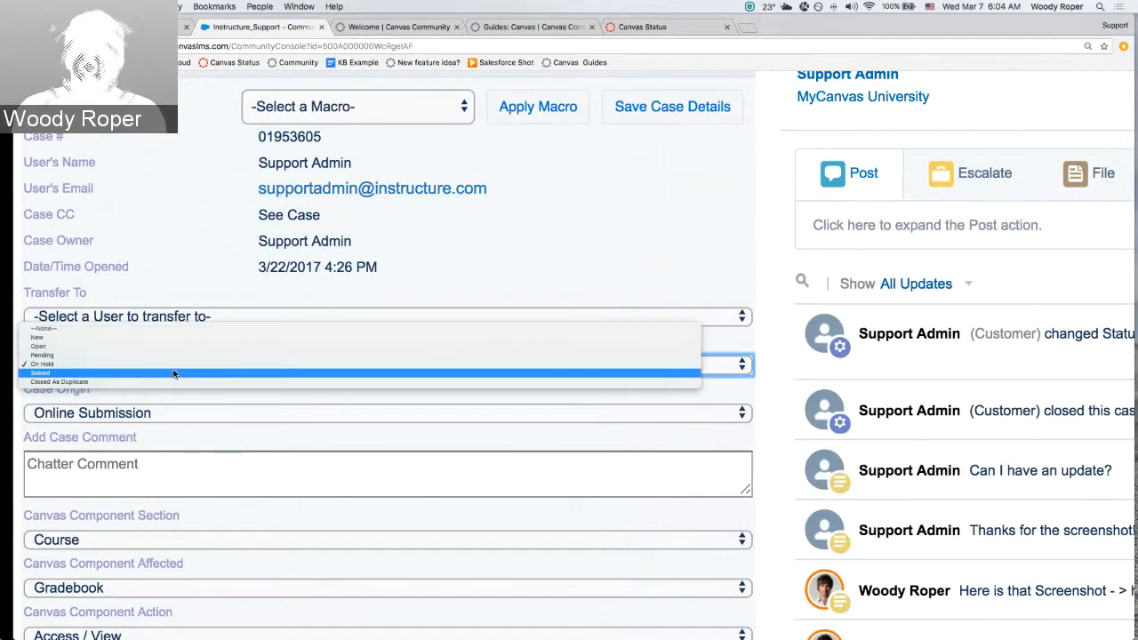
pyautogui.click(39, 374)
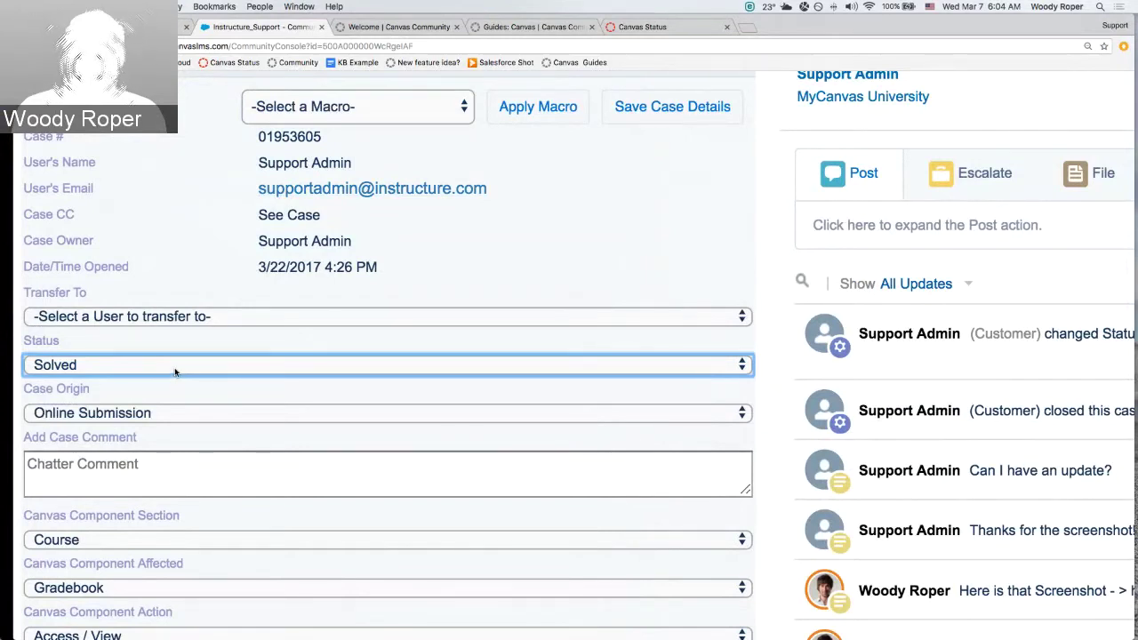
pyautogui.click(388, 364)
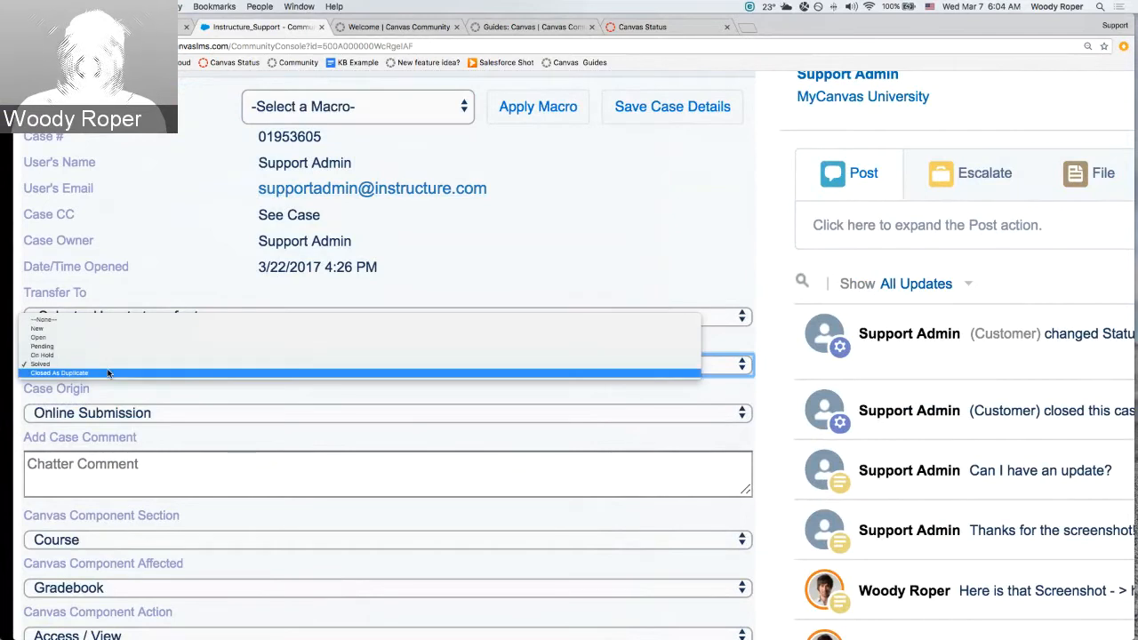
pyautogui.click(61, 373)
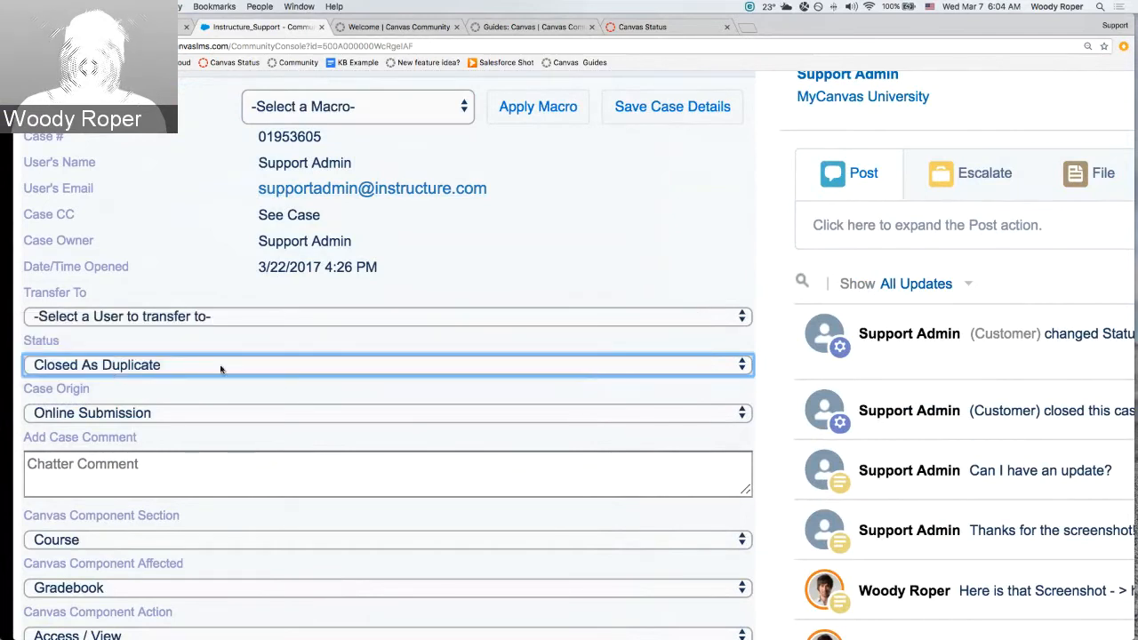
pyautogui.moveTo(217, 363)
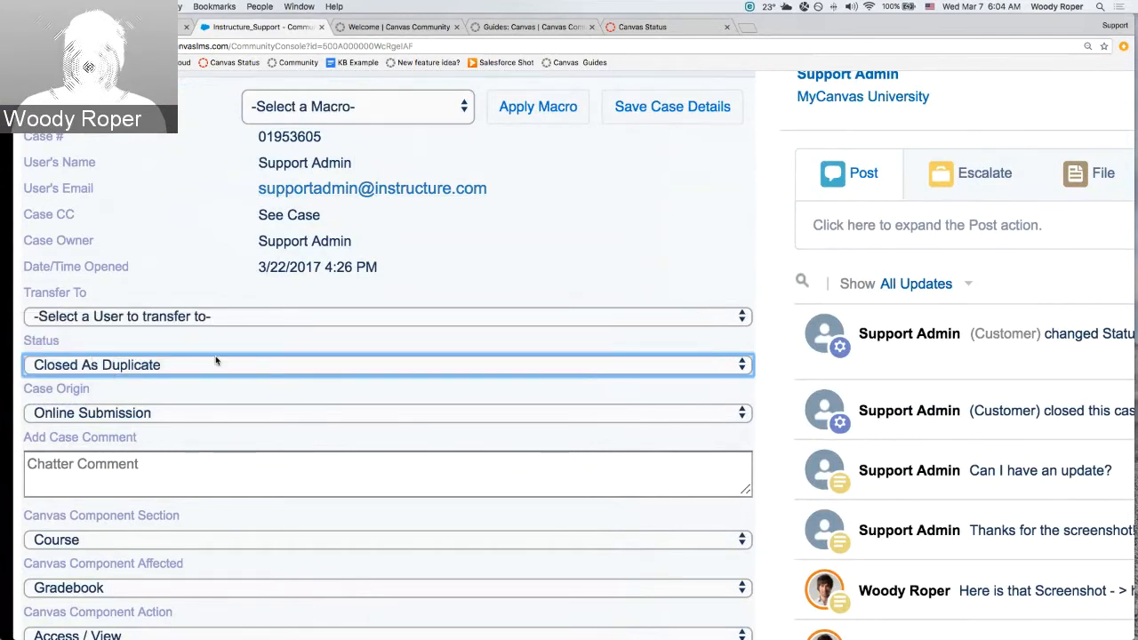
pyautogui.scroll(-3)
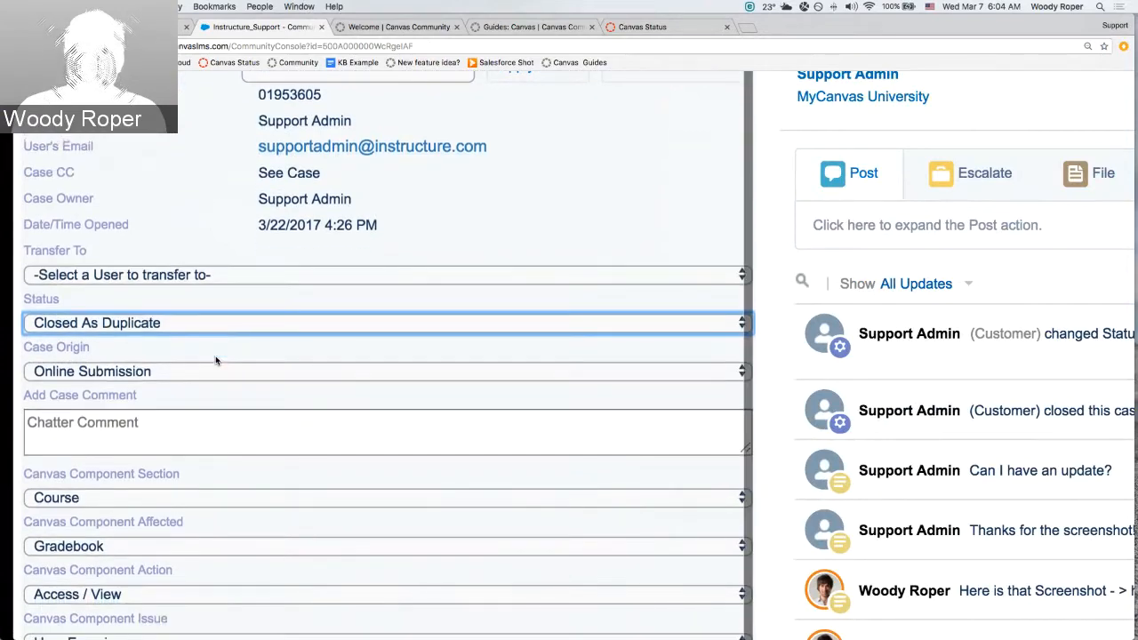
pyautogui.scroll(-3)
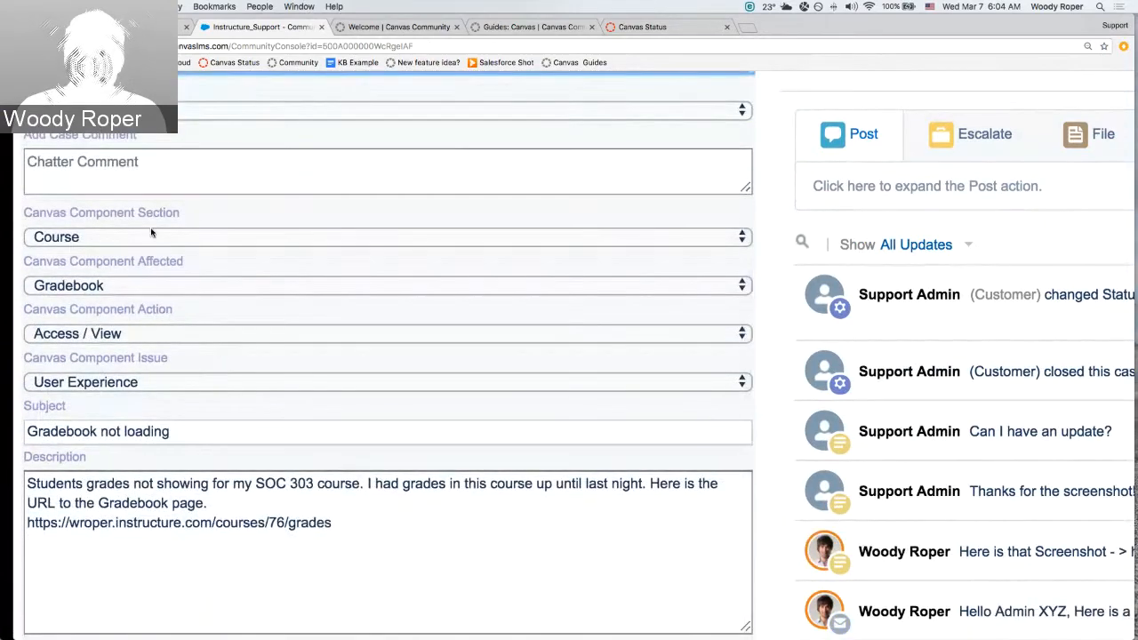
pyautogui.moveTo(152, 222)
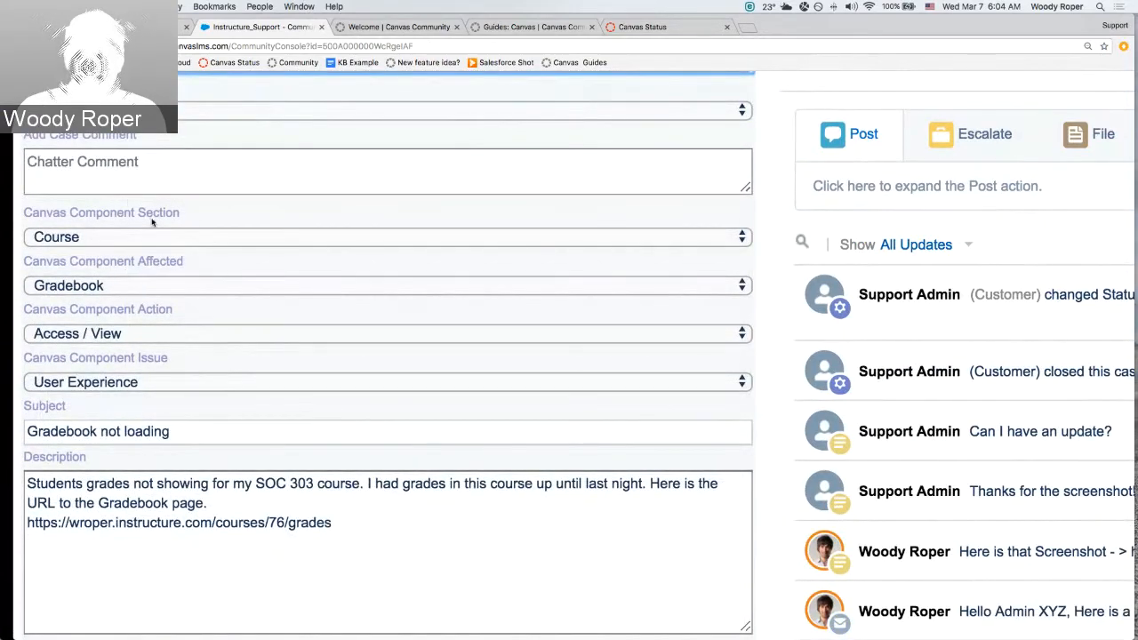
pyautogui.moveTo(157, 274)
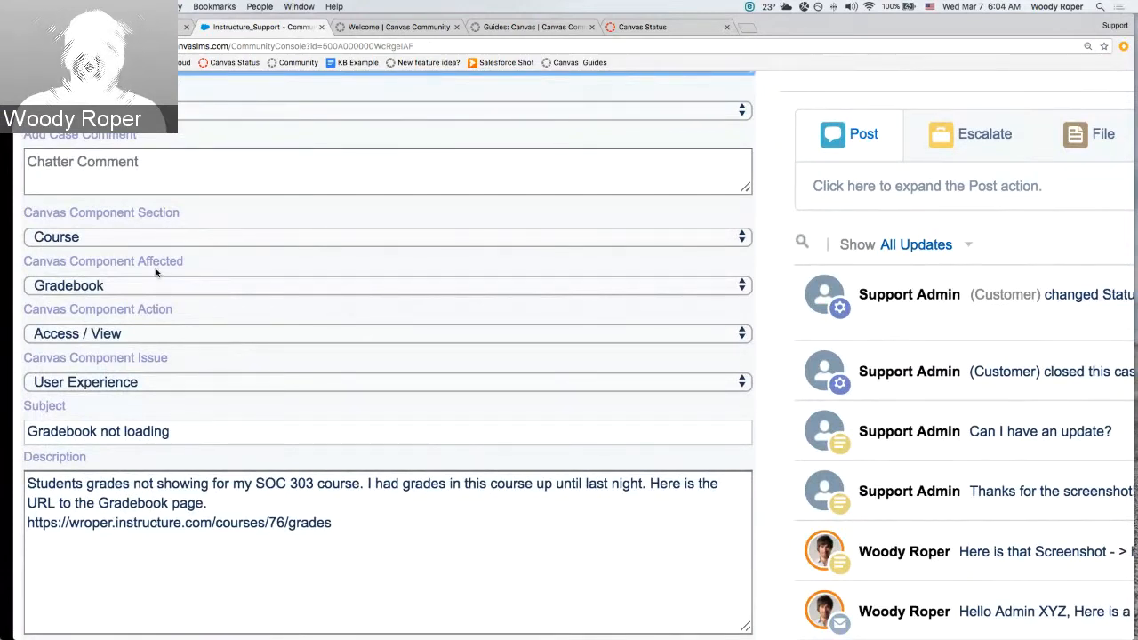
pyautogui.moveTo(149, 372)
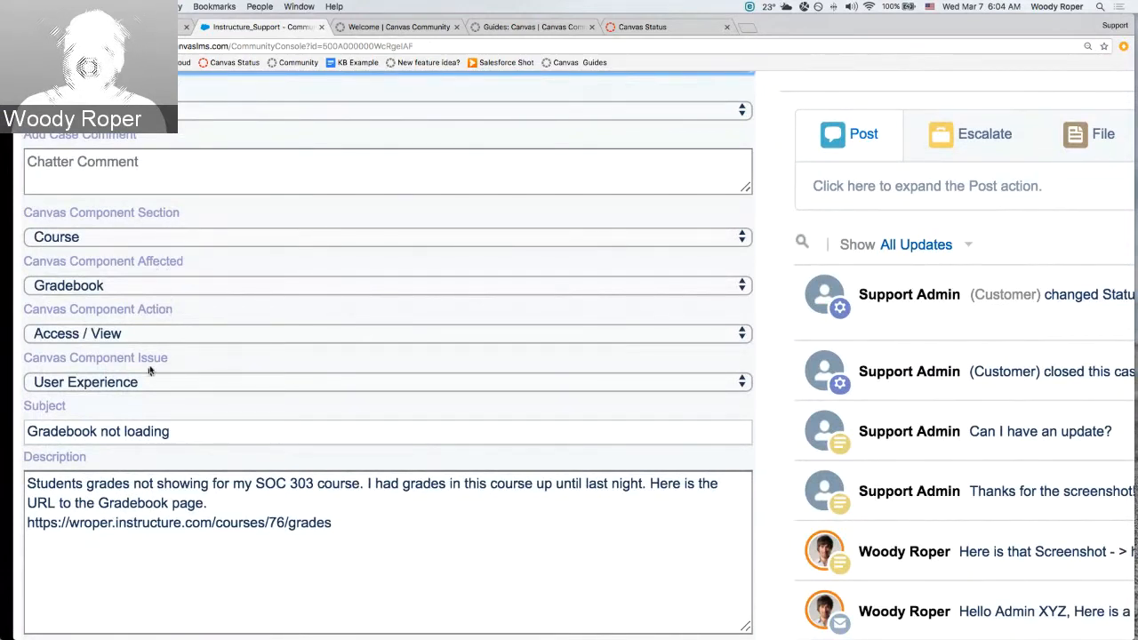
pyautogui.moveTo(210, 271)
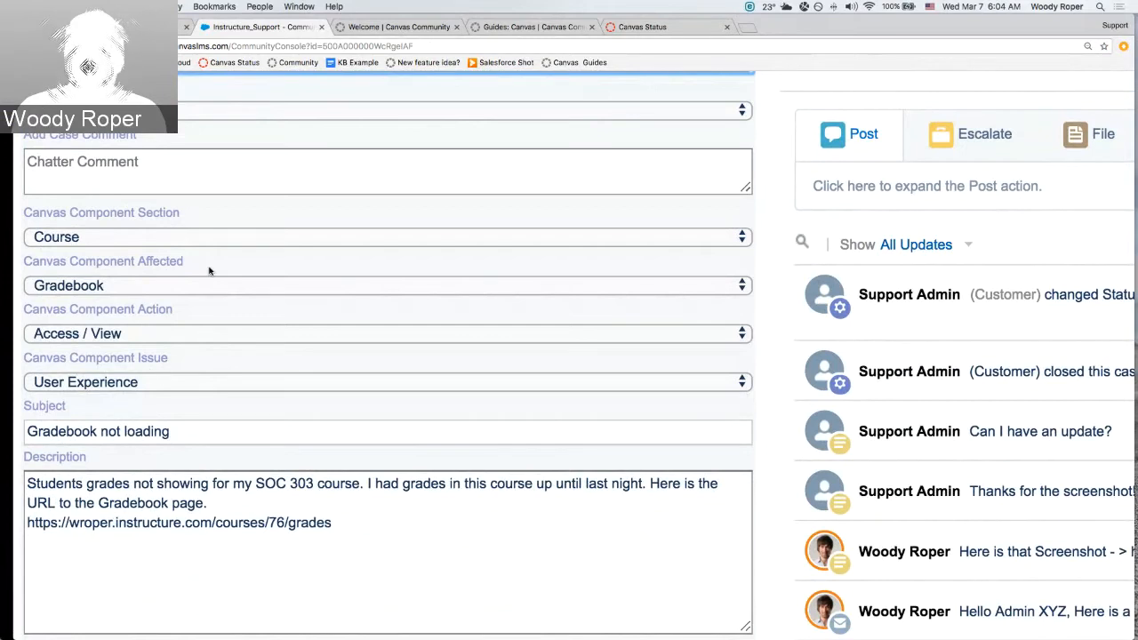
pyautogui.moveTo(148, 334)
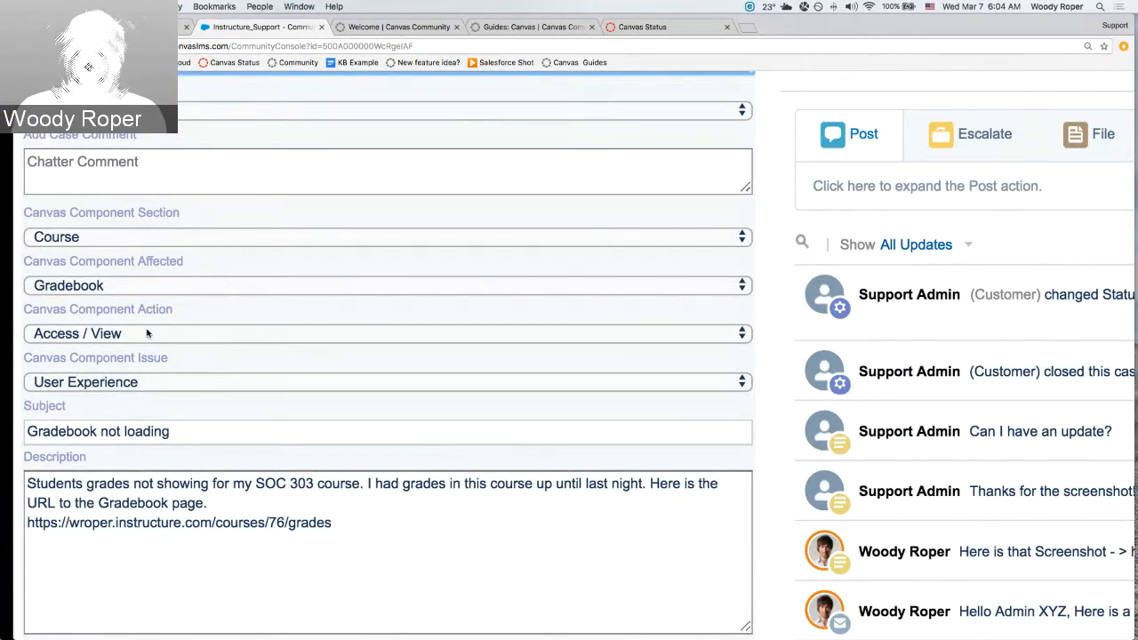
pyautogui.moveTo(269, 257)
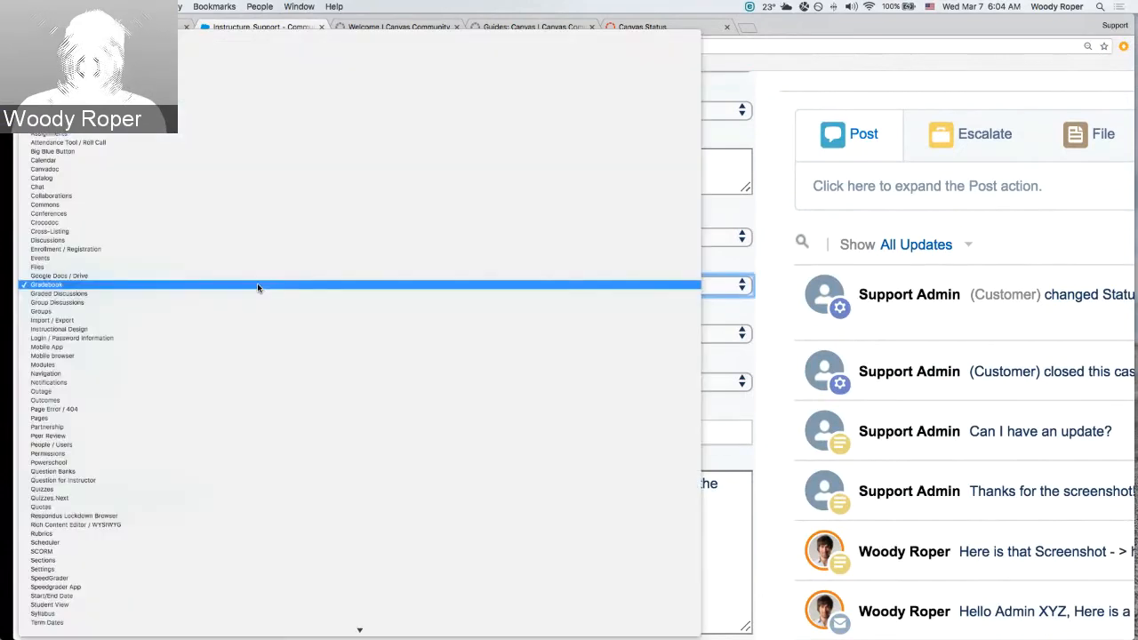
pyautogui.moveTo(139, 284)
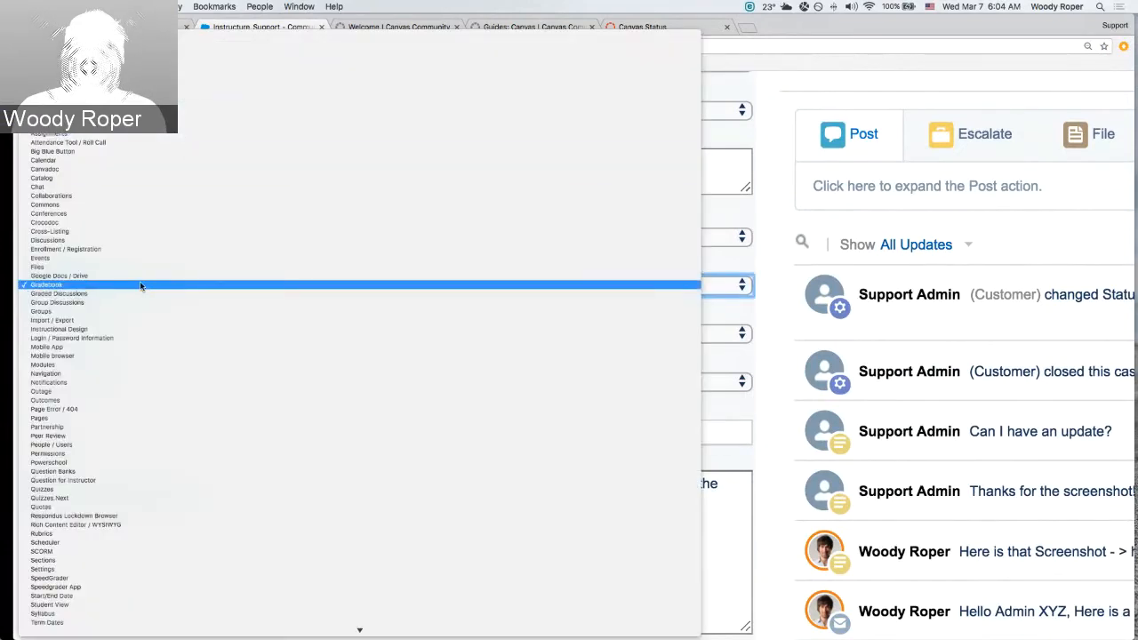
pyautogui.click(46, 285)
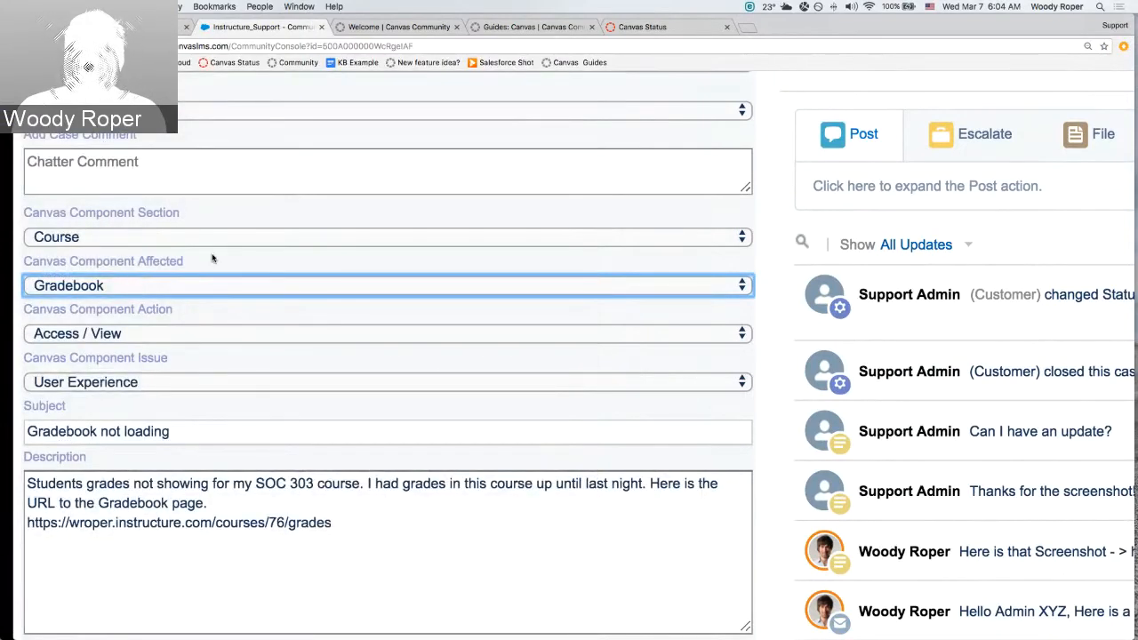
pyautogui.moveTo(140, 357)
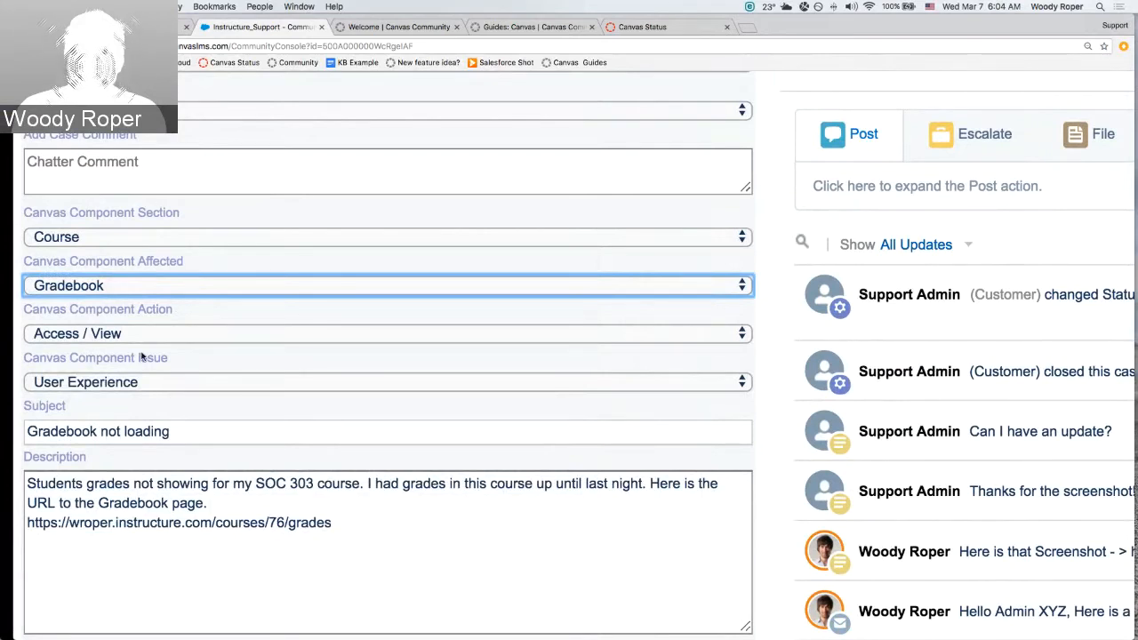
pyautogui.moveTo(106, 311)
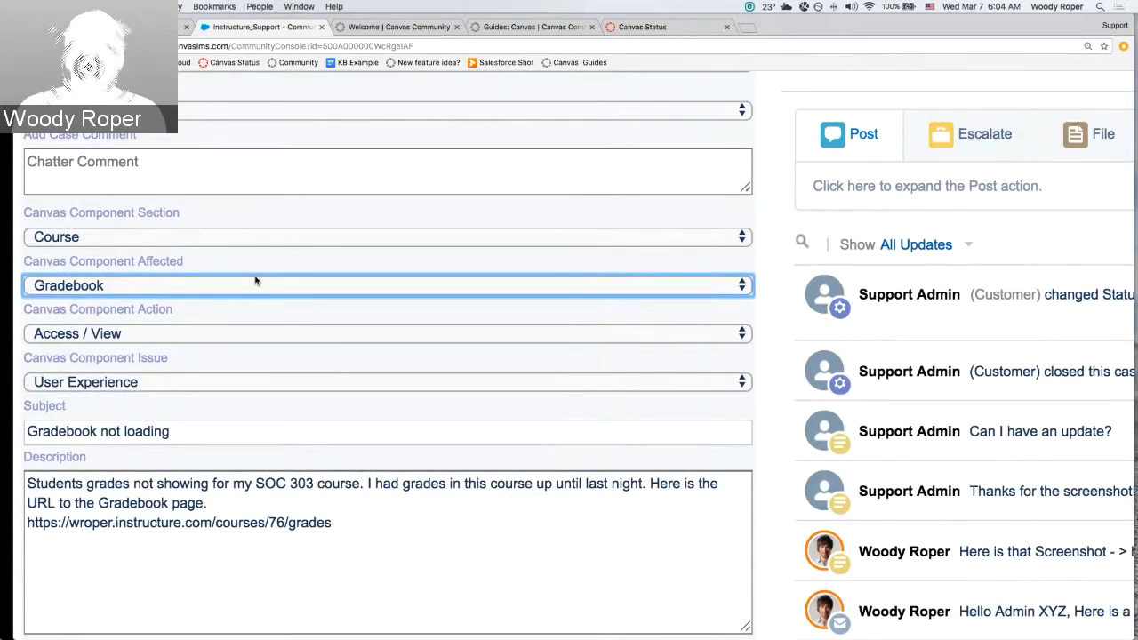
pyautogui.moveTo(176, 267)
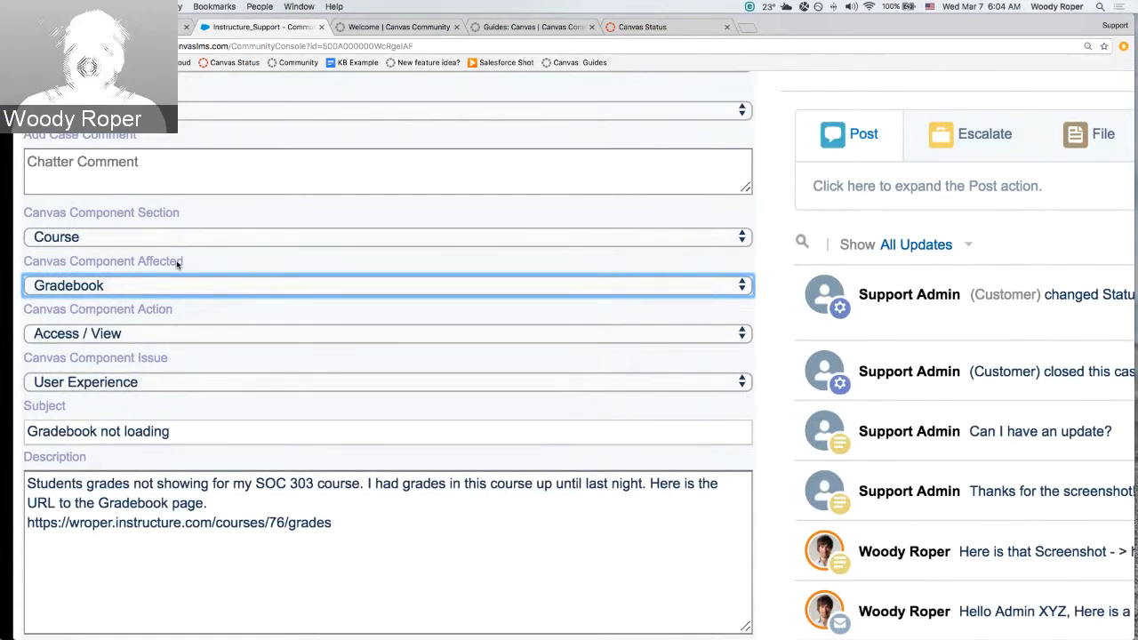
pyautogui.moveTo(228, 377)
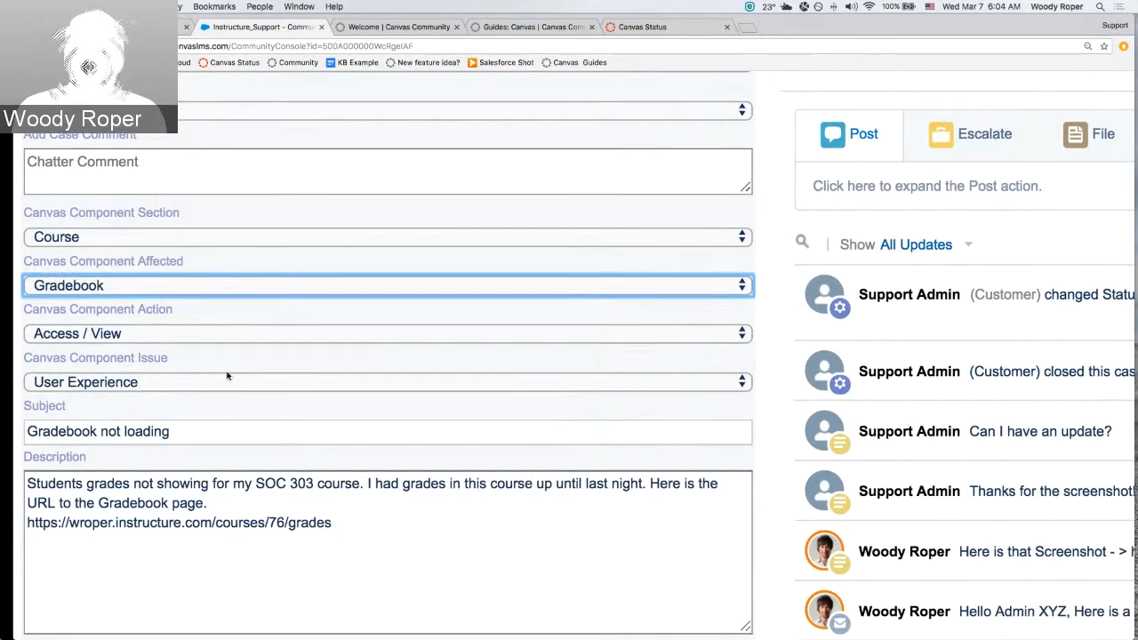
pyautogui.moveTo(263, 284)
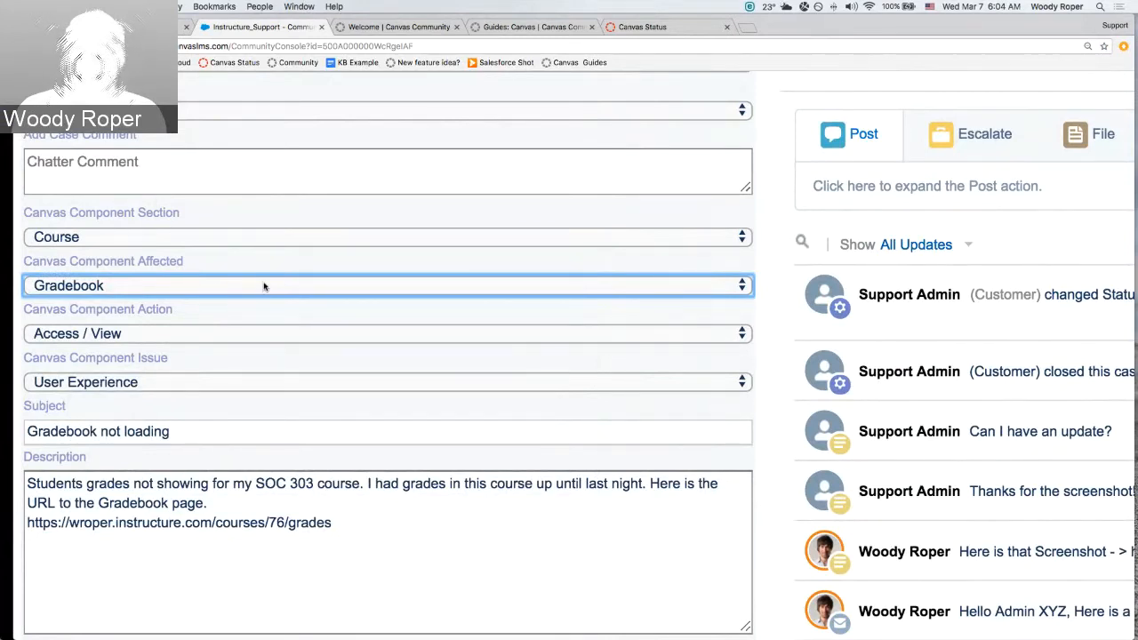
pyautogui.moveTo(74, 267)
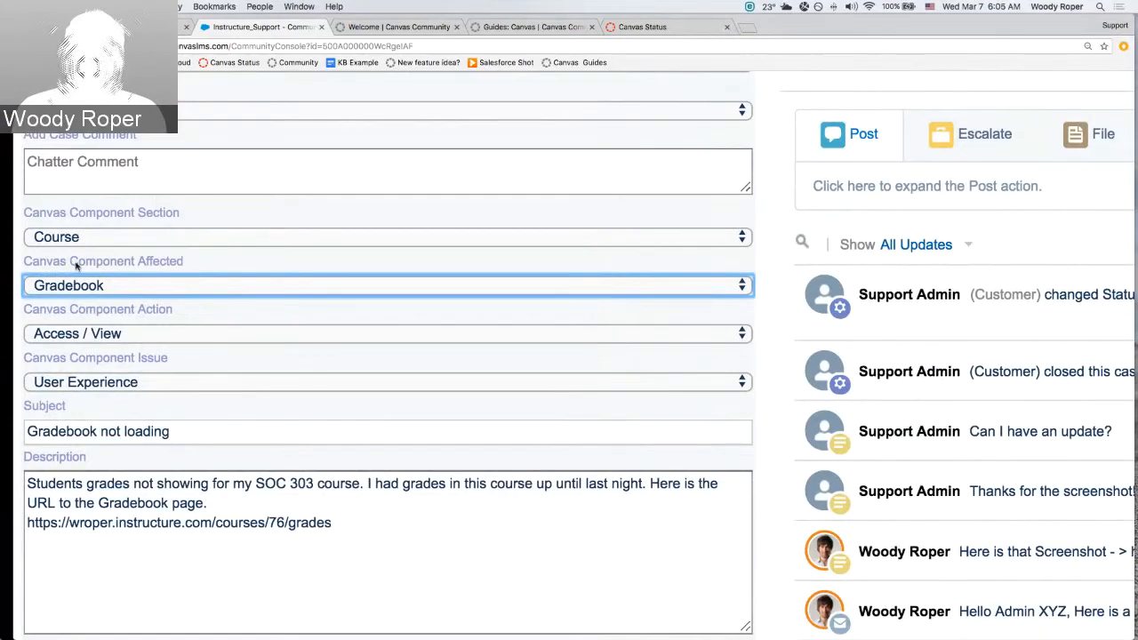
pyautogui.scroll(-3)
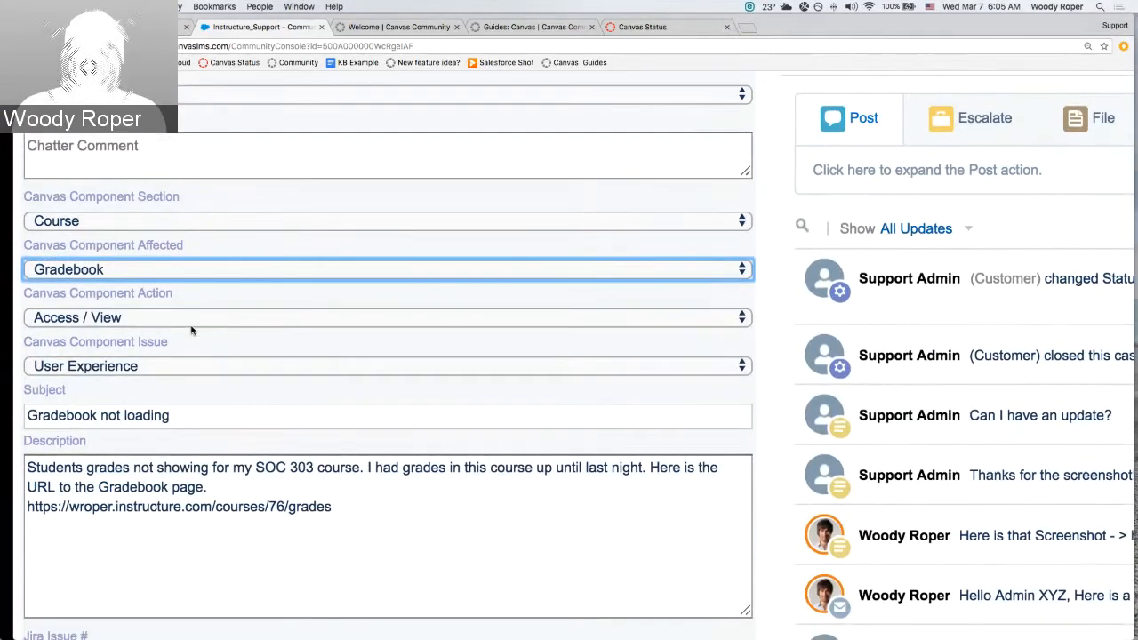
pyautogui.scroll(-3)
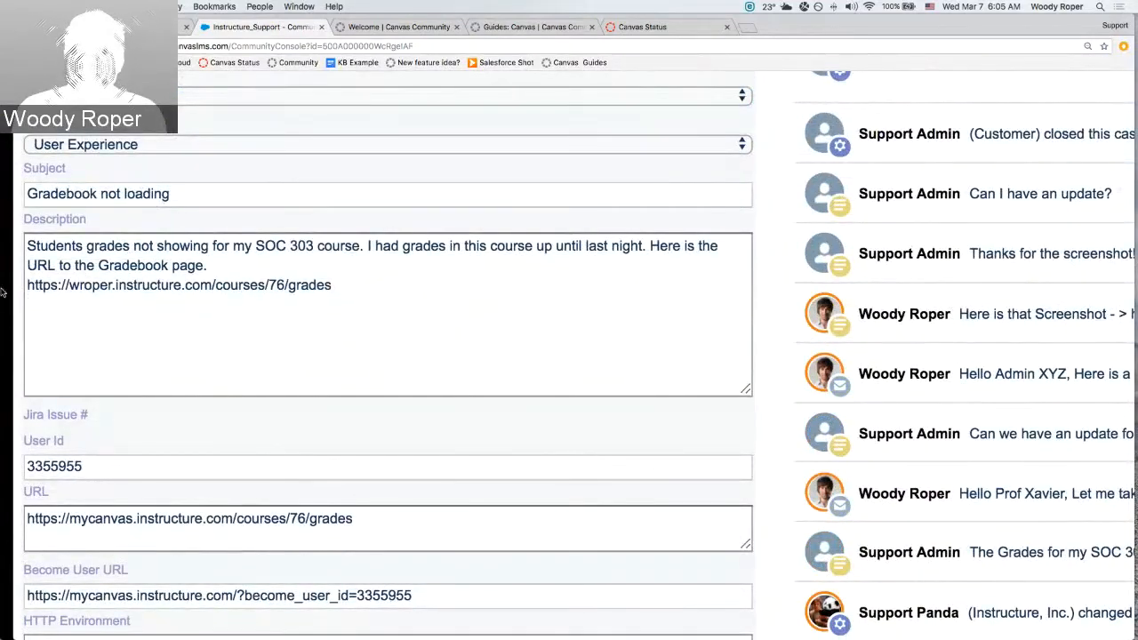
pyautogui.scroll(-3)
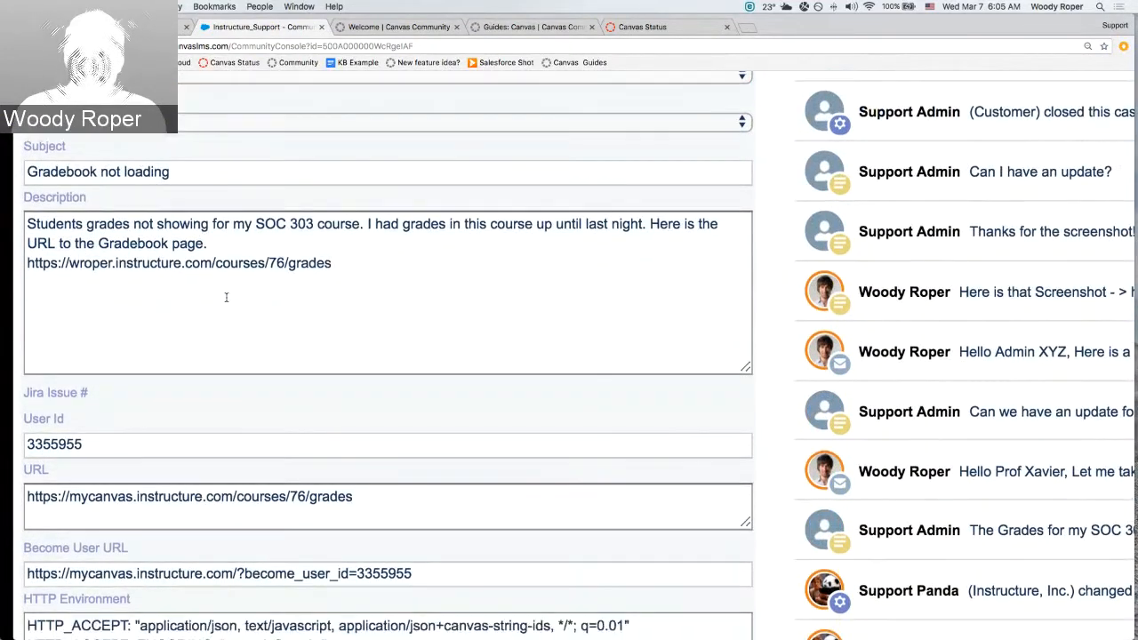
pyautogui.scroll(-3)
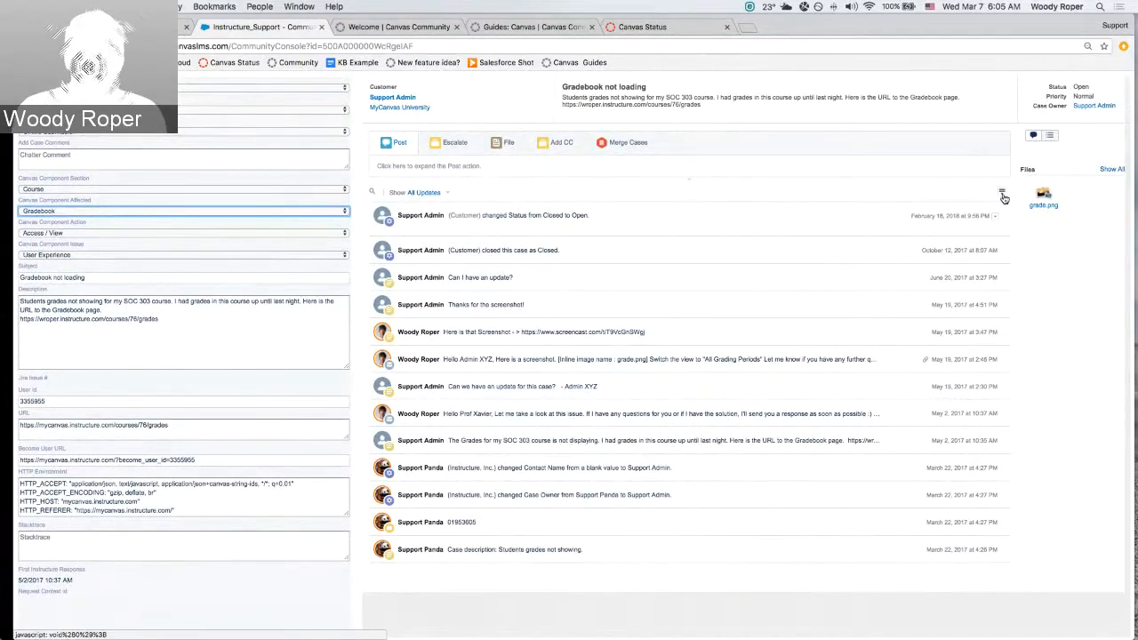
pyautogui.moveTo(1002, 192)
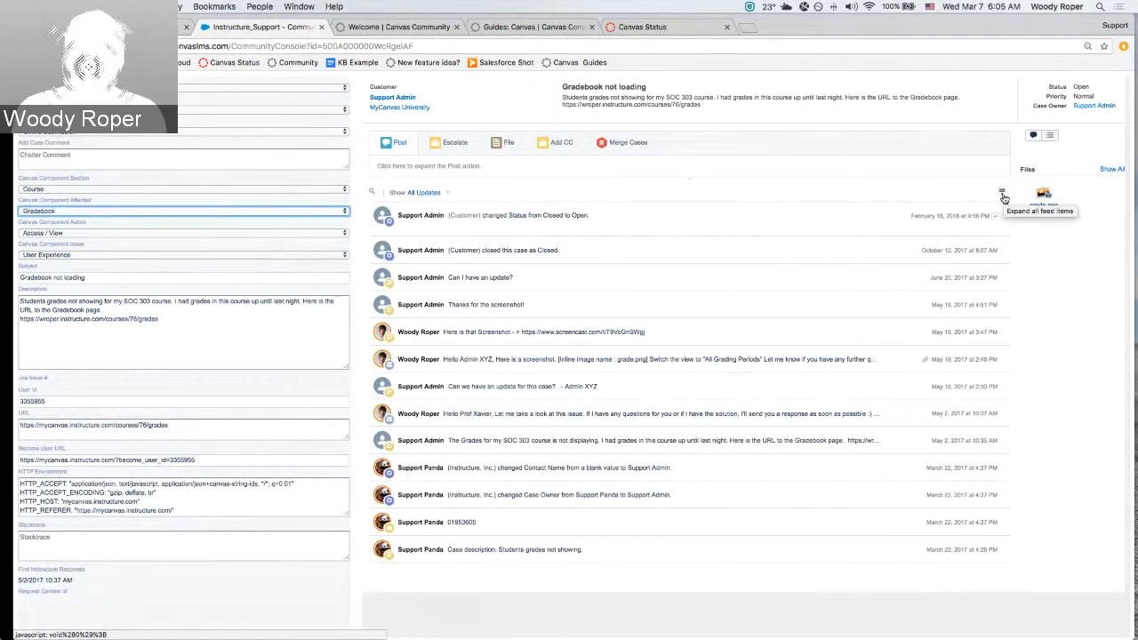
pyautogui.moveTo(1003, 192)
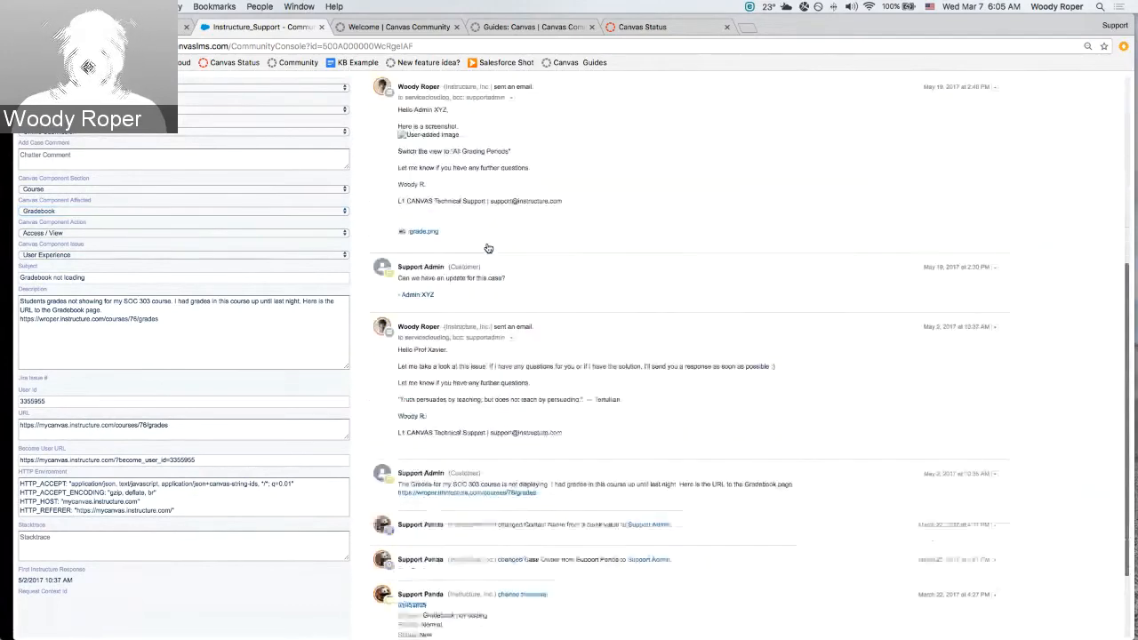
# Review the case feed, expand the Post action, and show the Escalate-to-Instructure option.
pyautogui.scroll(-3)
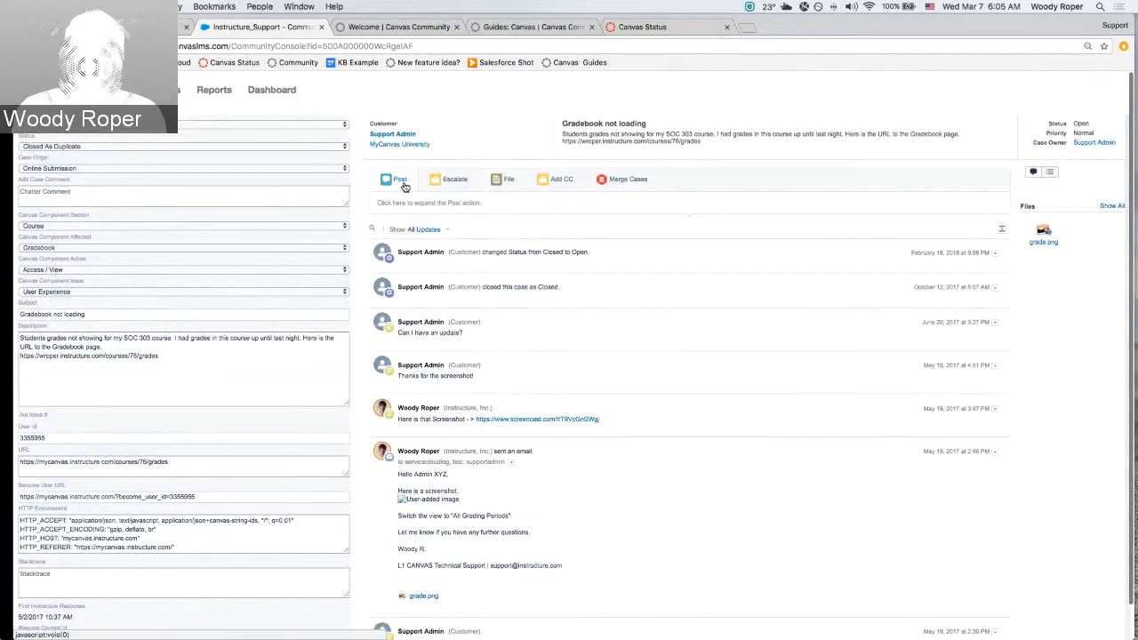
pyautogui.click(399, 178)
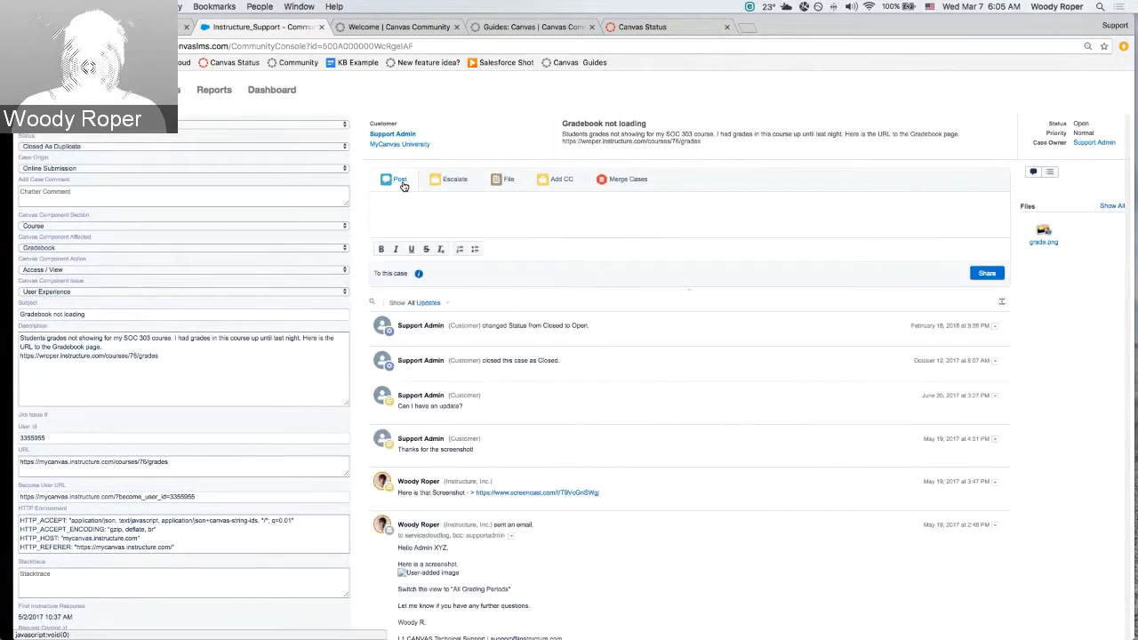
pyautogui.click(455, 177)
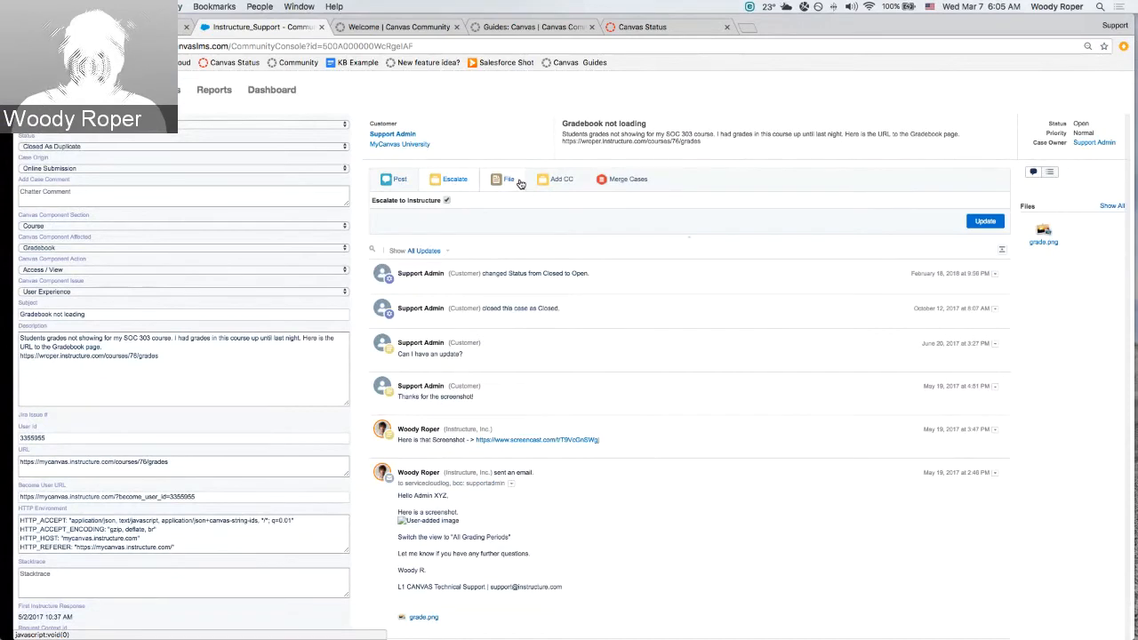
pyautogui.moveTo(548, 258)
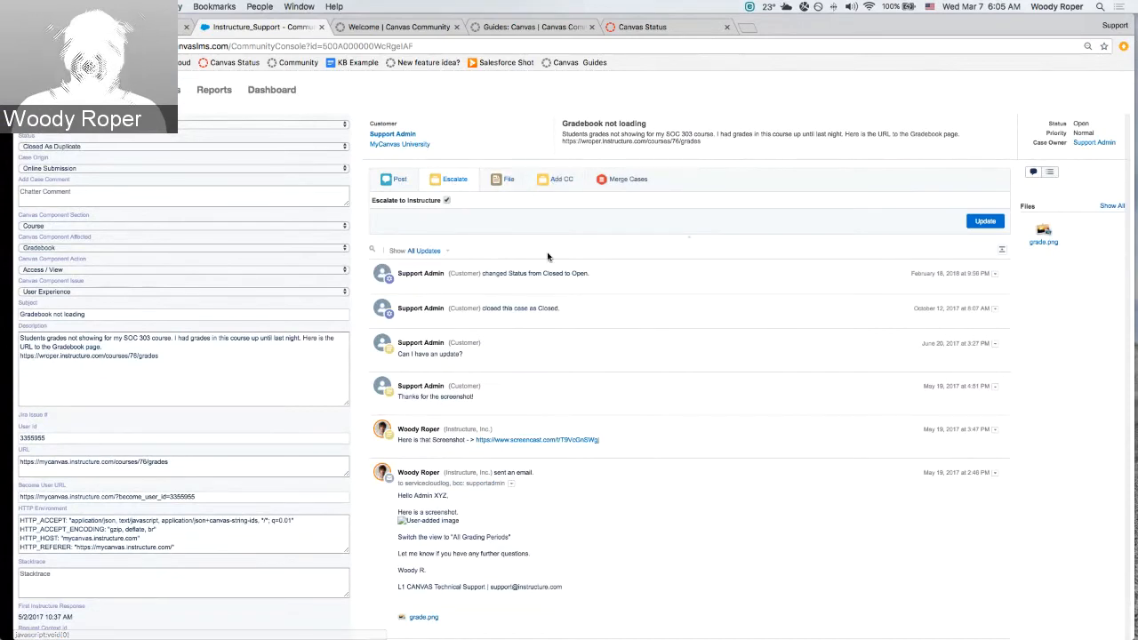
pyautogui.moveTo(611, 169)
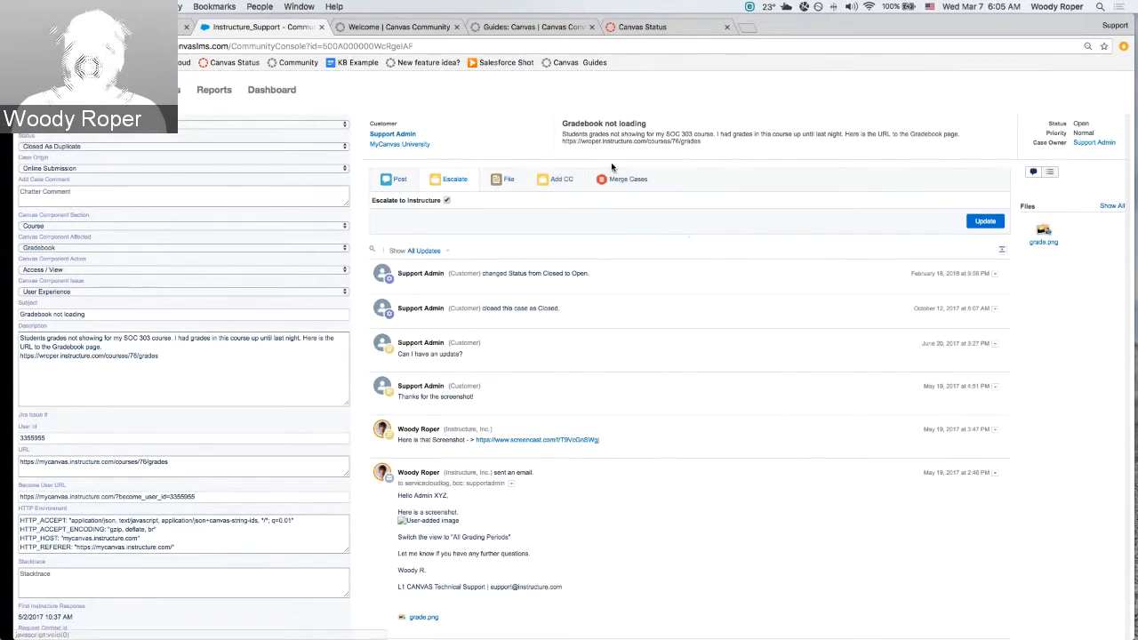
pyautogui.moveTo(658, 199)
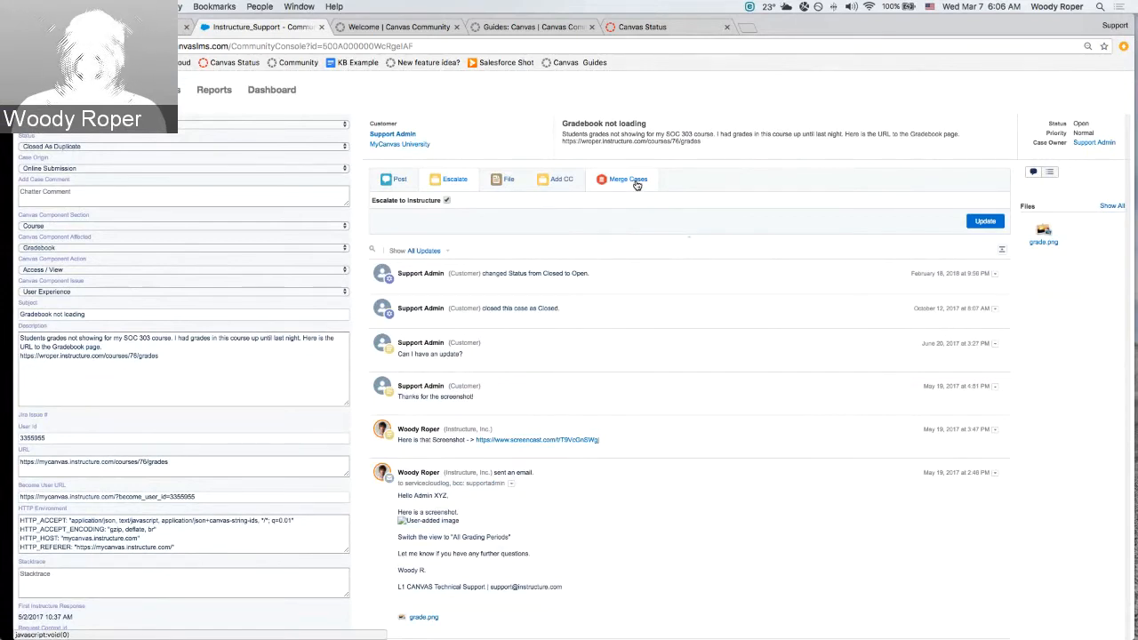
pyautogui.moveTo(620, 196)
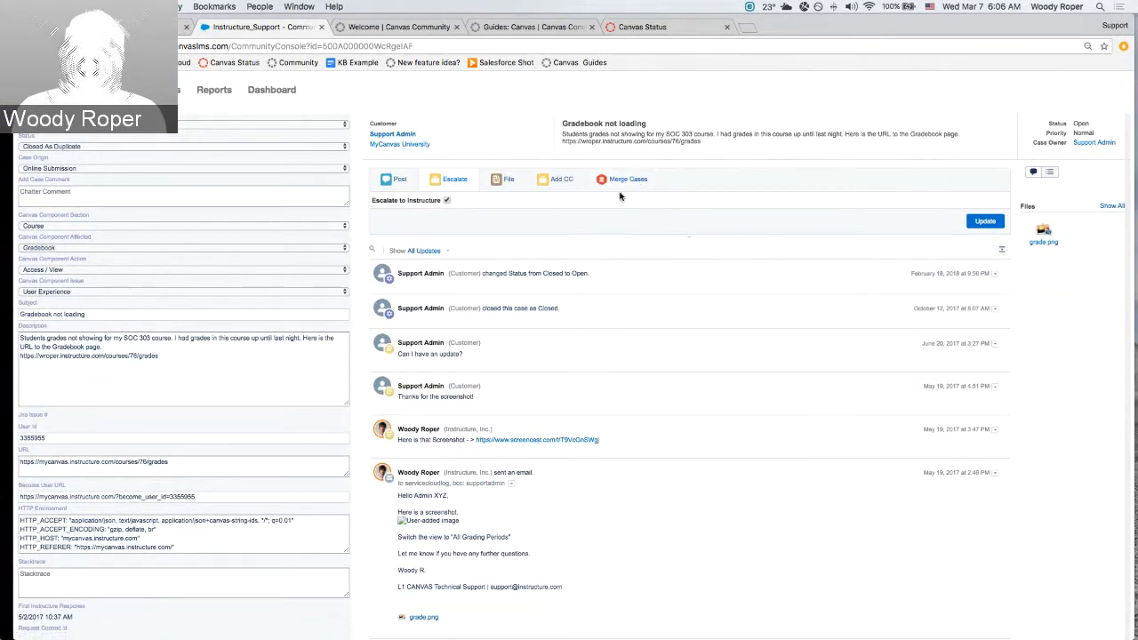
pyautogui.moveTo(210, 110)
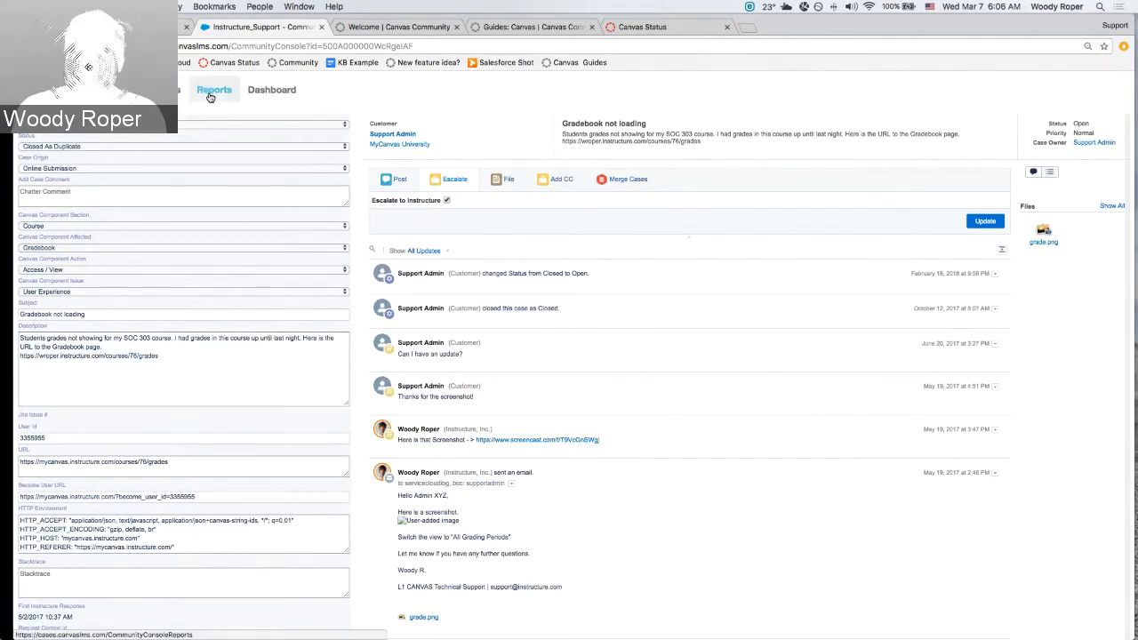
# Show the Reports list with entries such as Canvas Component Affected by month.
pyautogui.click(214, 89)
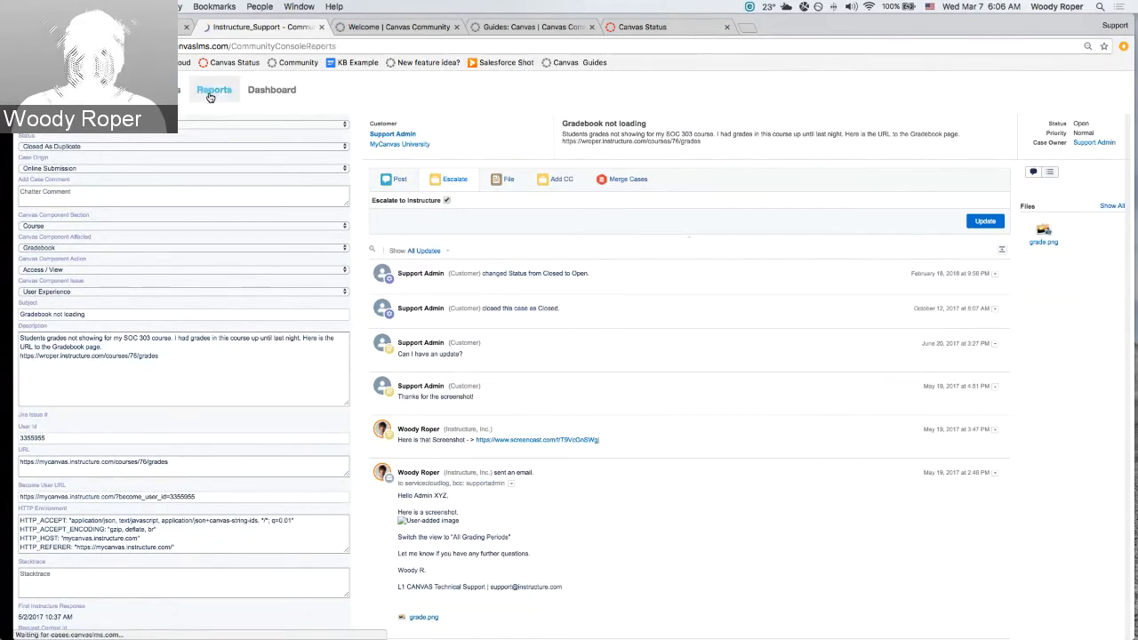
pyautogui.click(213, 89)
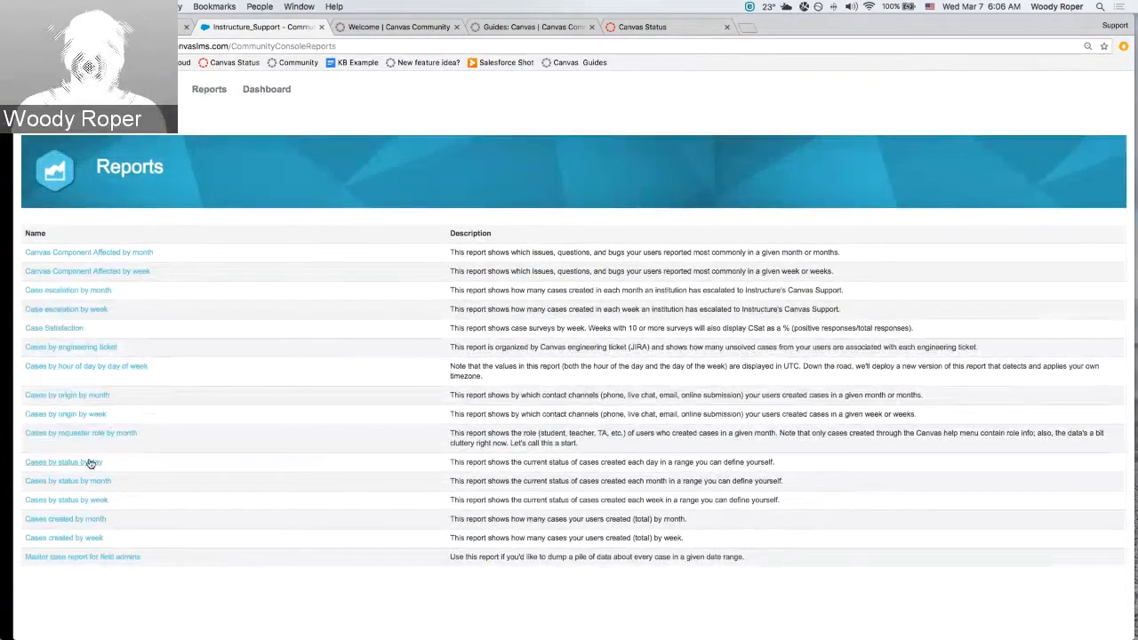
pyautogui.moveTo(85, 448)
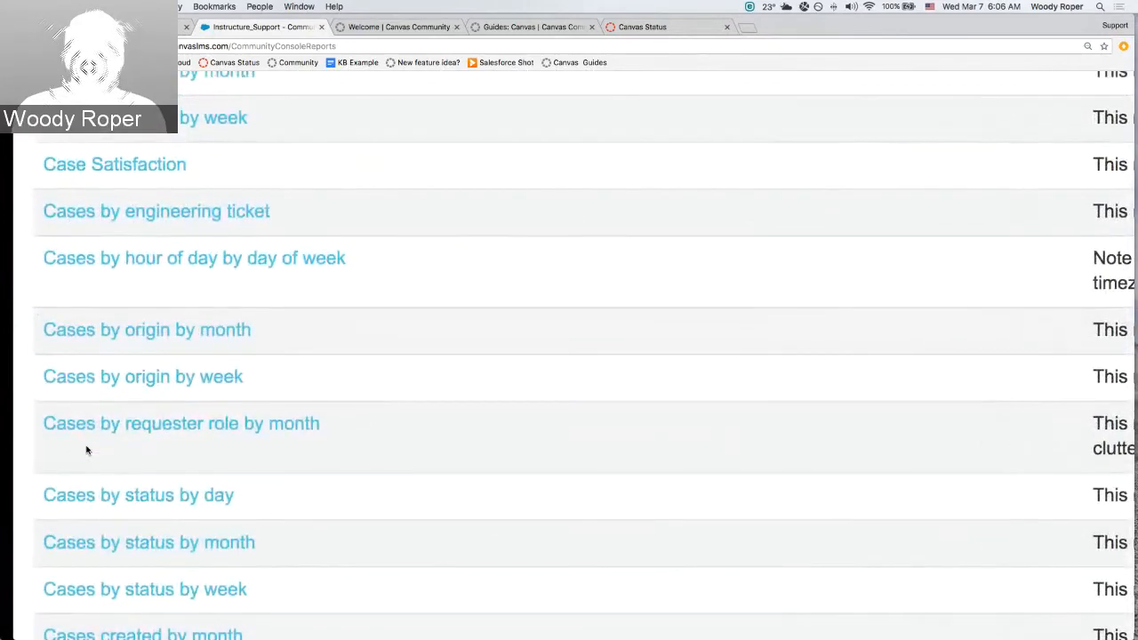
pyautogui.scroll(3)
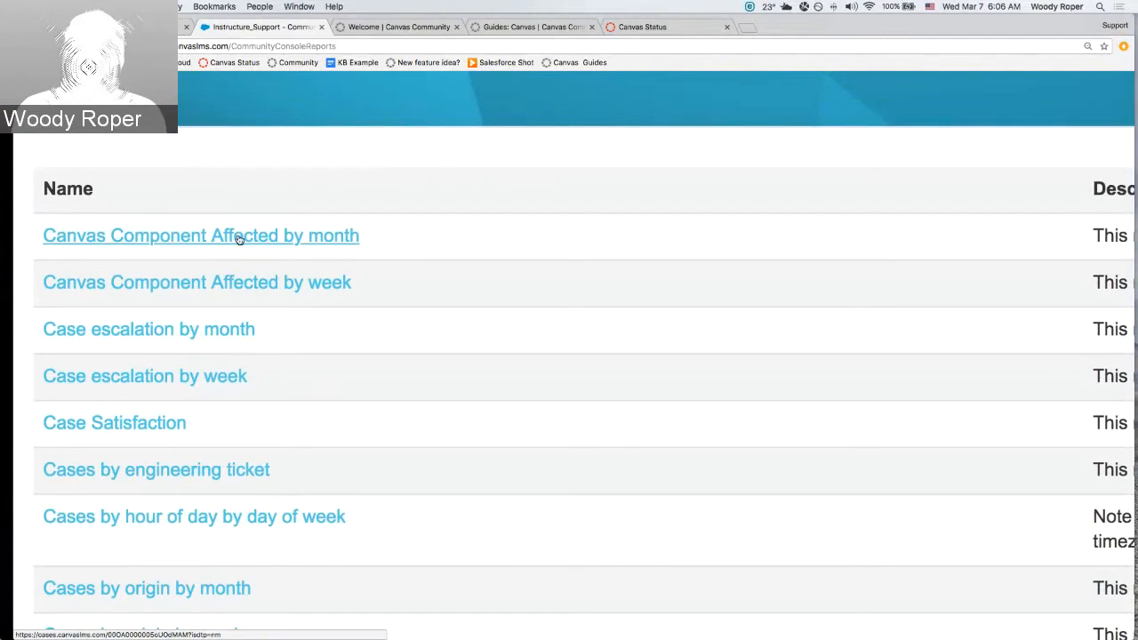
pyautogui.moveTo(196, 245)
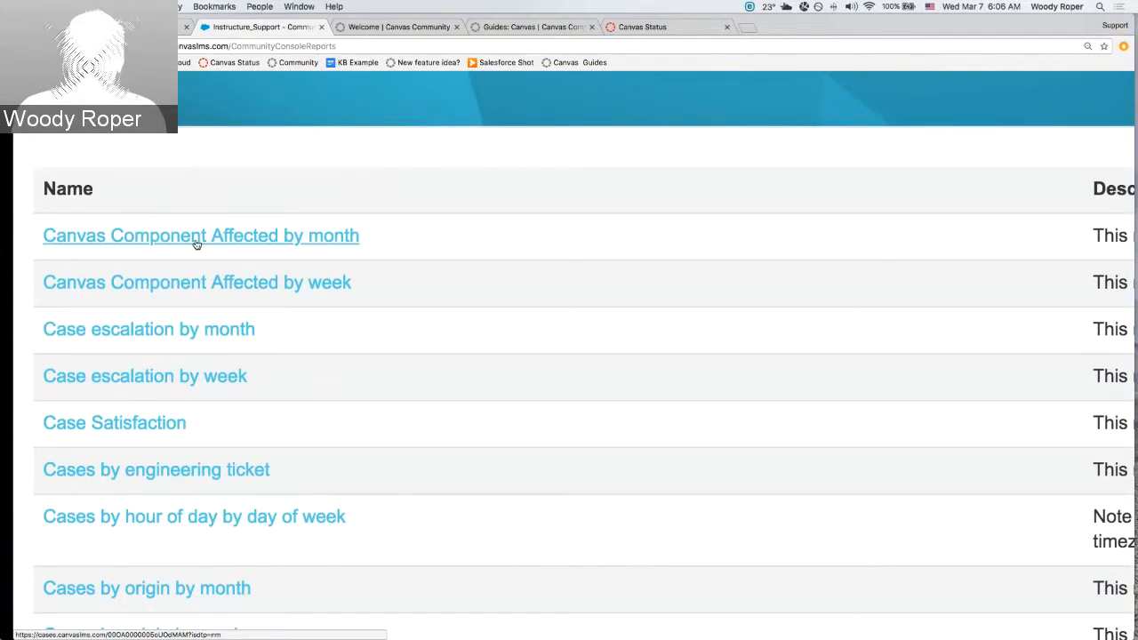
pyautogui.moveTo(195, 280)
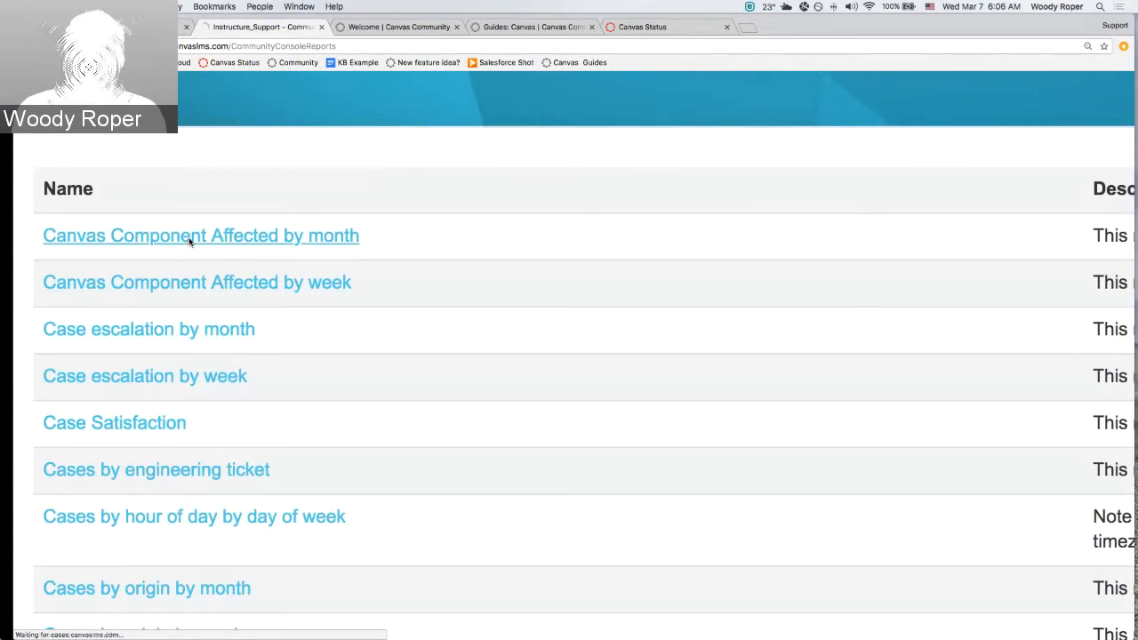
# View the Canvas Component Affected by month report and its pie chart.
pyautogui.click(200, 235)
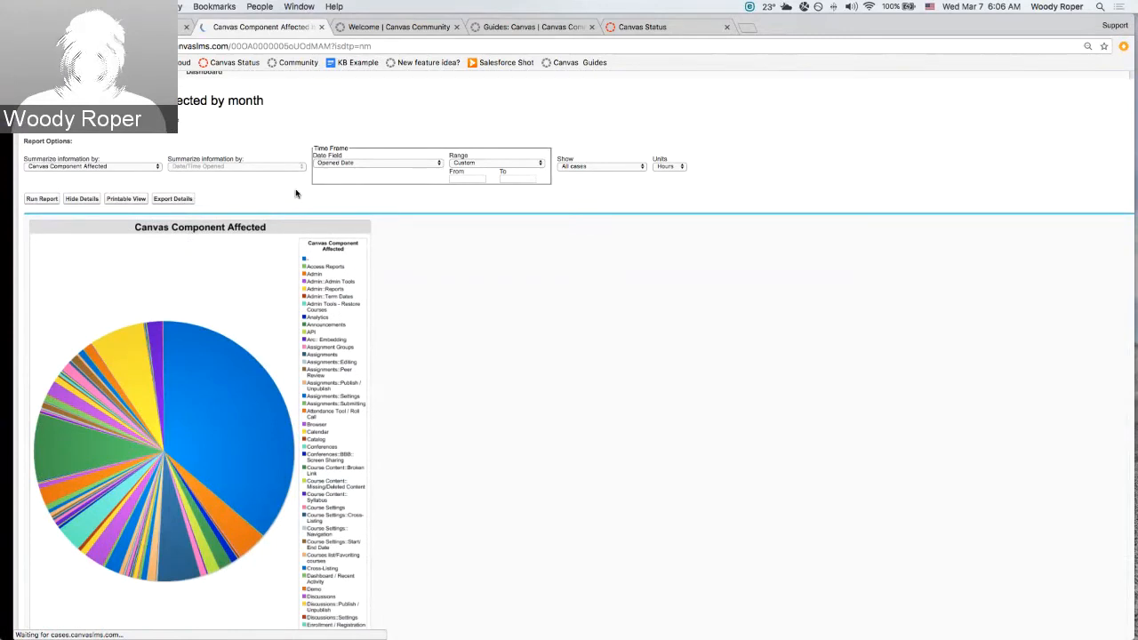
pyautogui.scroll(-3)
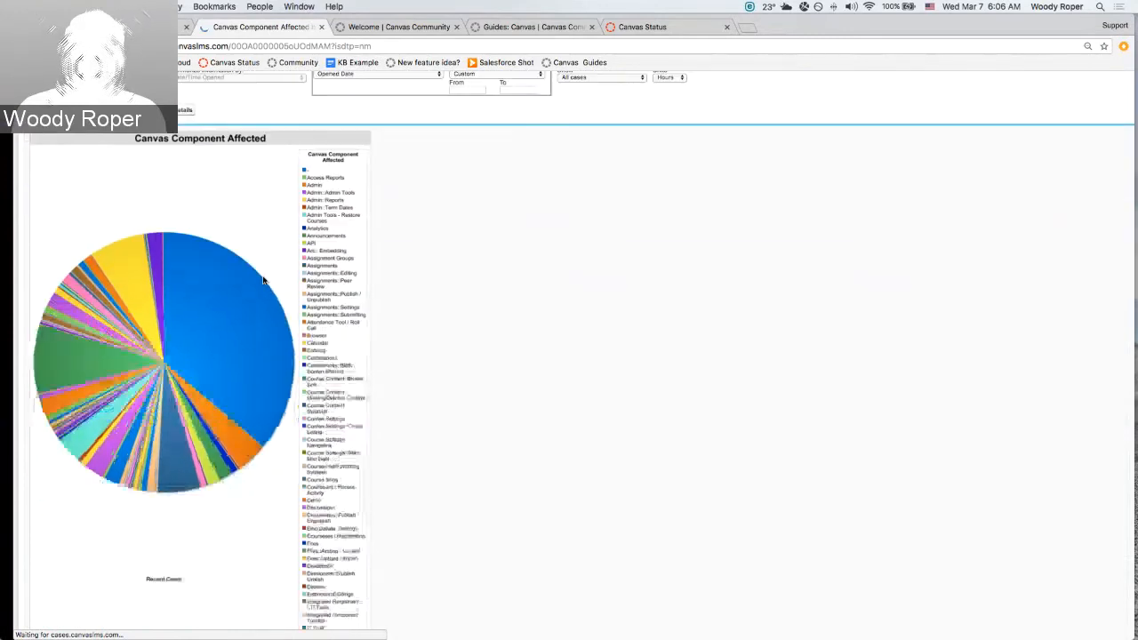
pyautogui.scroll(-3)
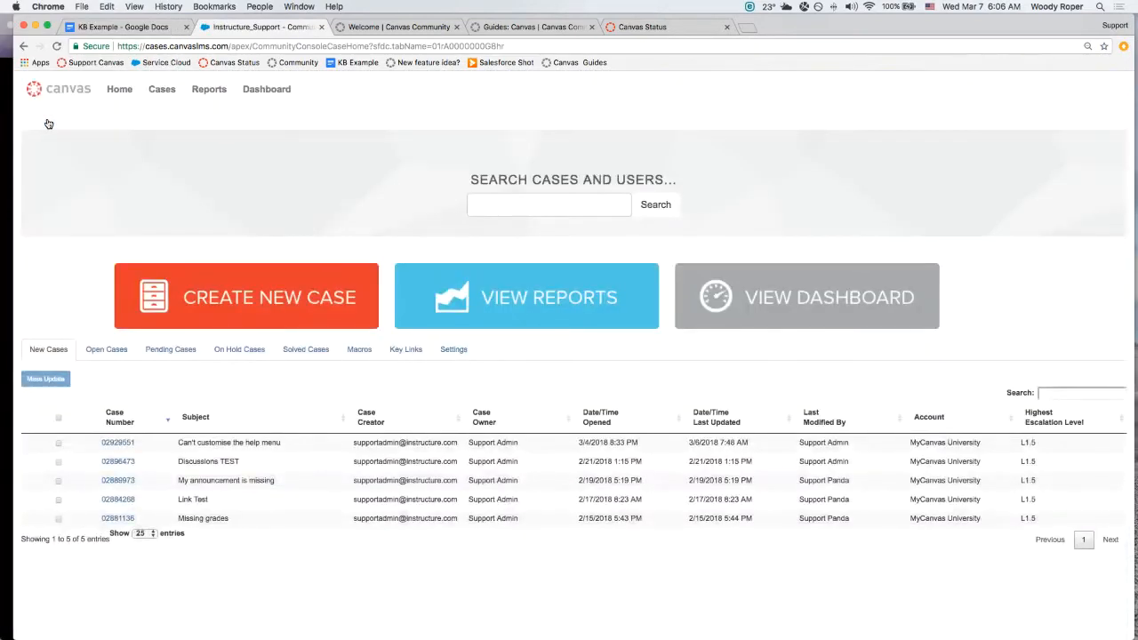
# Return to the training presentation showing the Service Cloud access slide at cases.canvaslms.com.
pyautogui.click(98, 27)
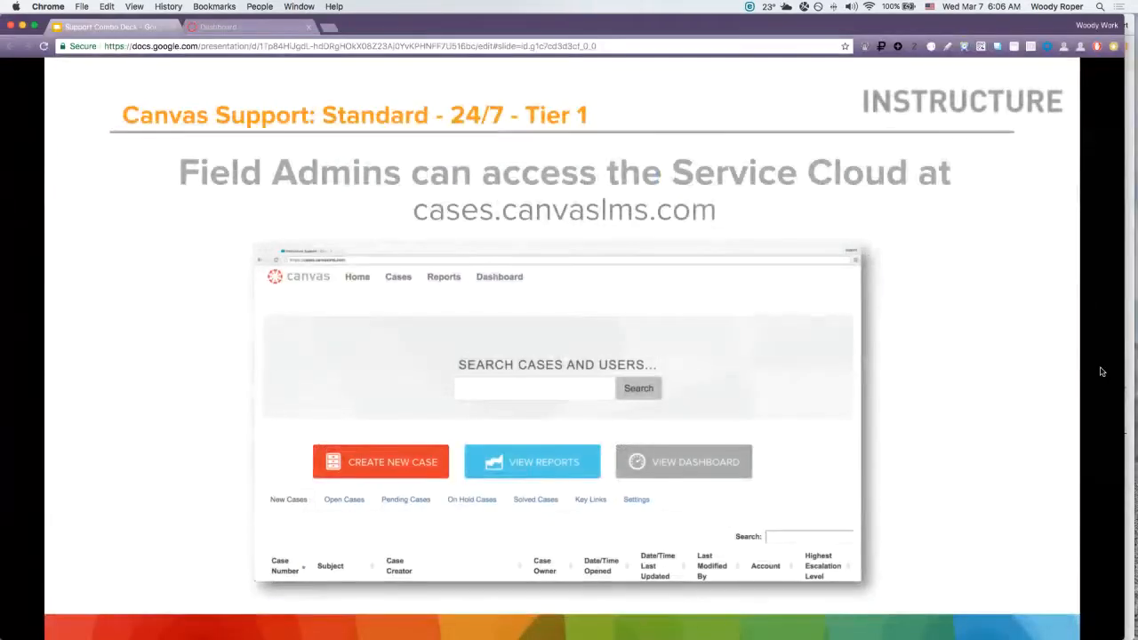
pyautogui.moveTo(1094, 375)
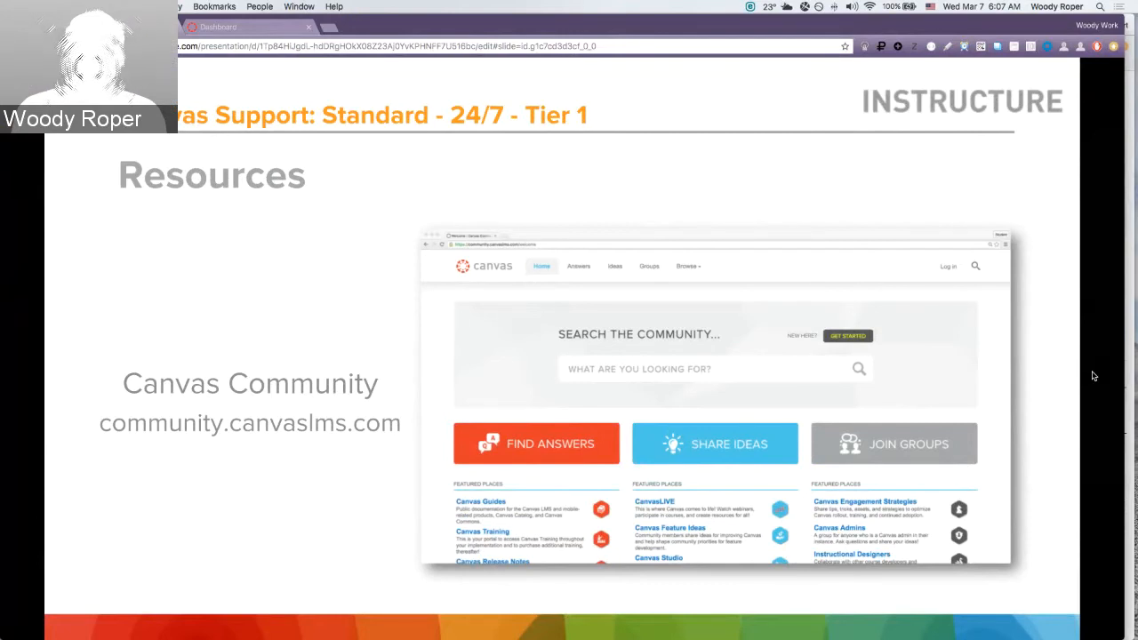
pyautogui.moveTo(1116, 350)
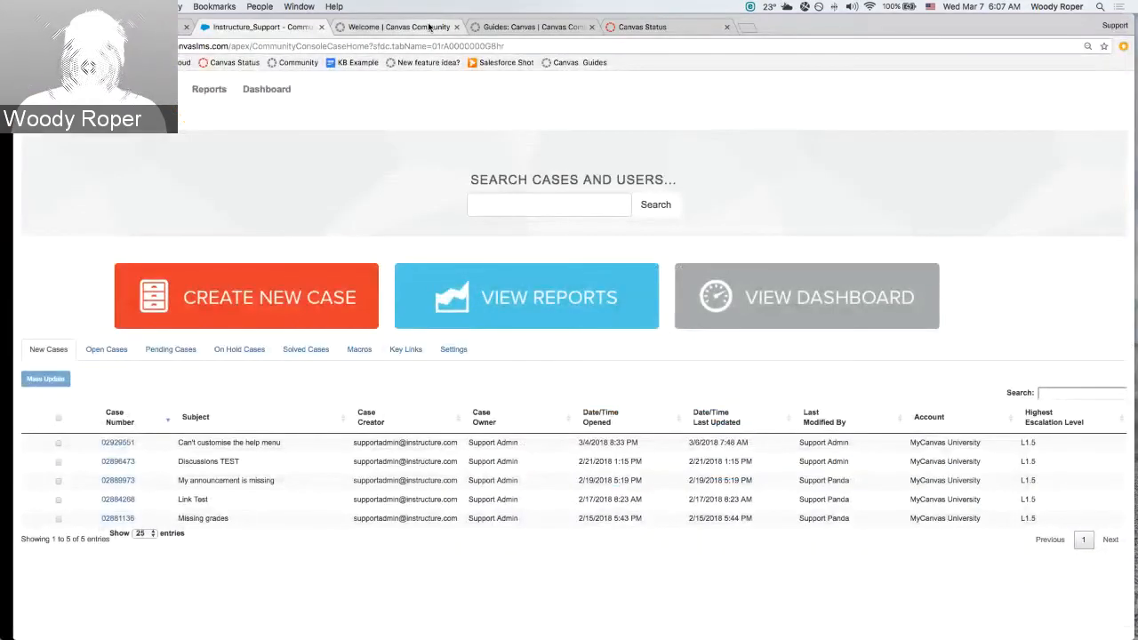
# Show the Canvas Community home page's Find Answers, Share Ideas and Join Groups sections.
pyautogui.click(398, 27)
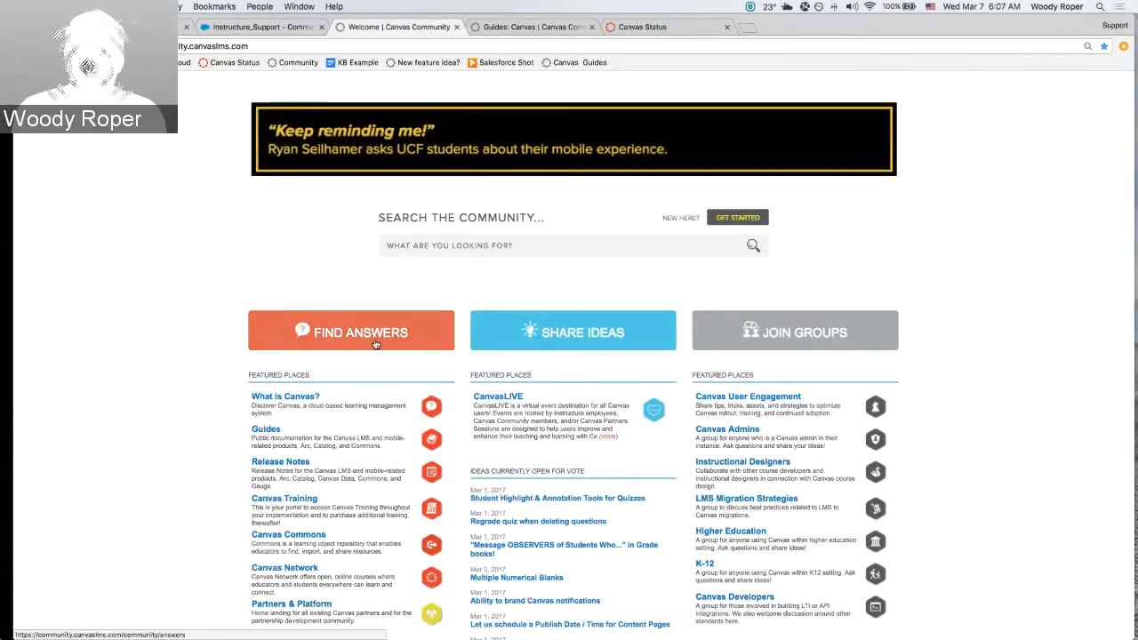
pyautogui.moveTo(238, 435)
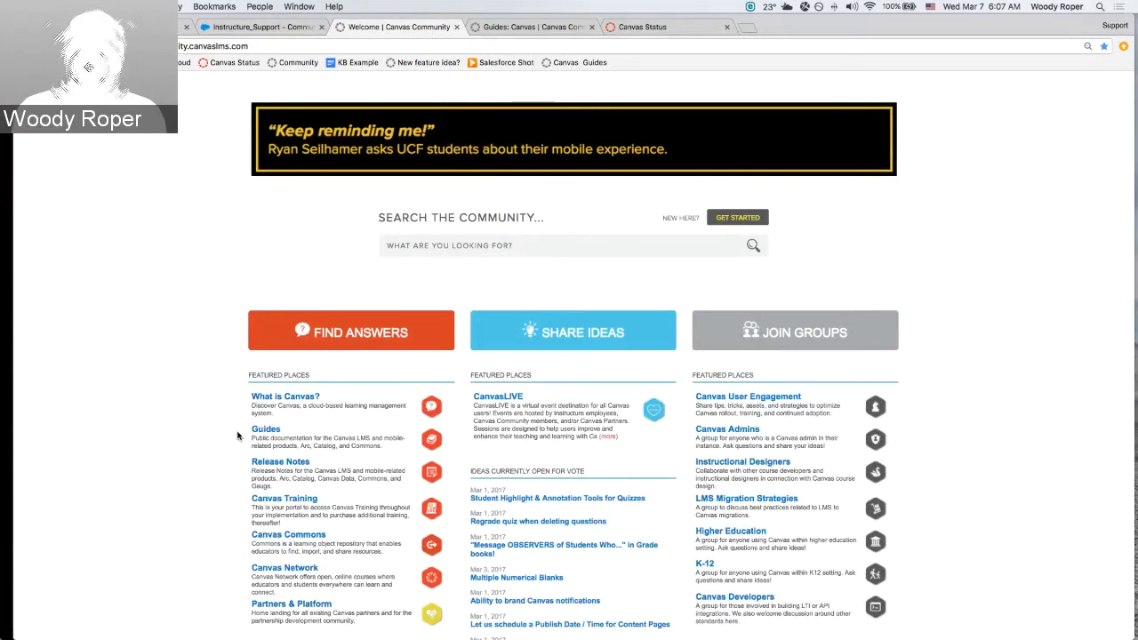
pyautogui.scroll(-3)
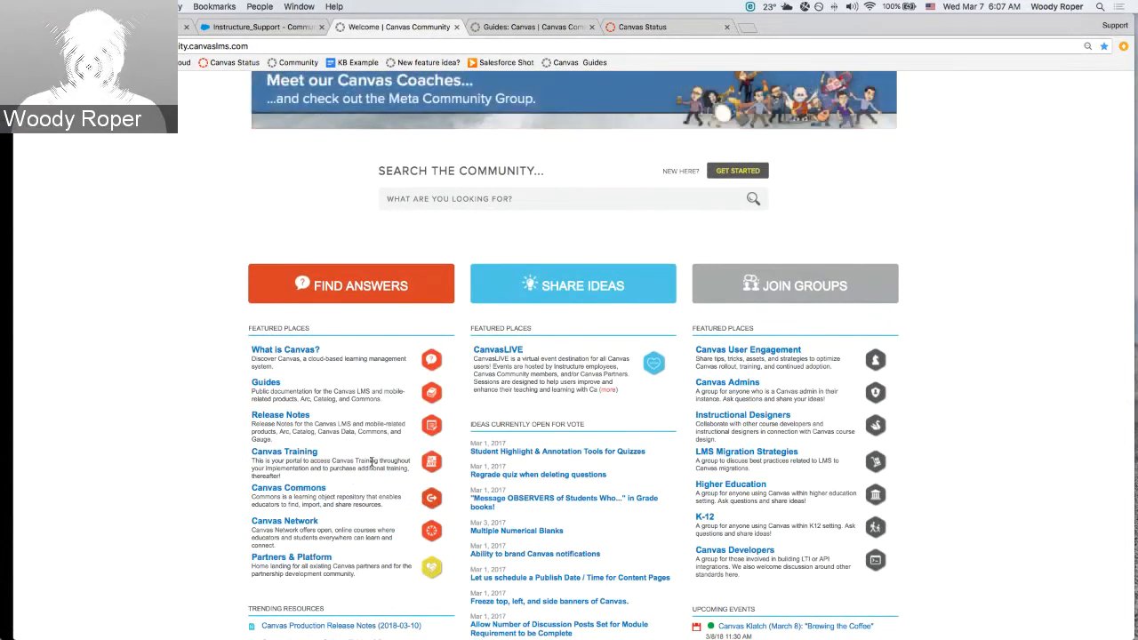
pyautogui.moveTo(667, 249)
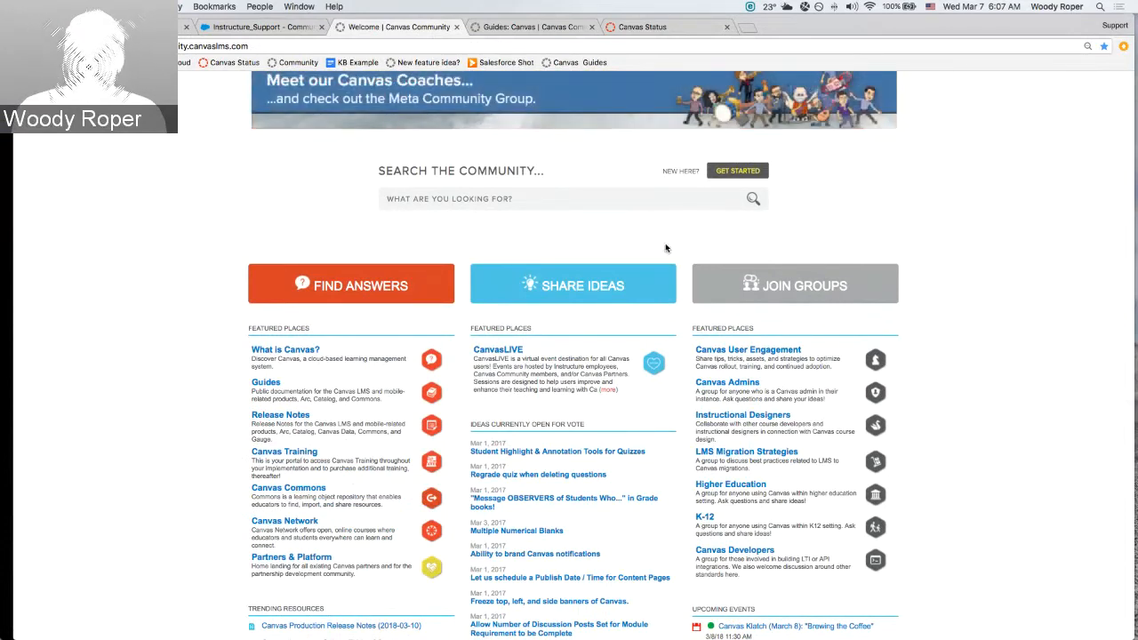
pyautogui.moveTo(583, 284)
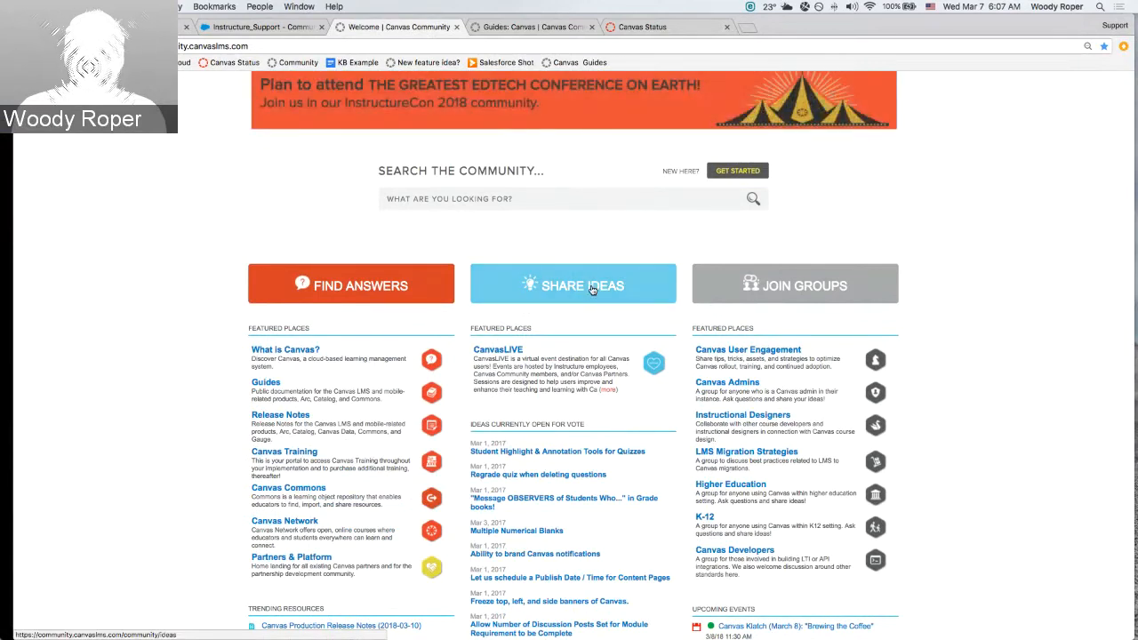
# Go into the Share Ideas area listing Canvas Studio feature ideas such as Analytics 2.
pyautogui.click(572, 284)
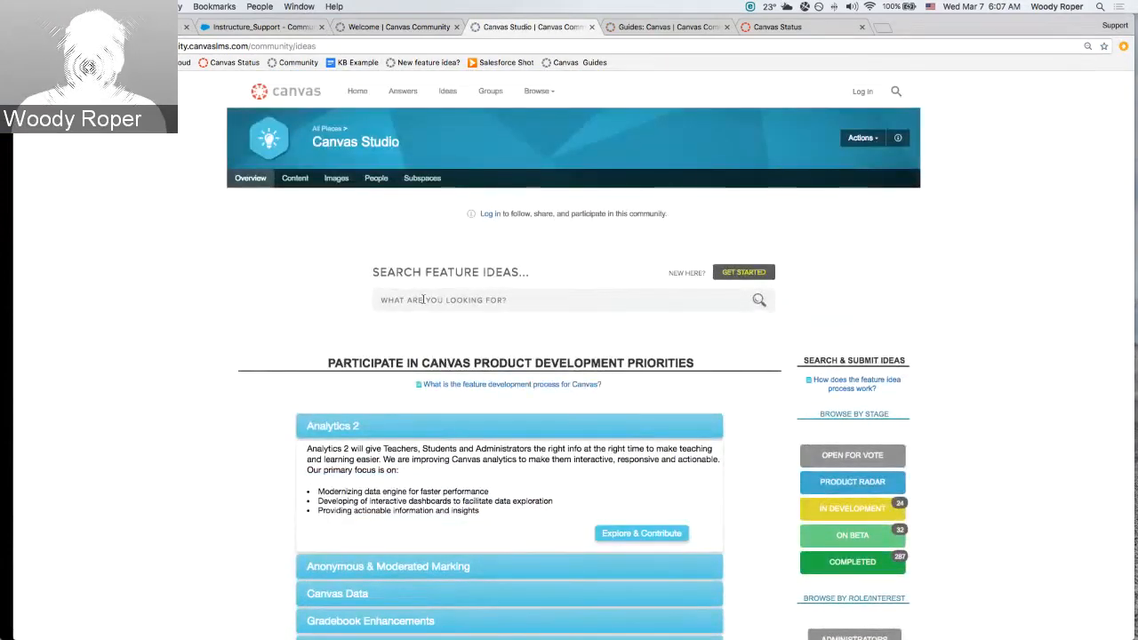
pyautogui.moveTo(537, 323)
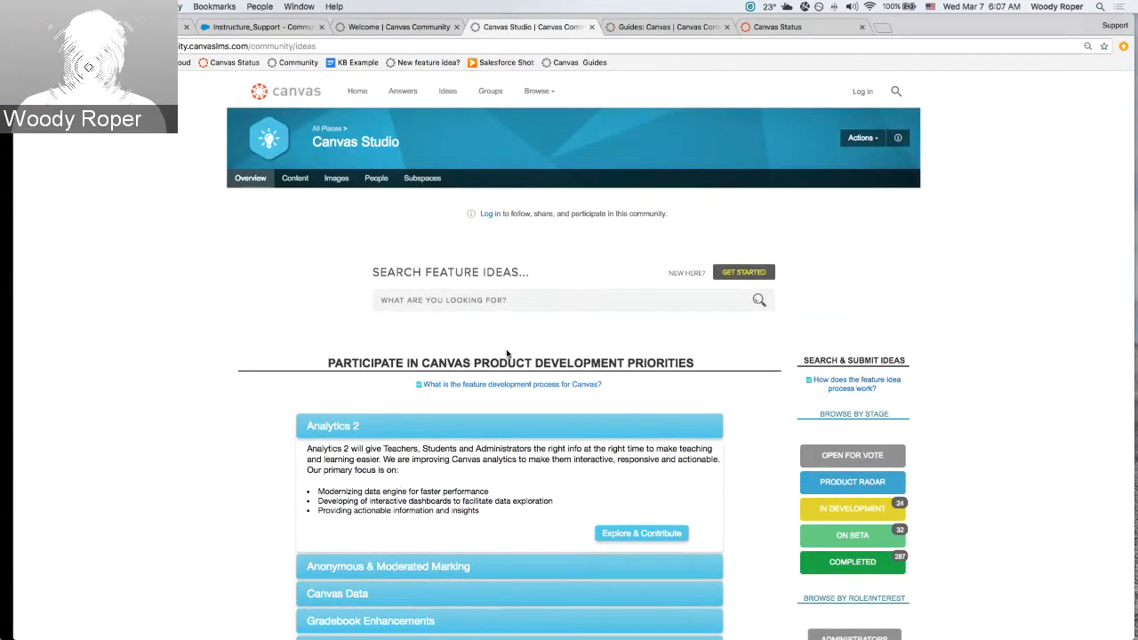
pyautogui.moveTo(882, 427)
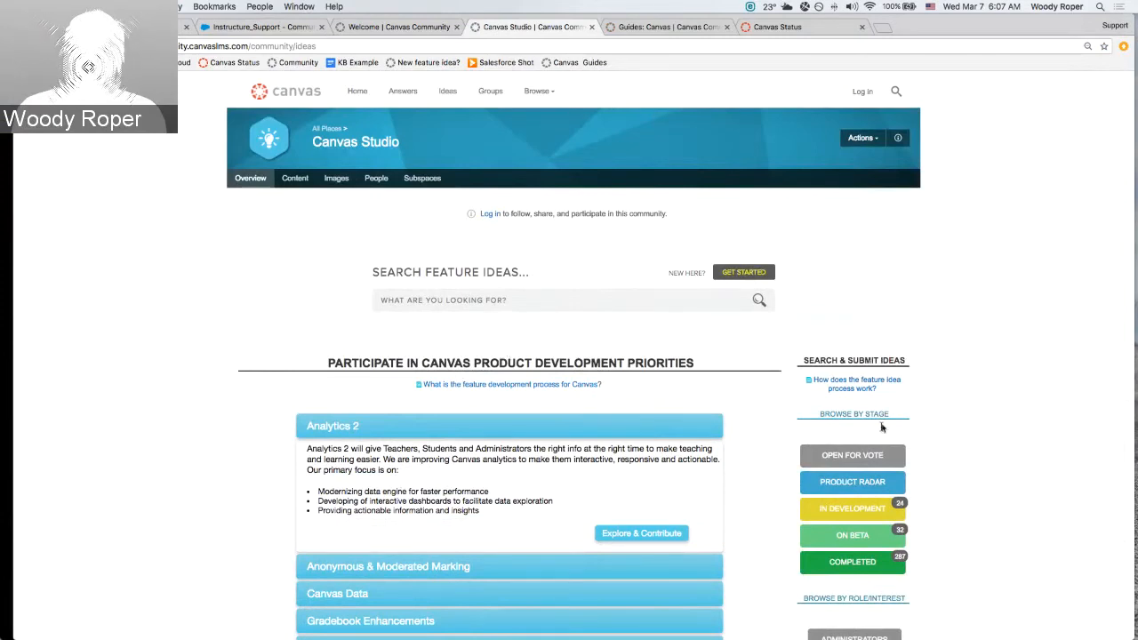
pyautogui.moveTo(970, 492)
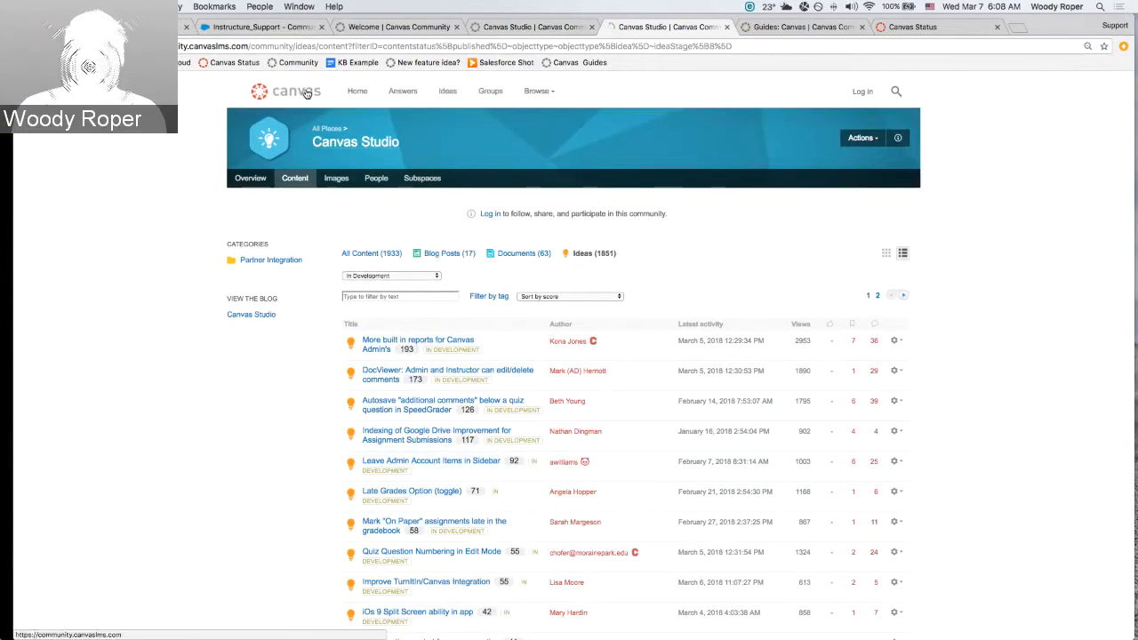
# Browse the Join Groups page from Home, then return to the community home page.
pyautogui.click(357, 91)
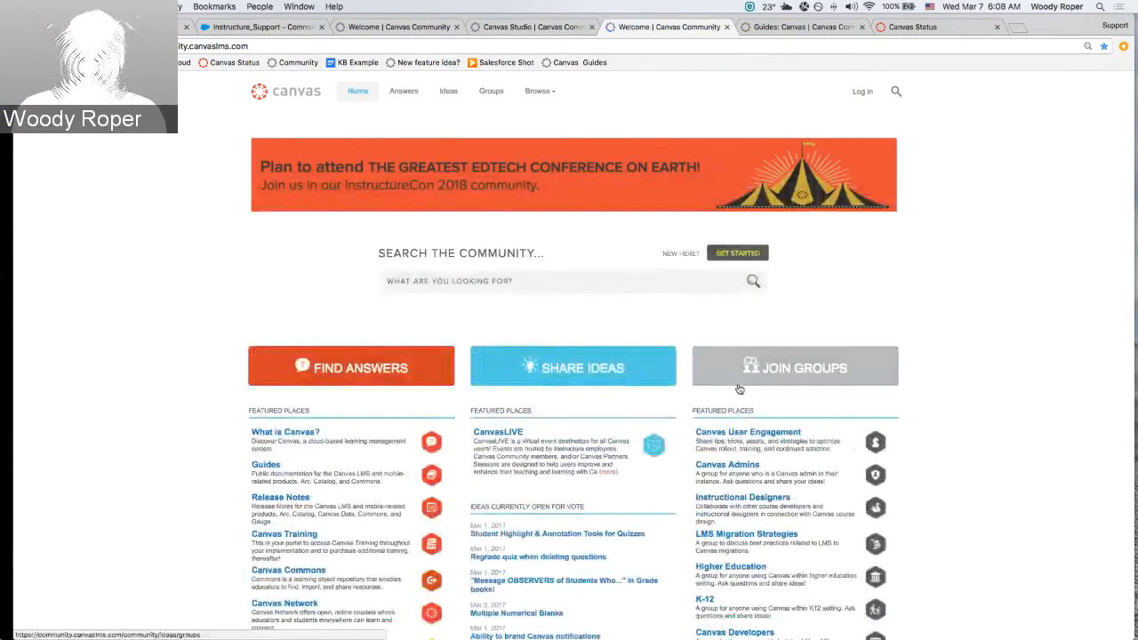
pyautogui.moveTo(800, 367)
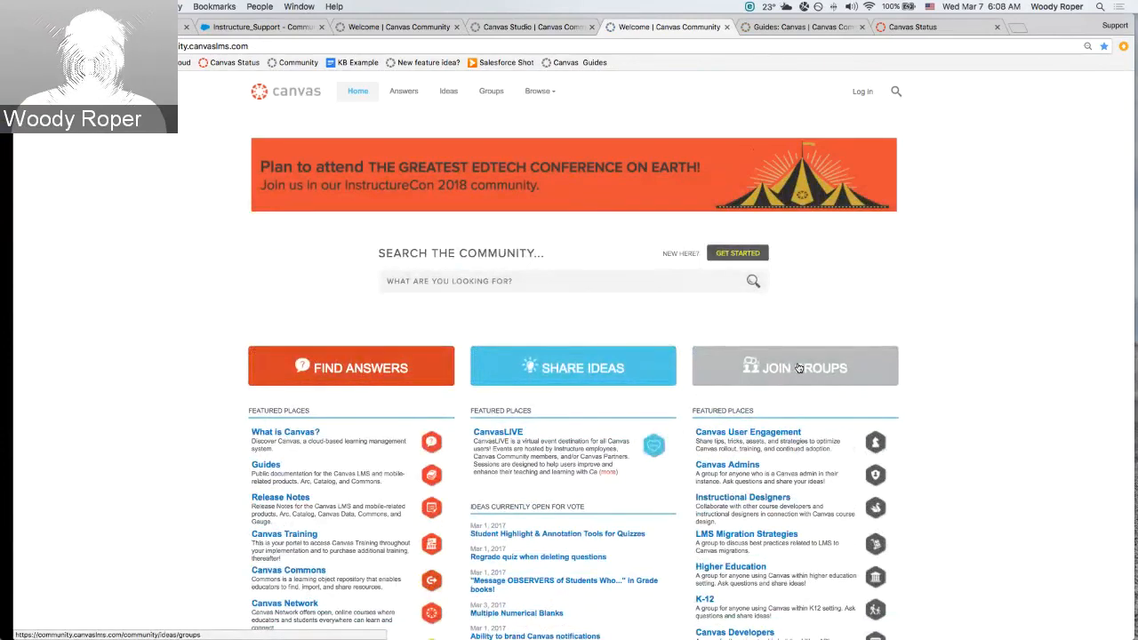
pyautogui.click(795, 366)
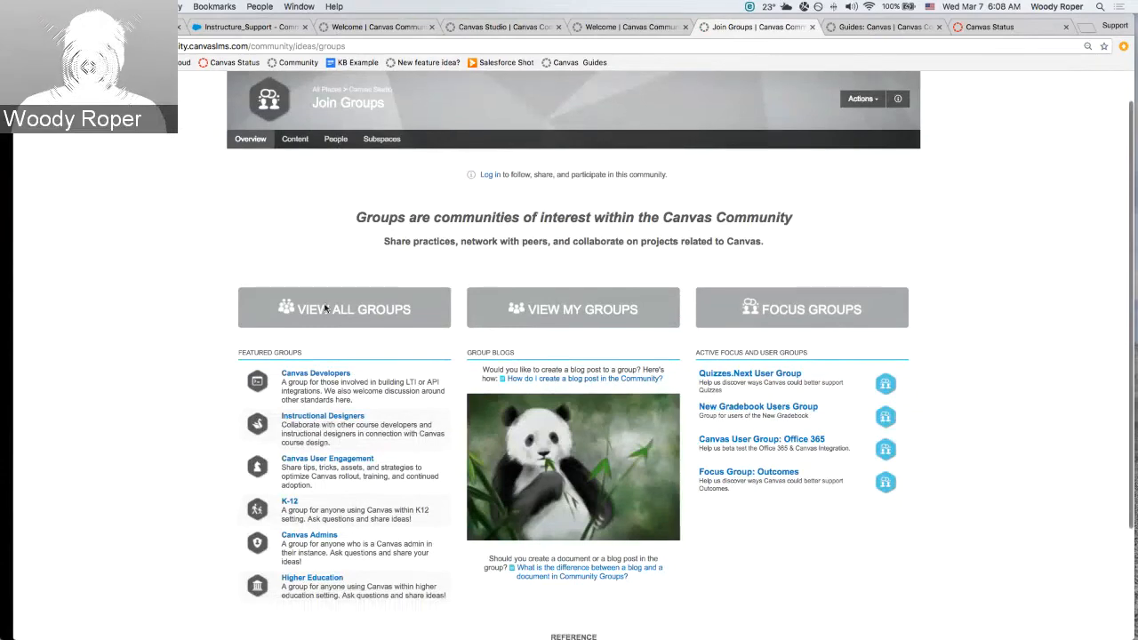
pyautogui.scroll(-3)
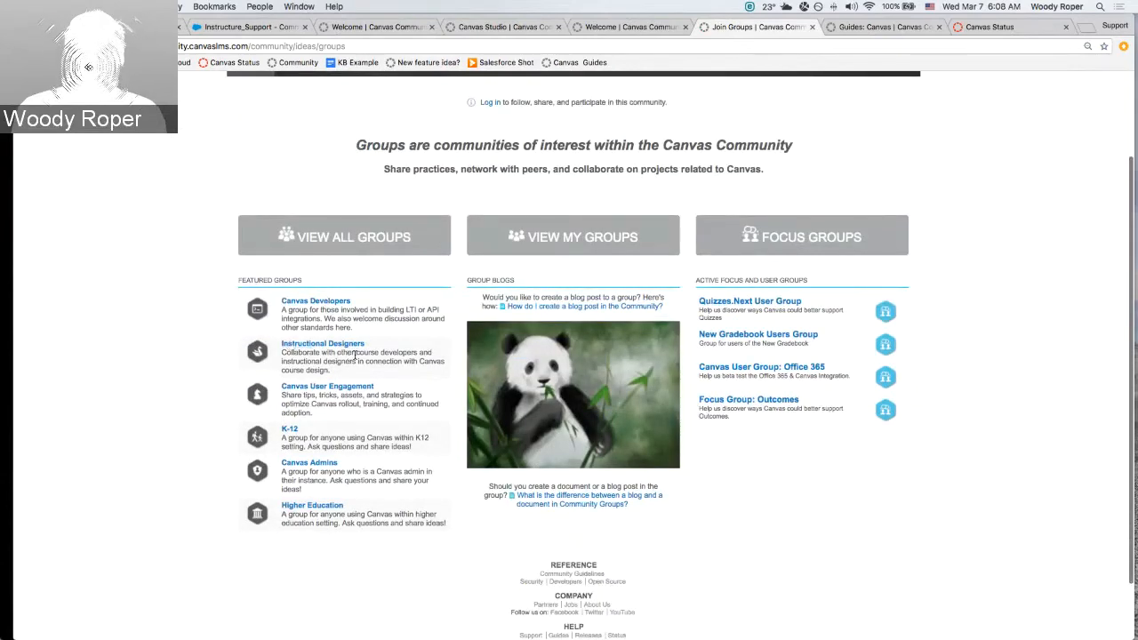
pyautogui.moveTo(306, 491)
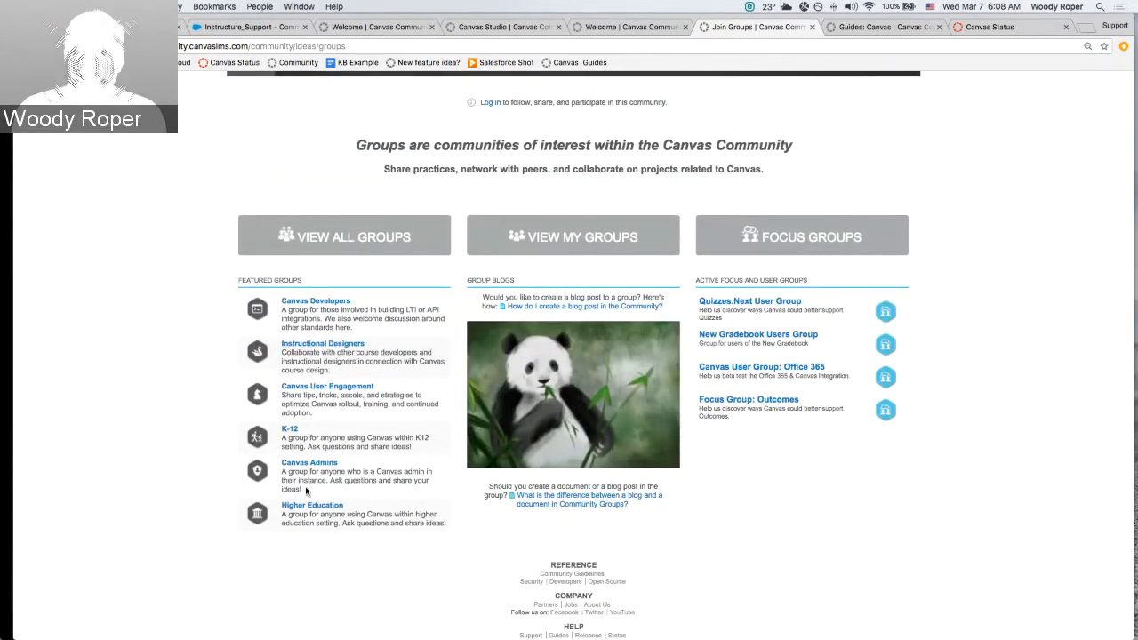
pyautogui.moveTo(323, 514)
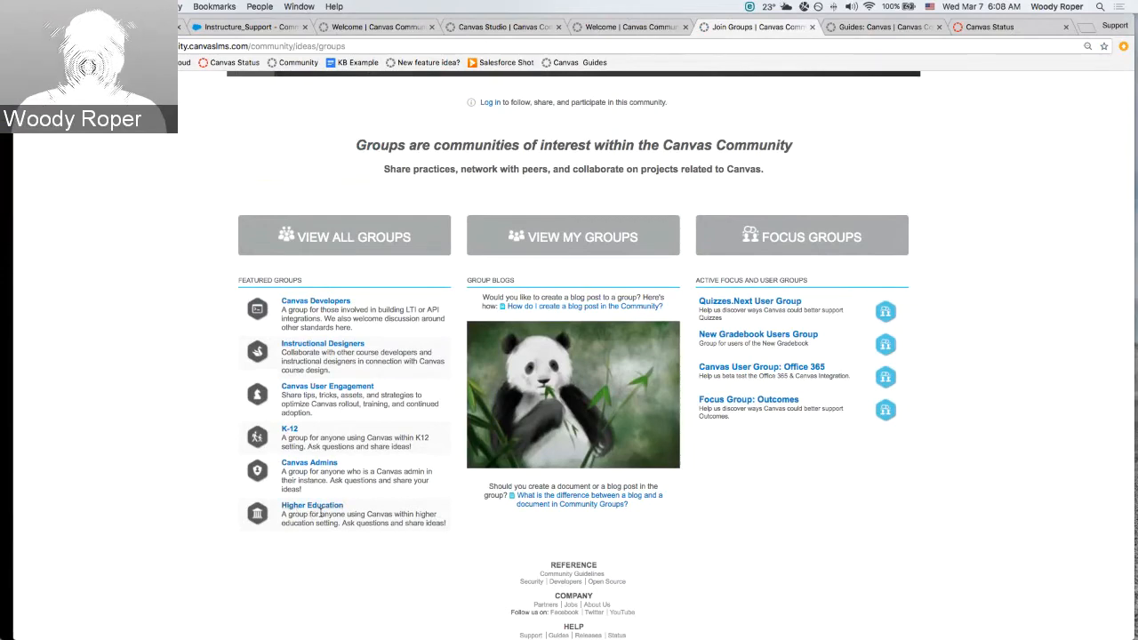
pyautogui.scroll(3)
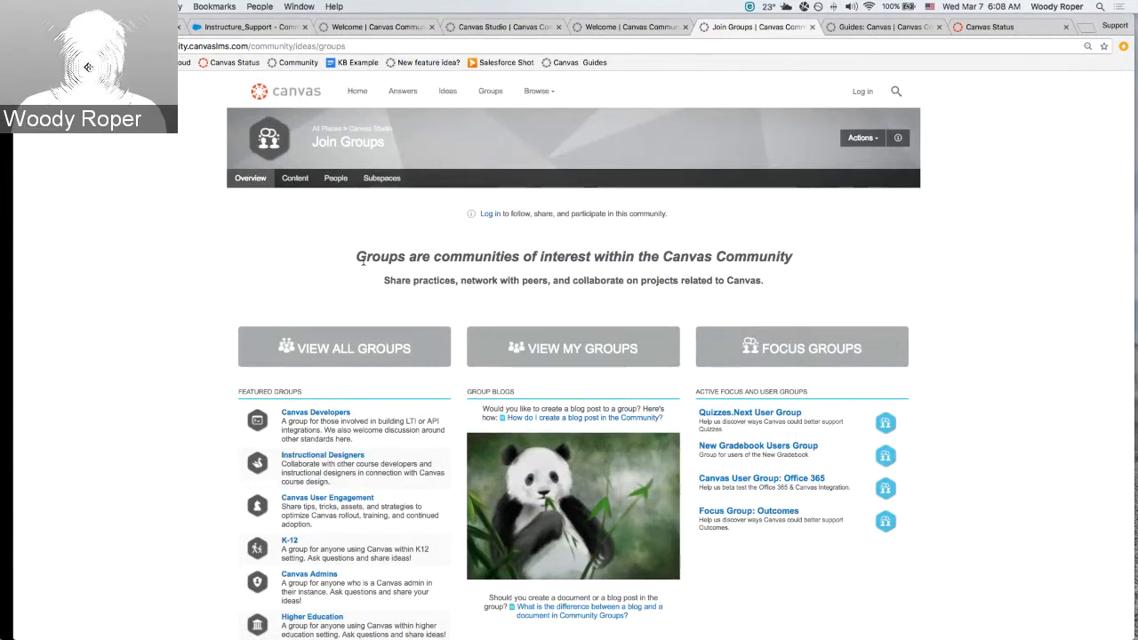
pyautogui.moveTo(397, 246)
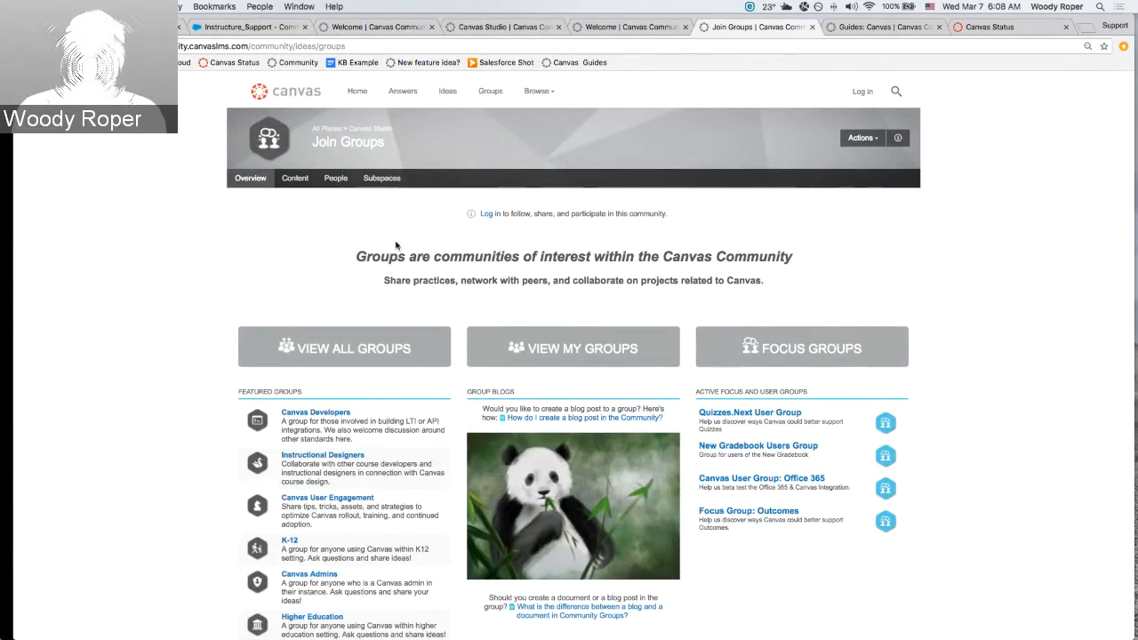
pyautogui.click(358, 91)
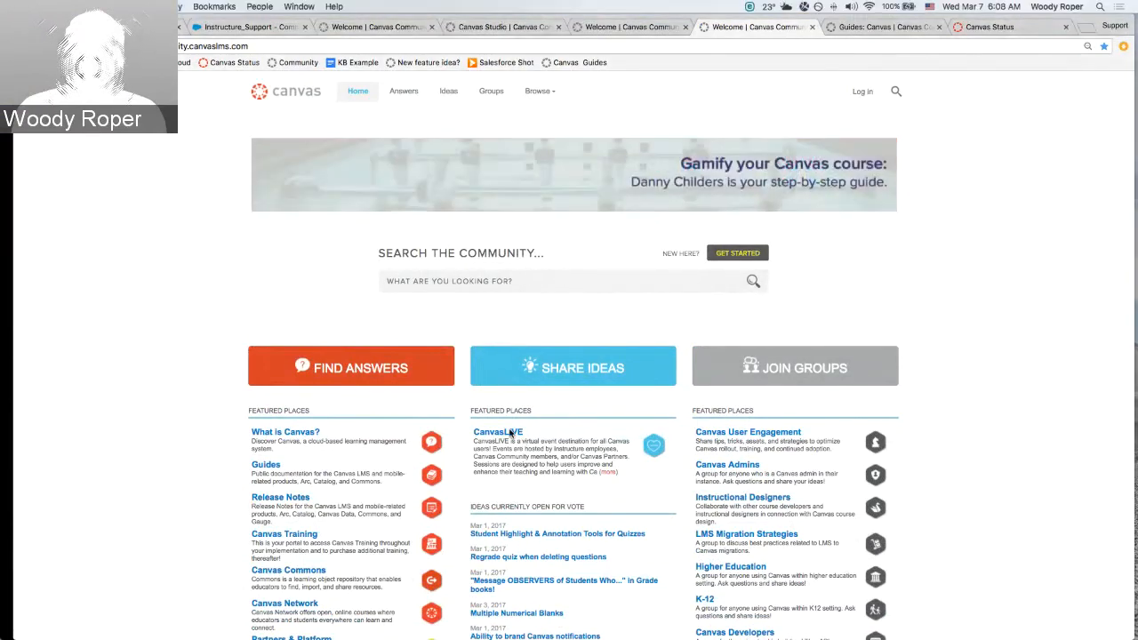
# From the CanvasLIVE events portal, open the March 13 Canvas Klatch "Drinking the Coffee" event.
pyautogui.click(498, 432)
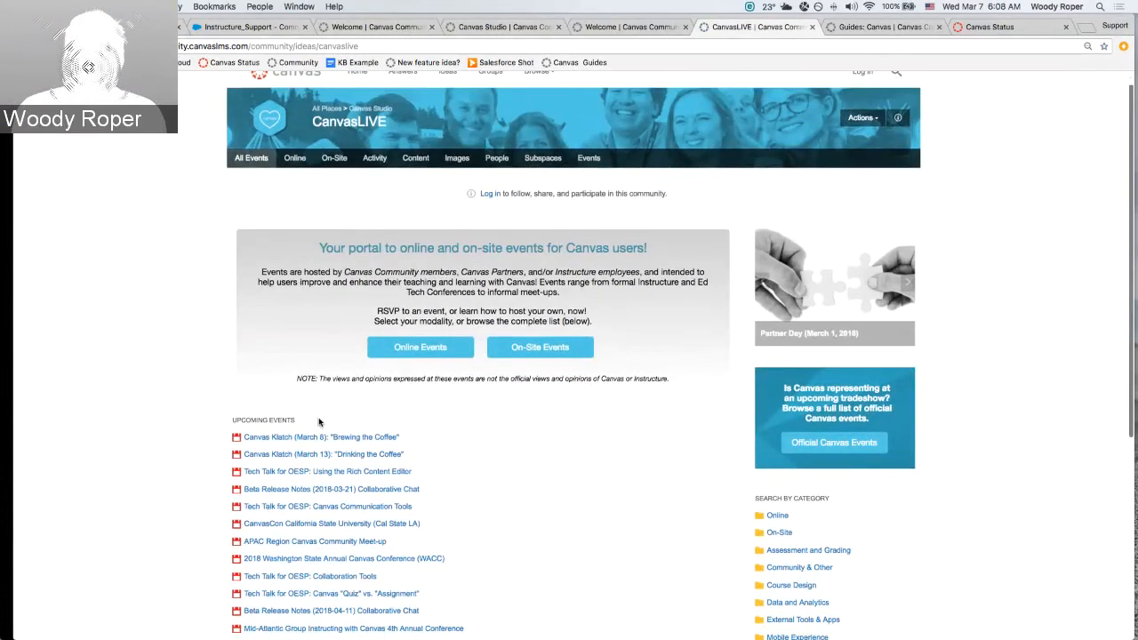
pyautogui.scroll(-3)
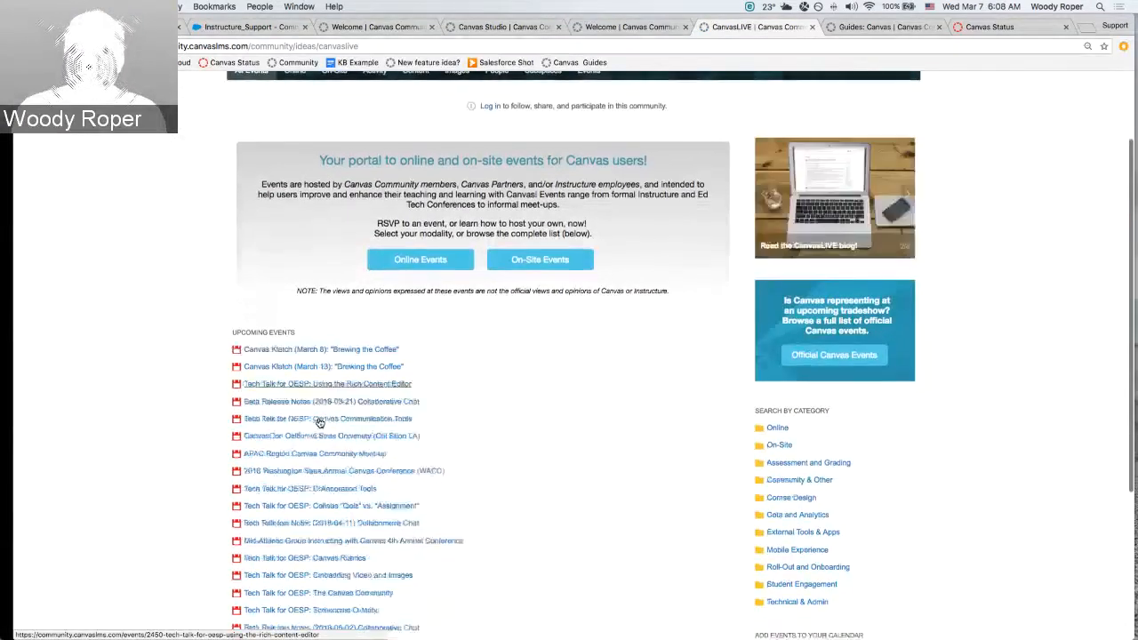
pyautogui.click(324, 366)
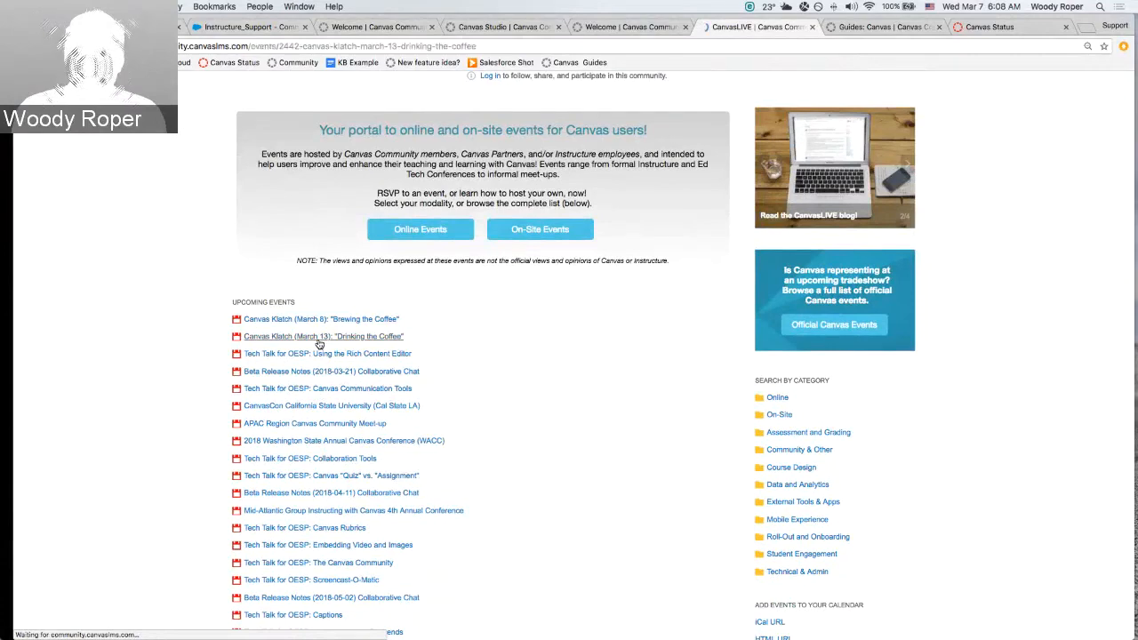
pyautogui.click(324, 336)
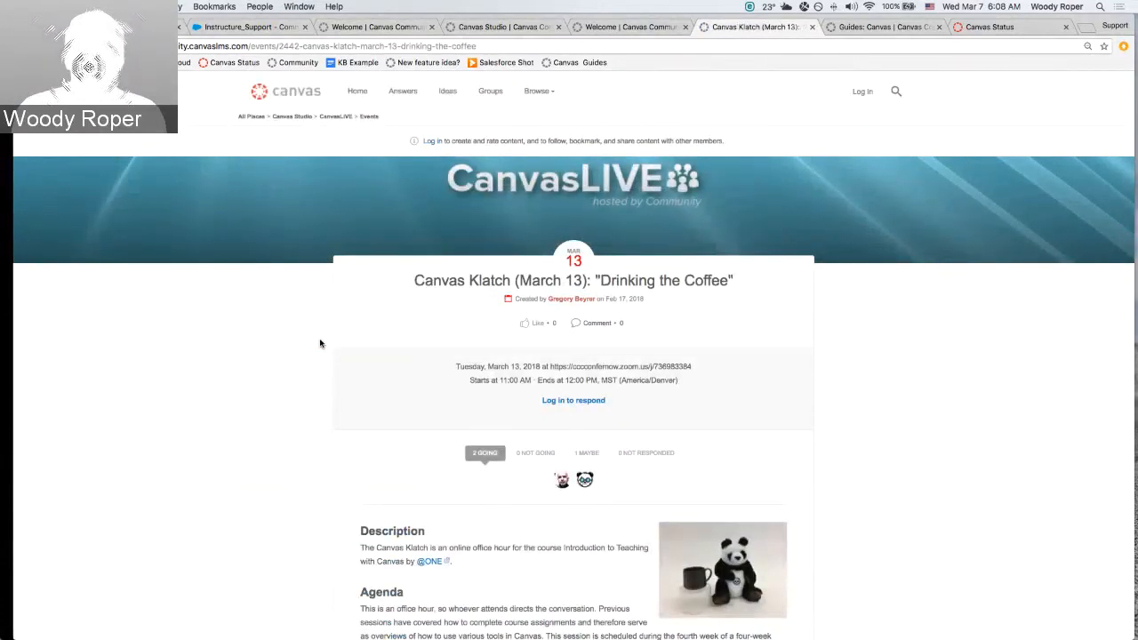
# Read through the Canvas Klatch event's description and agenda.
pyautogui.scroll(-3)
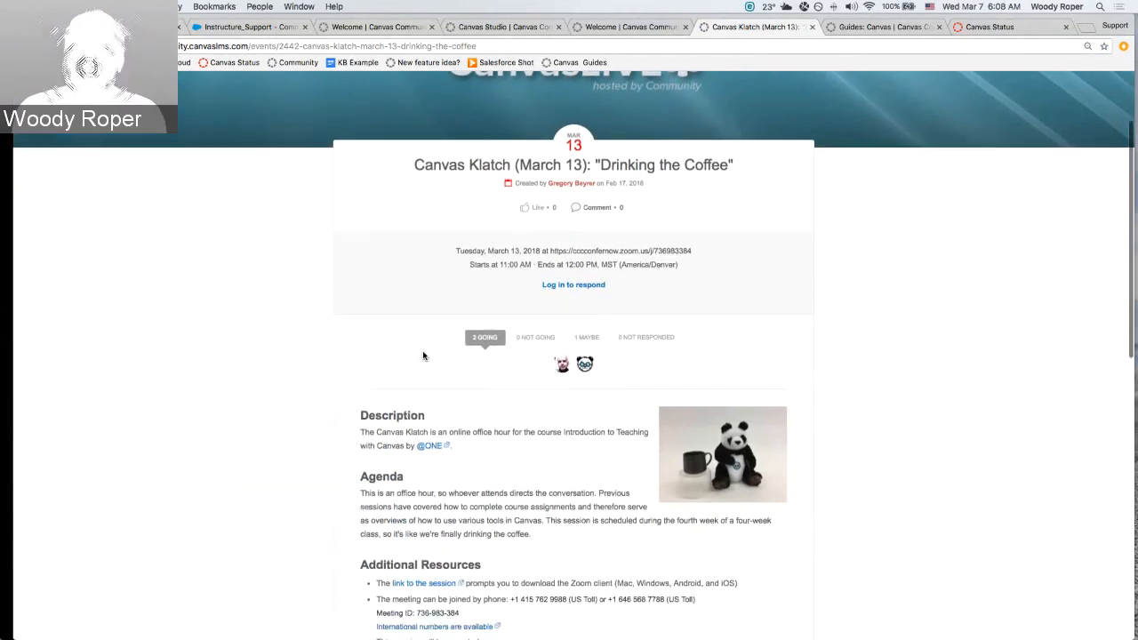
pyautogui.scroll(-3)
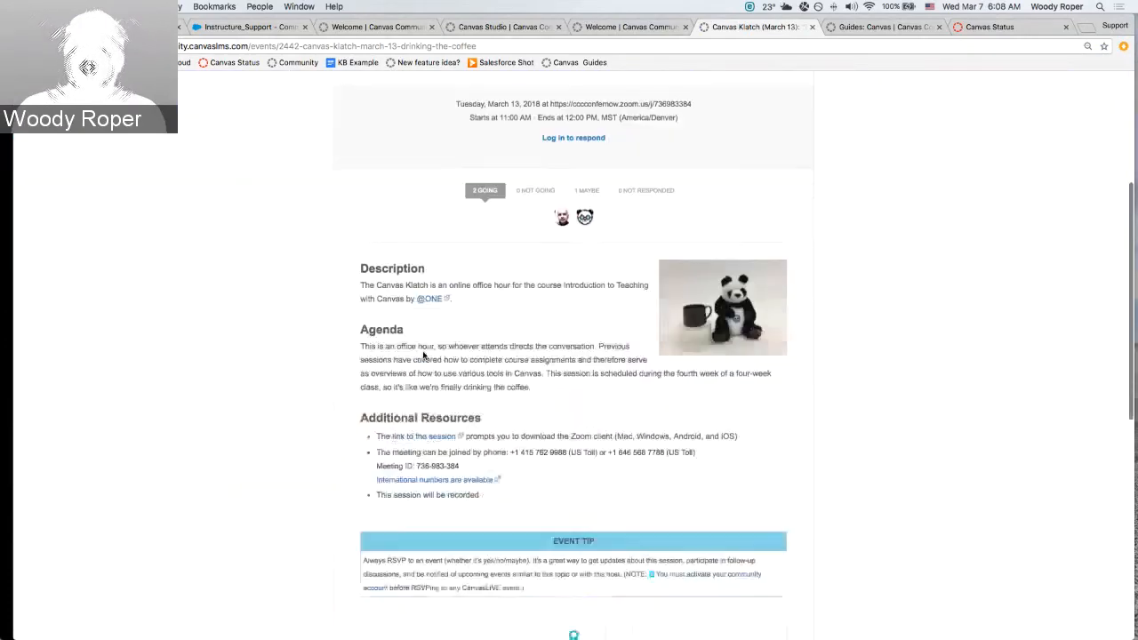
pyautogui.scroll(-3)
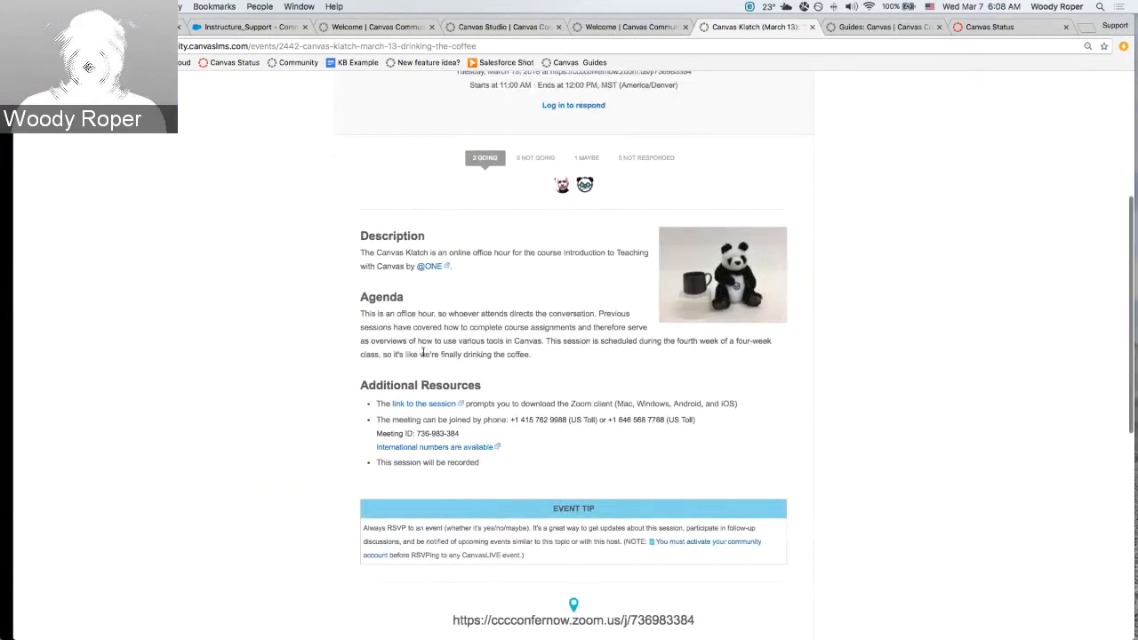
pyautogui.scroll(3)
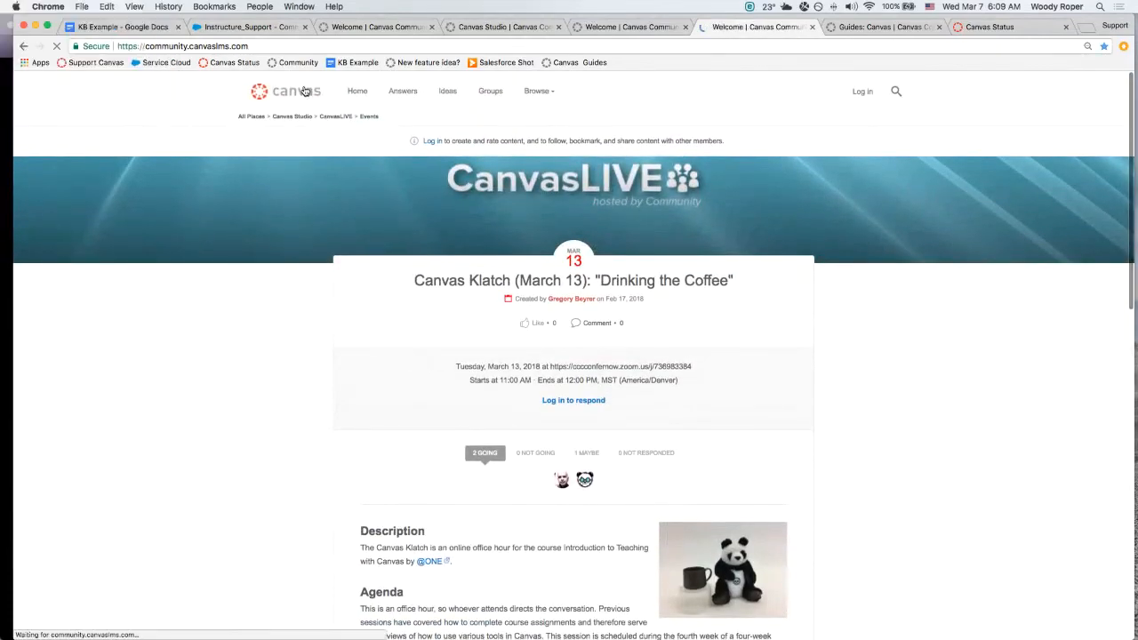
# Leave the community home page and return to the presentation's Canvas Guides Resources slide.
pyautogui.click(357, 91)
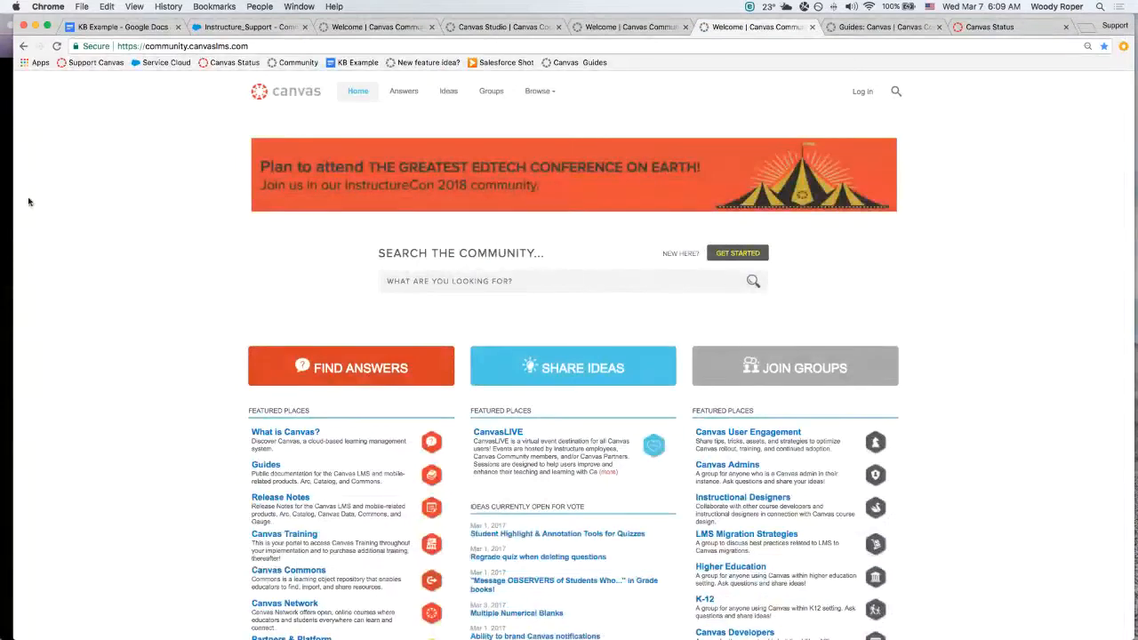
pyautogui.click(107, 26)
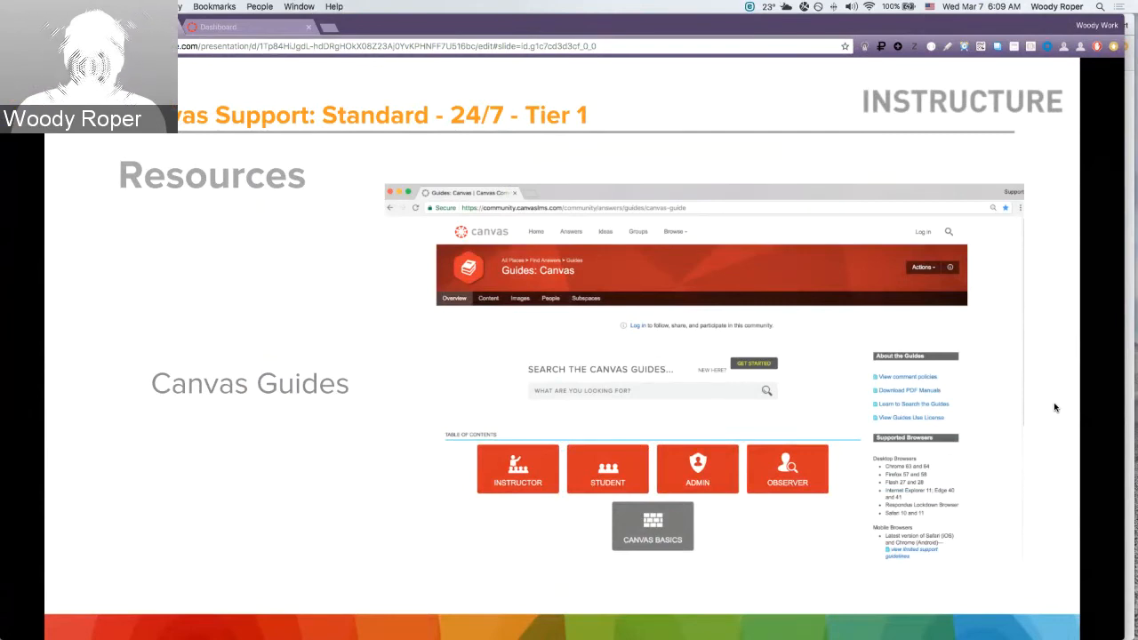
pyautogui.moveTo(786, 334)
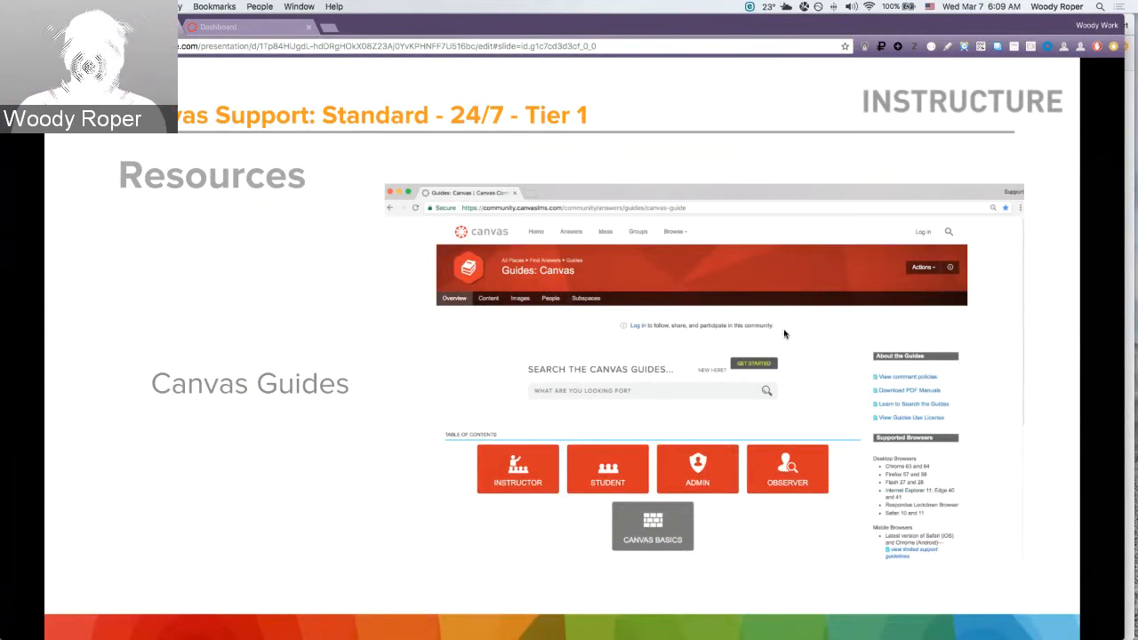
pyautogui.moveTo(494, 135)
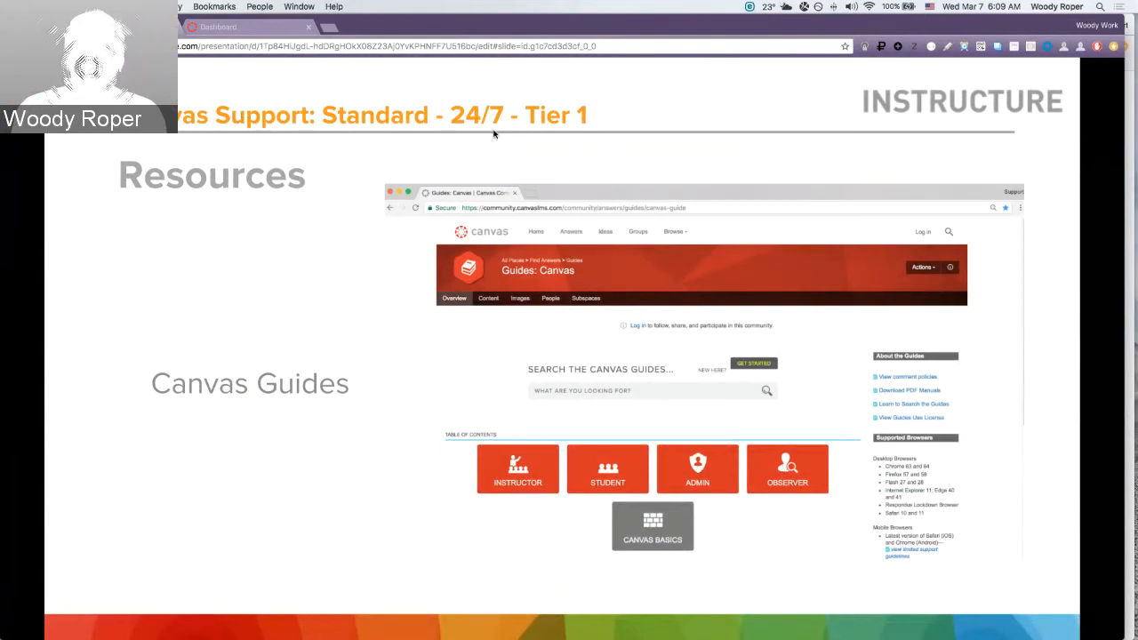
pyautogui.moveTo(412, 4)
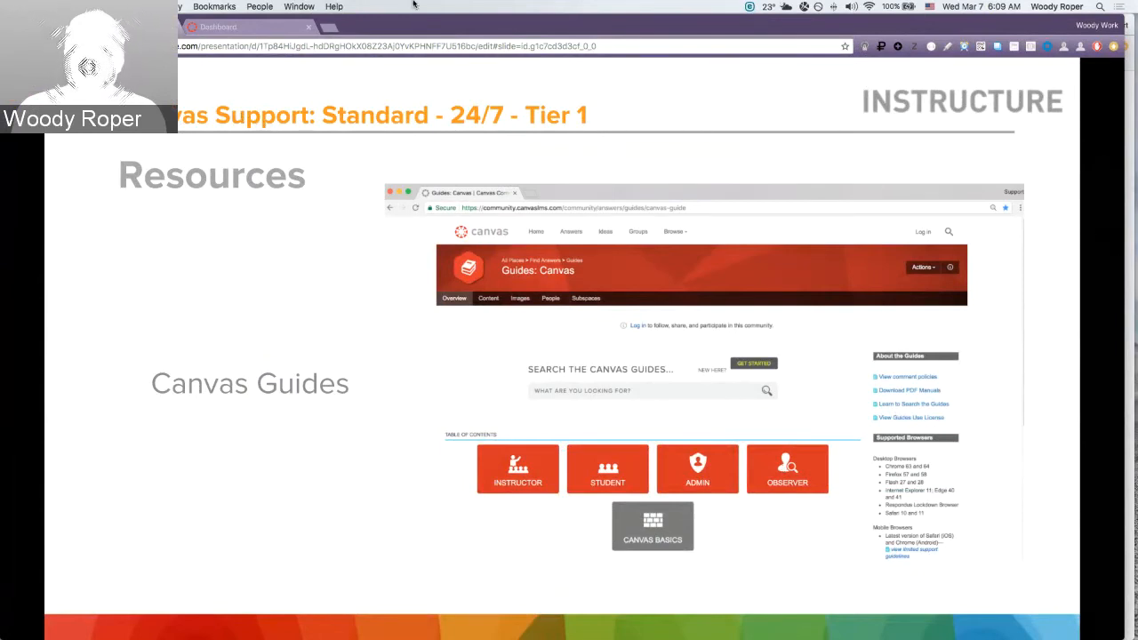
# From the Canvas course dashboard's Help menu, go to Search the Canvas Guides.
pyautogui.click(217, 26)
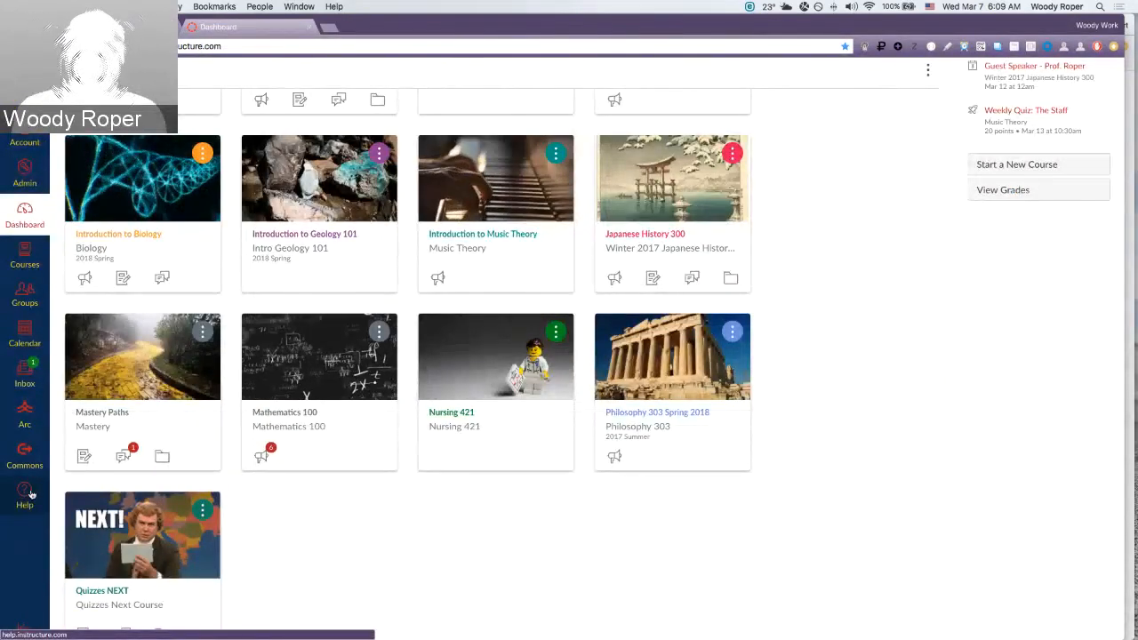
pyautogui.click(25, 495)
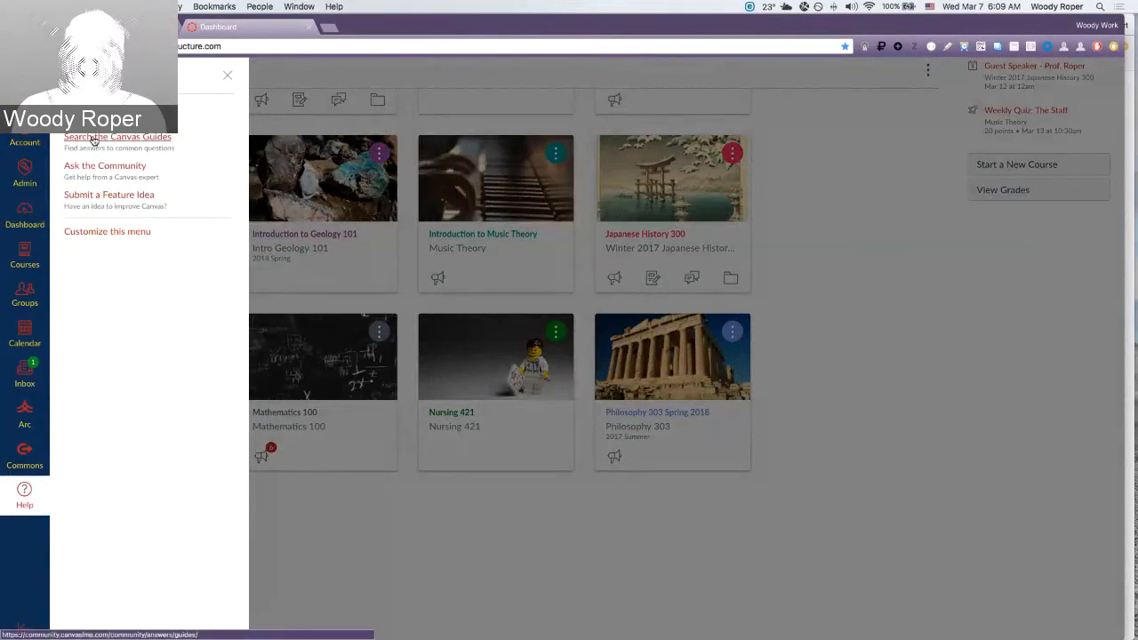
pyautogui.click(117, 137)
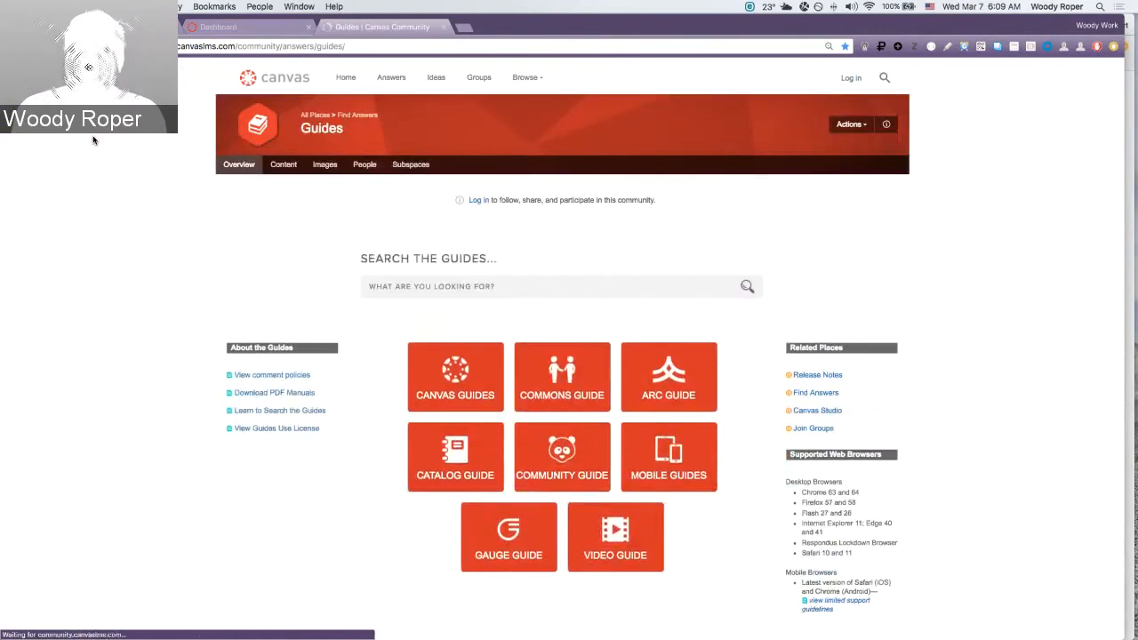
# Search the Guides for 'how to create an assignment'.
pyautogui.click(560, 285)
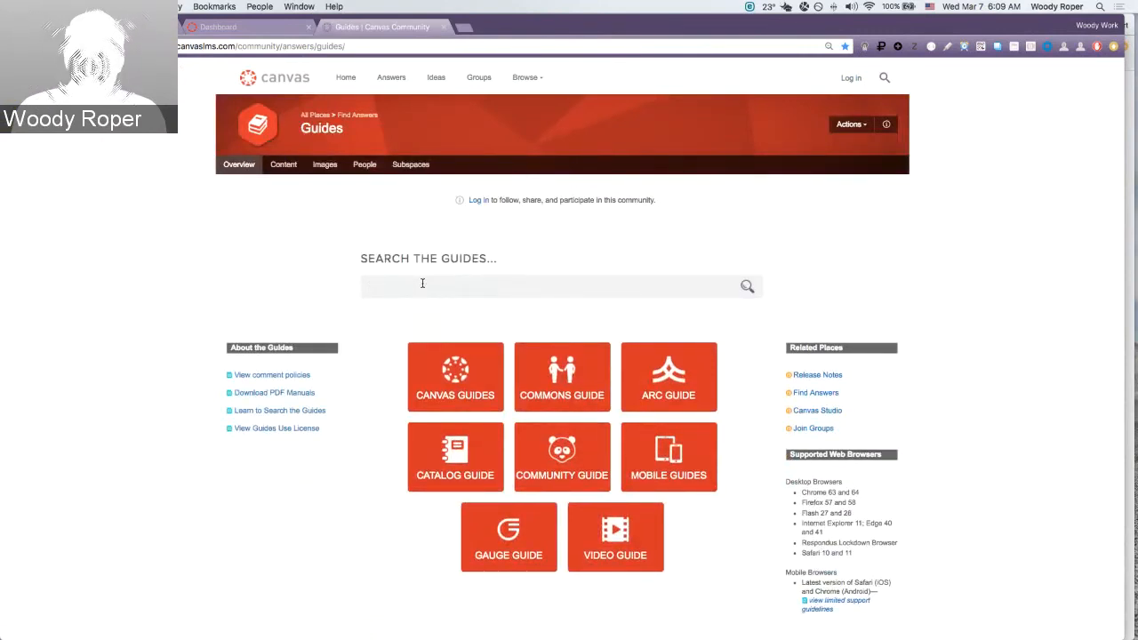
pyautogui.write('H')
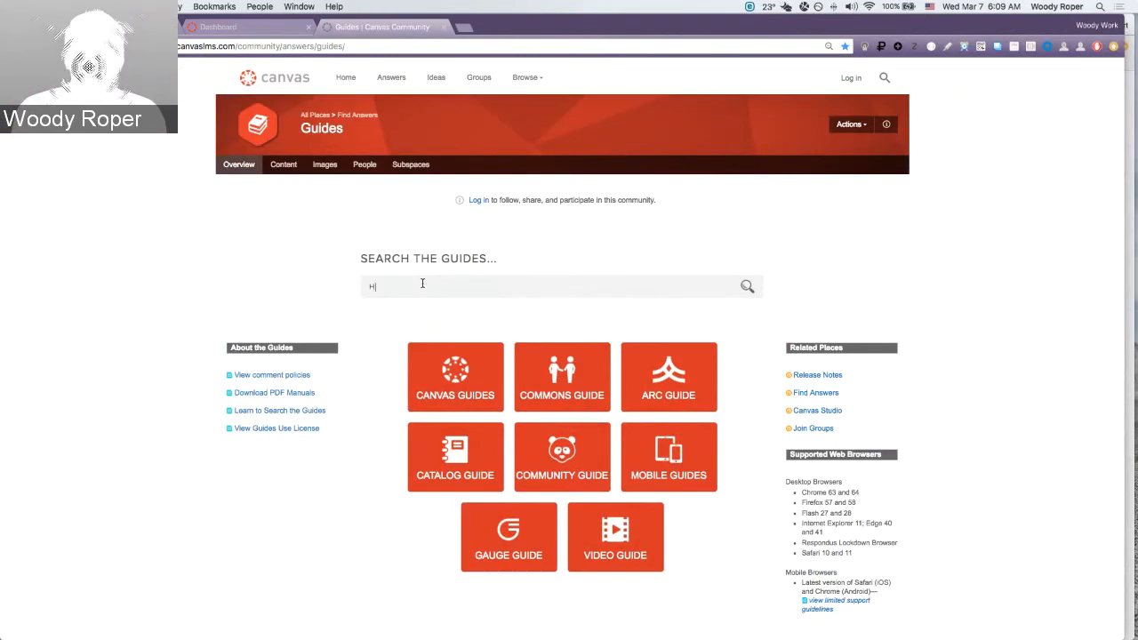
pyautogui.write('OW TO CREATE AN ASSIGNMENT')
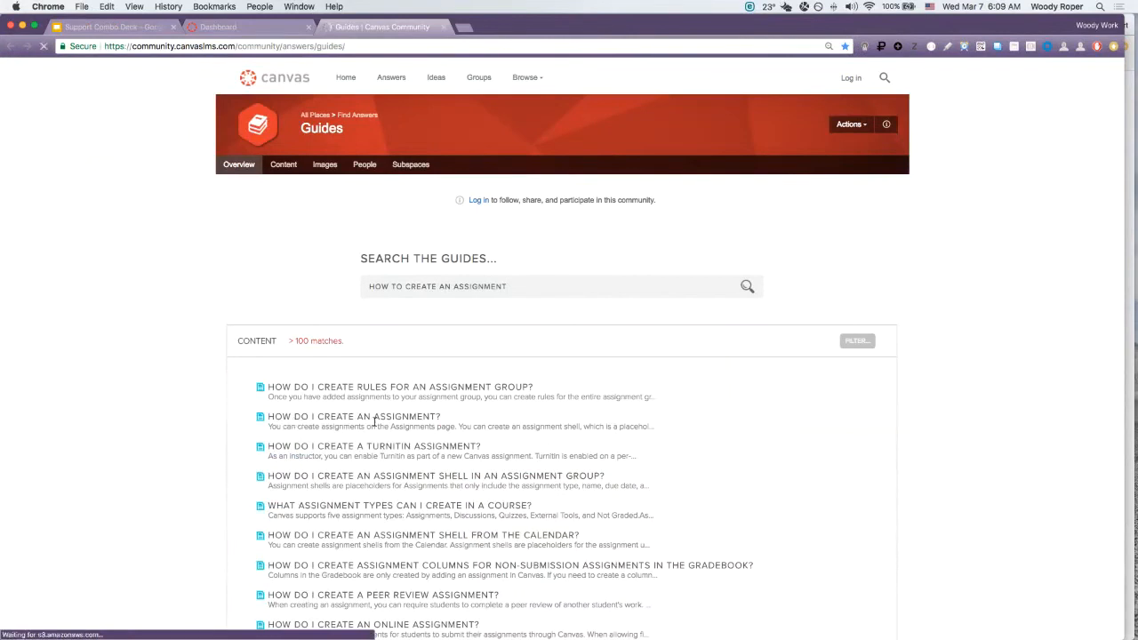
# Read through the 'How do I create an assignment?' guide article.
pyautogui.click(354, 416)
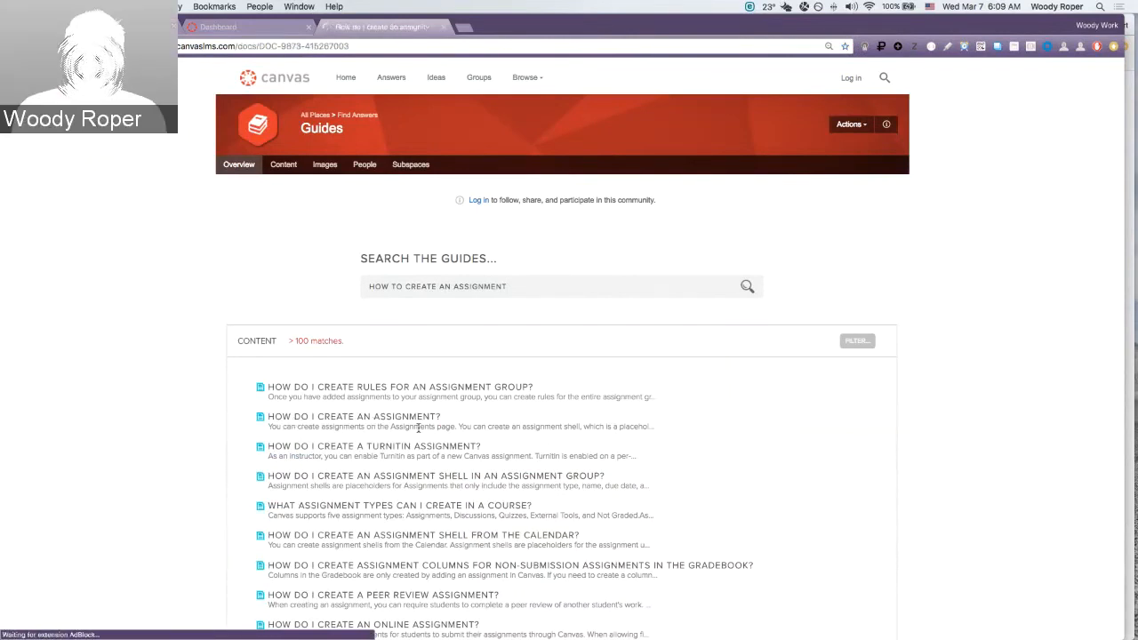
pyautogui.click(353, 416)
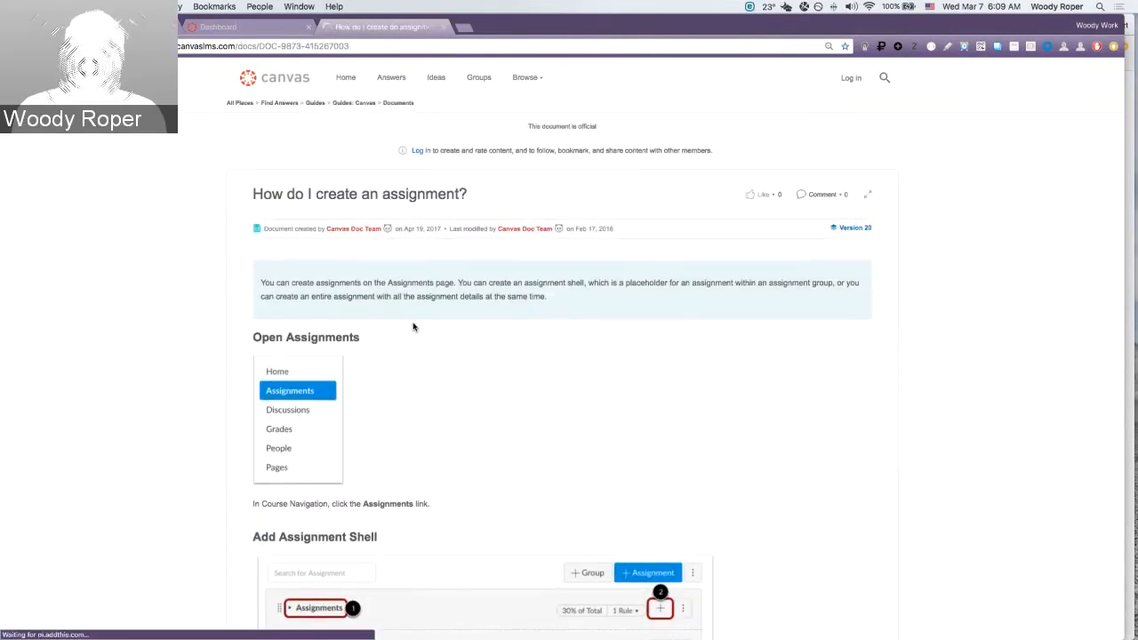
pyautogui.scroll(-3)
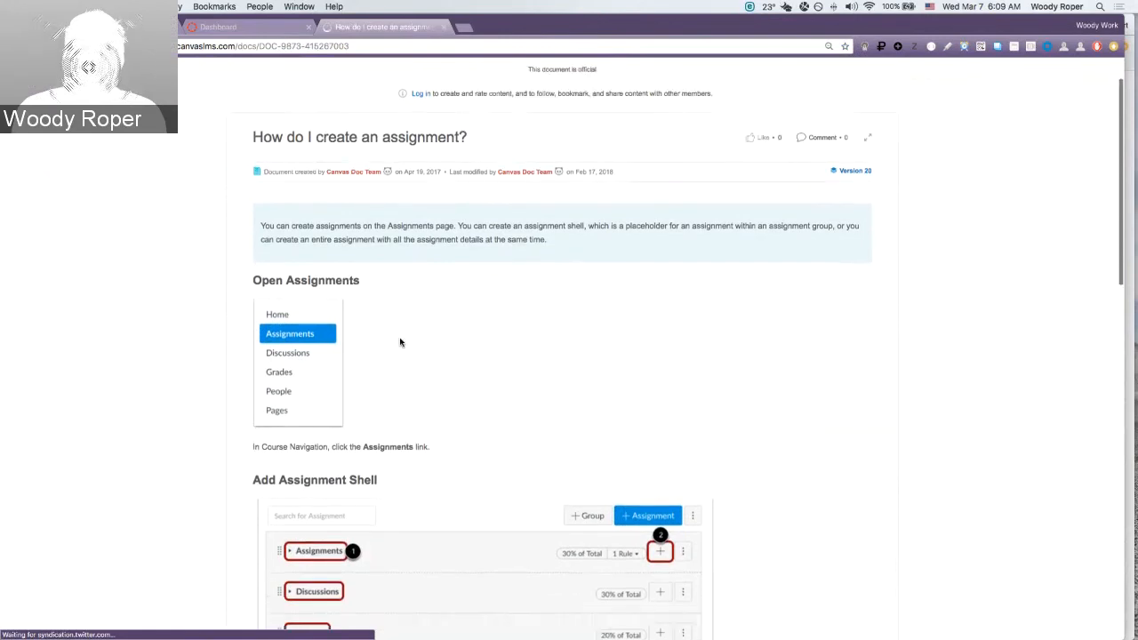
pyautogui.scroll(-3)
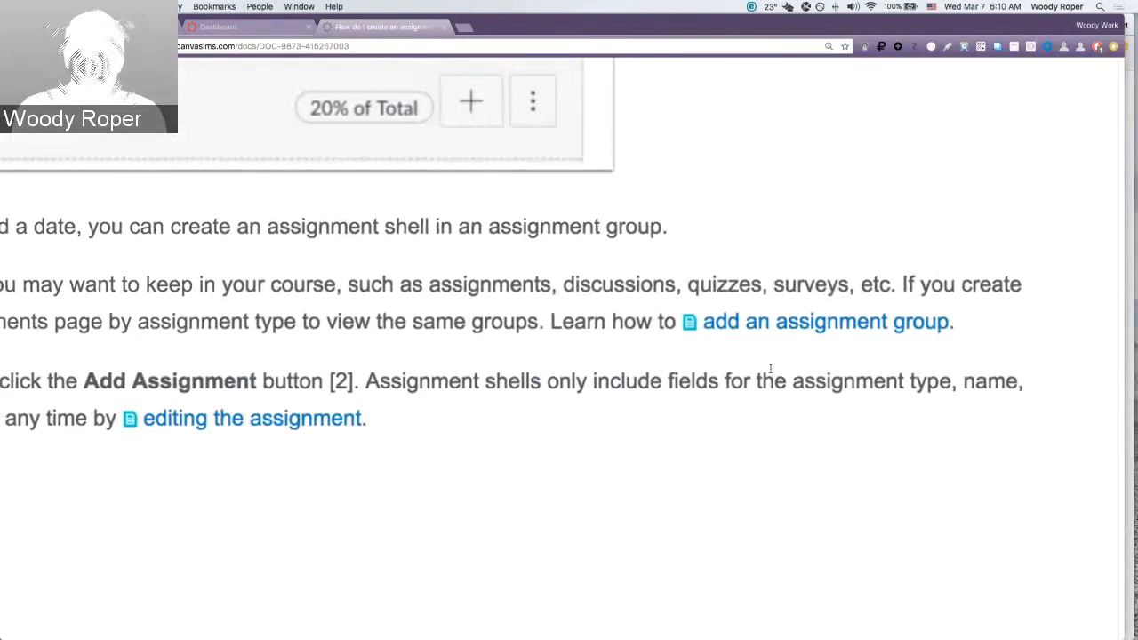
pyautogui.scroll(3)
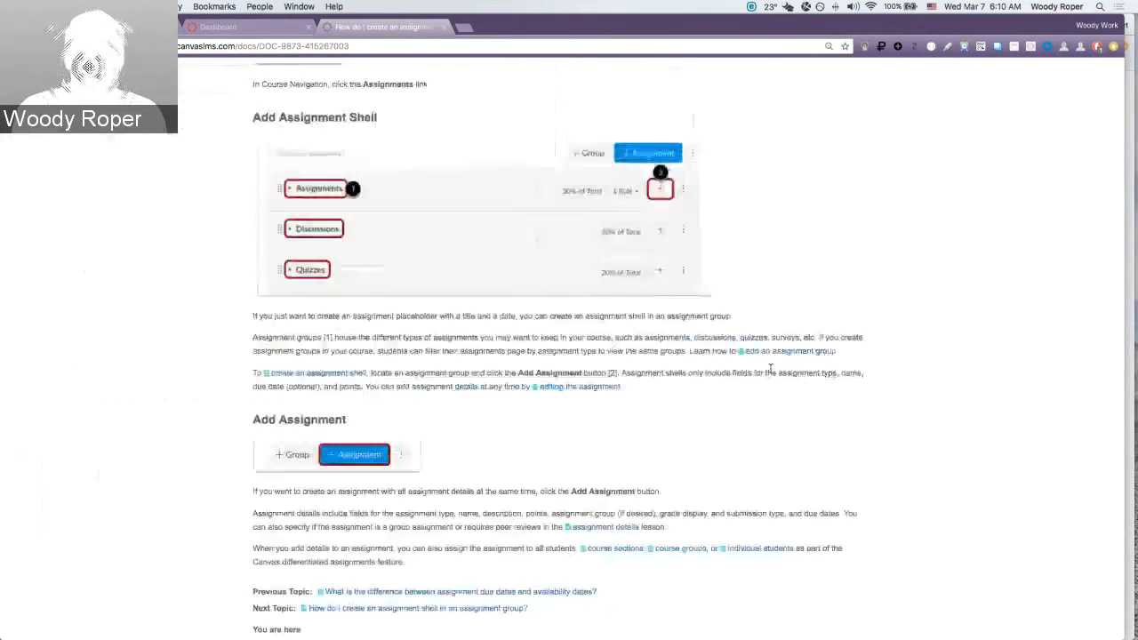
pyautogui.scroll(-3)
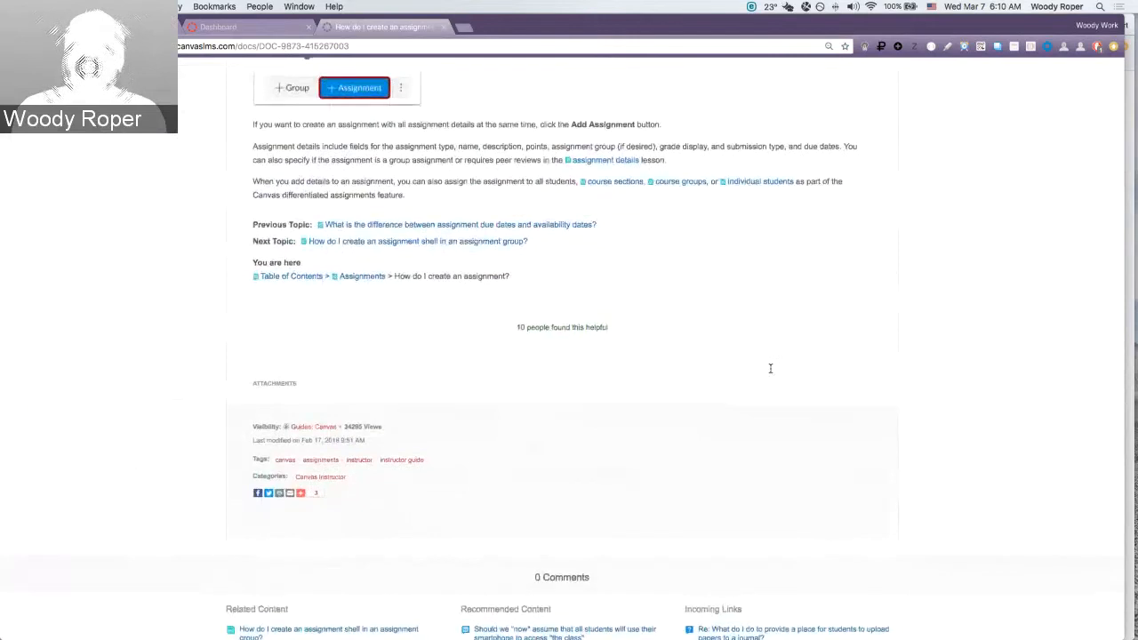
pyautogui.scroll(3)
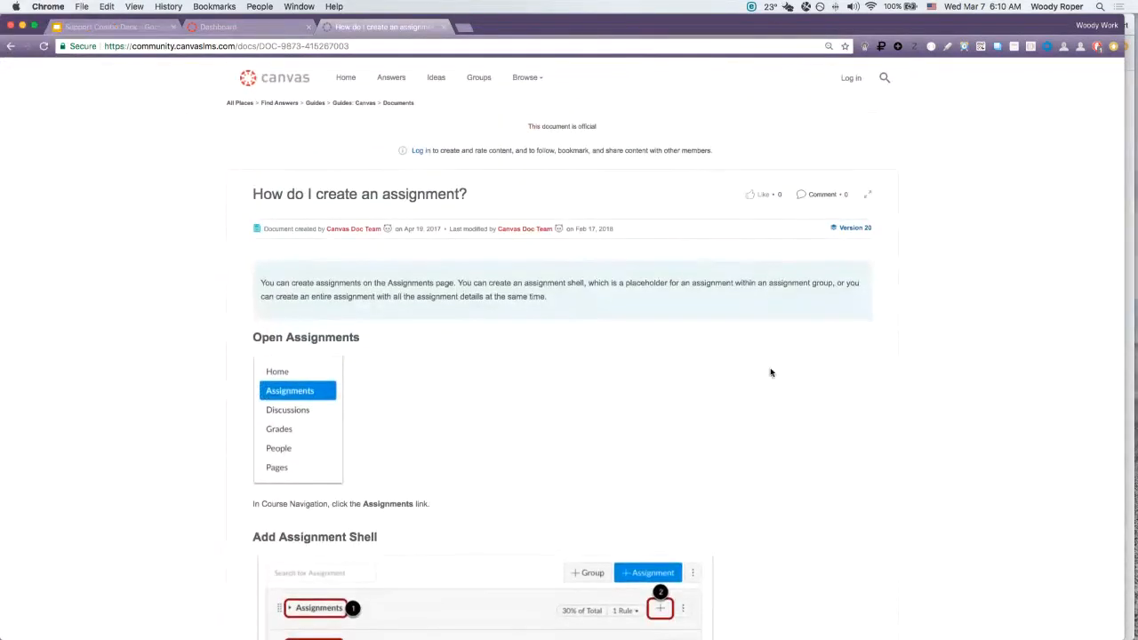
pyautogui.moveTo(1106, 254)
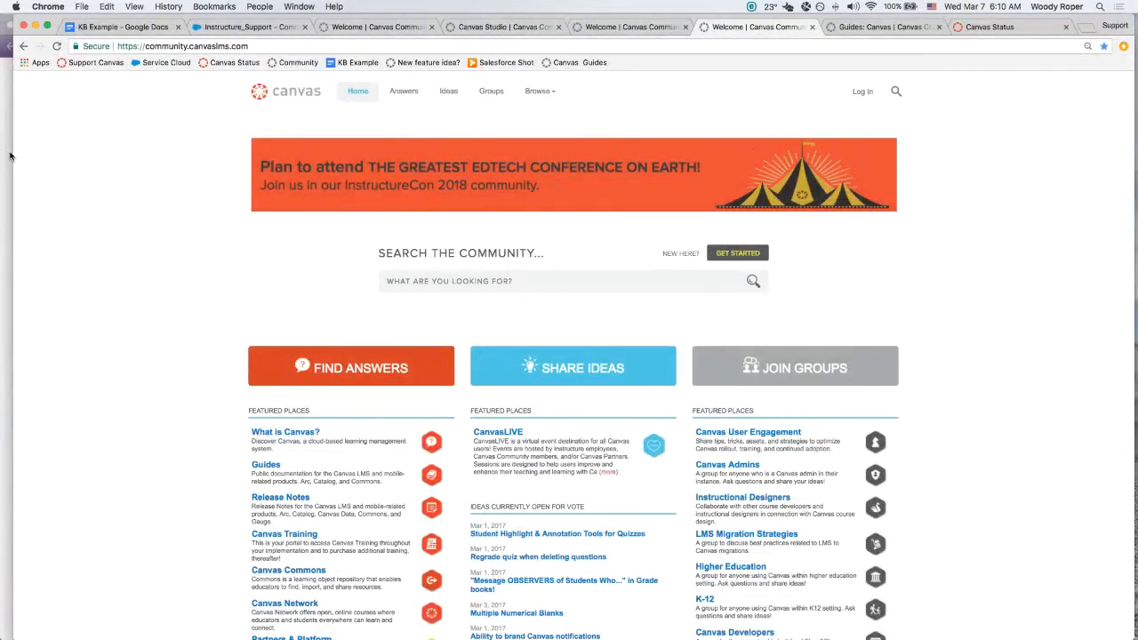
# Move from the presentation to the Canvas Status page showing All Systems Operational.
pyautogui.click(114, 26)
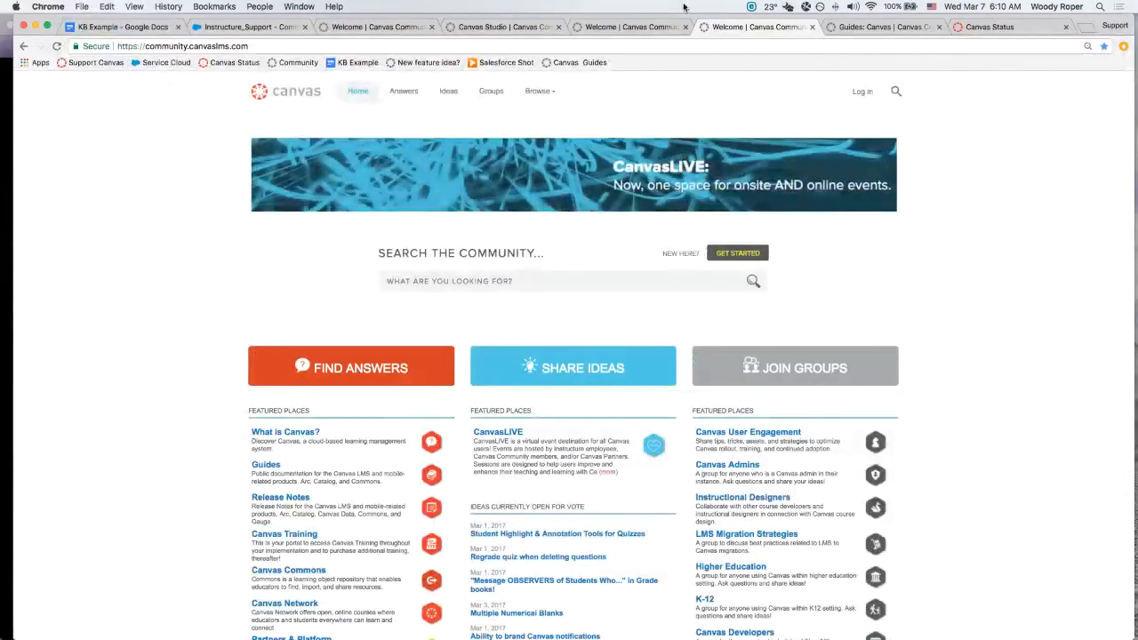
pyautogui.click(988, 27)
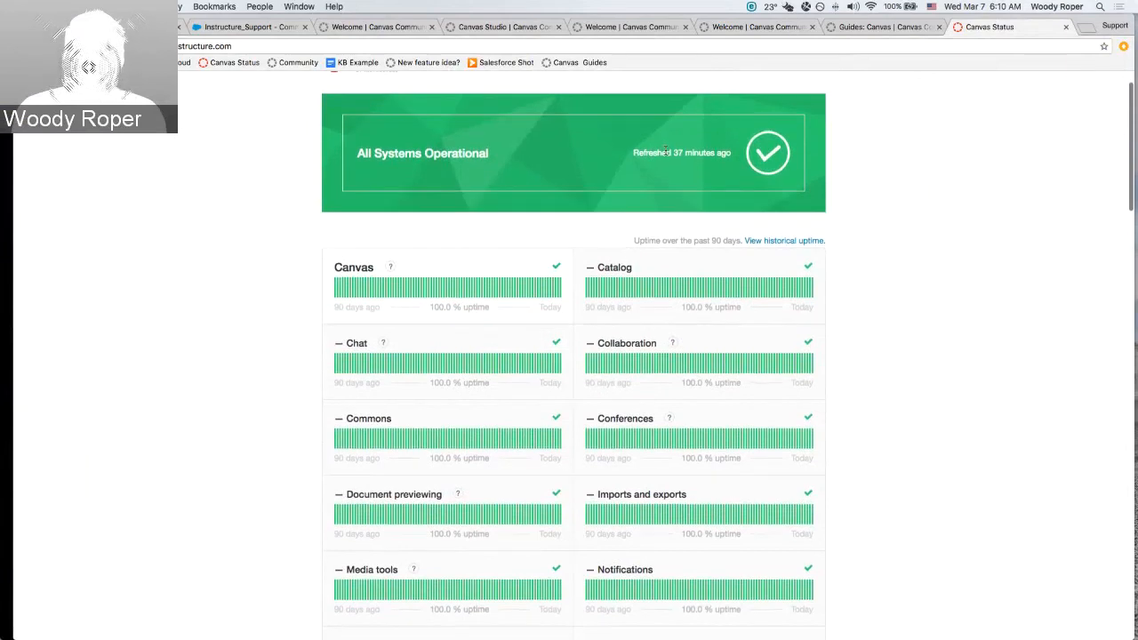
pyautogui.scroll(-3)
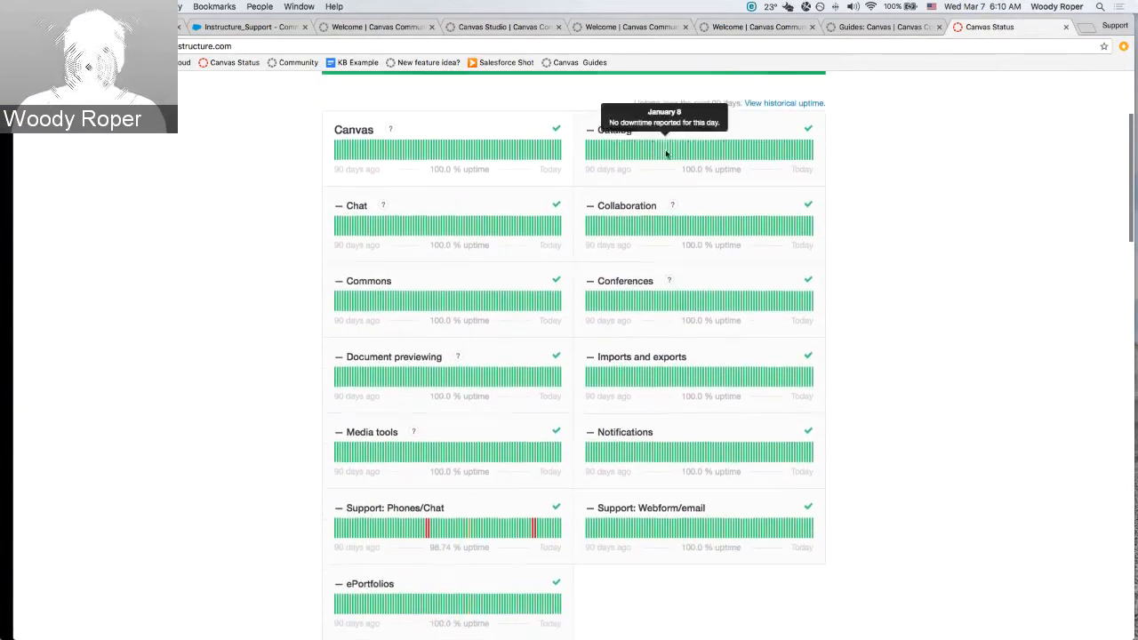
pyautogui.scroll(-3)
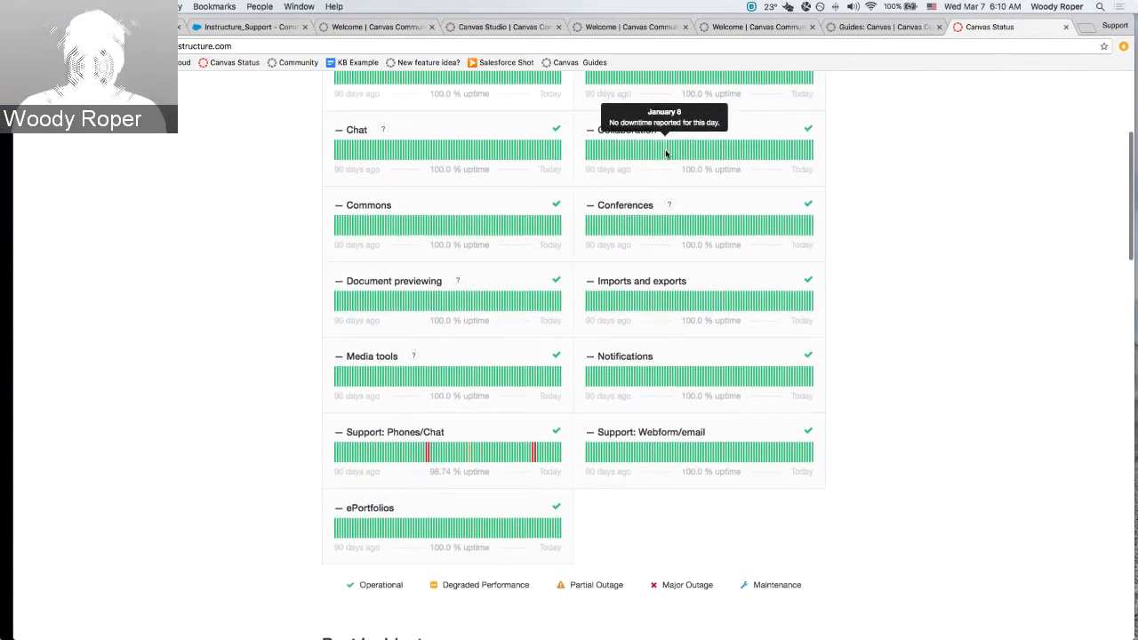
pyautogui.scroll(-3)
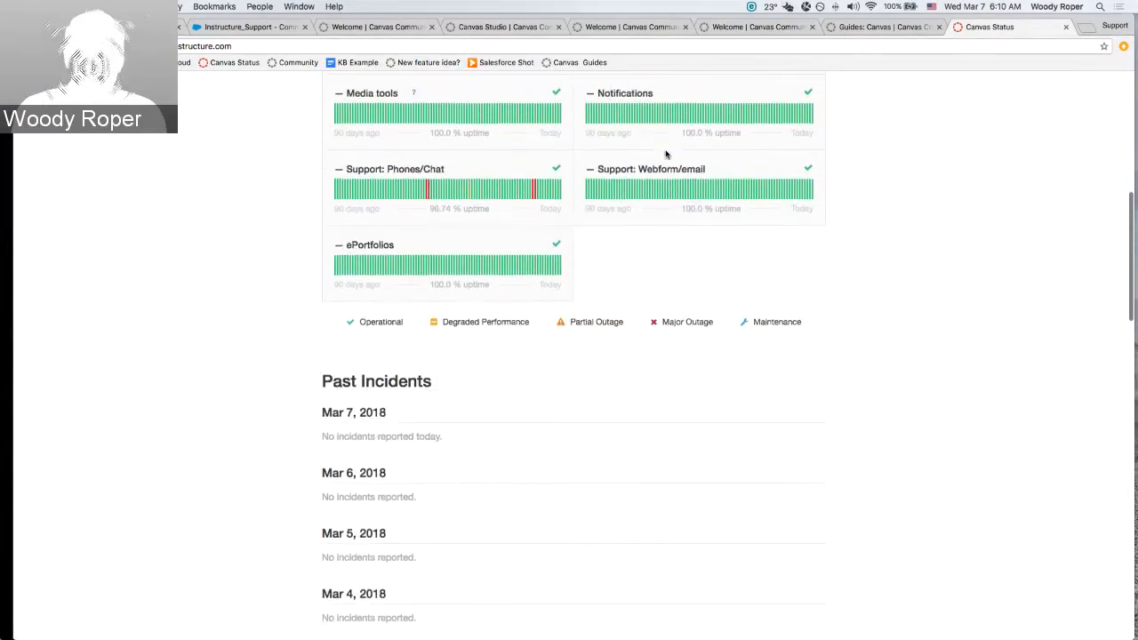
pyautogui.scroll(-3)
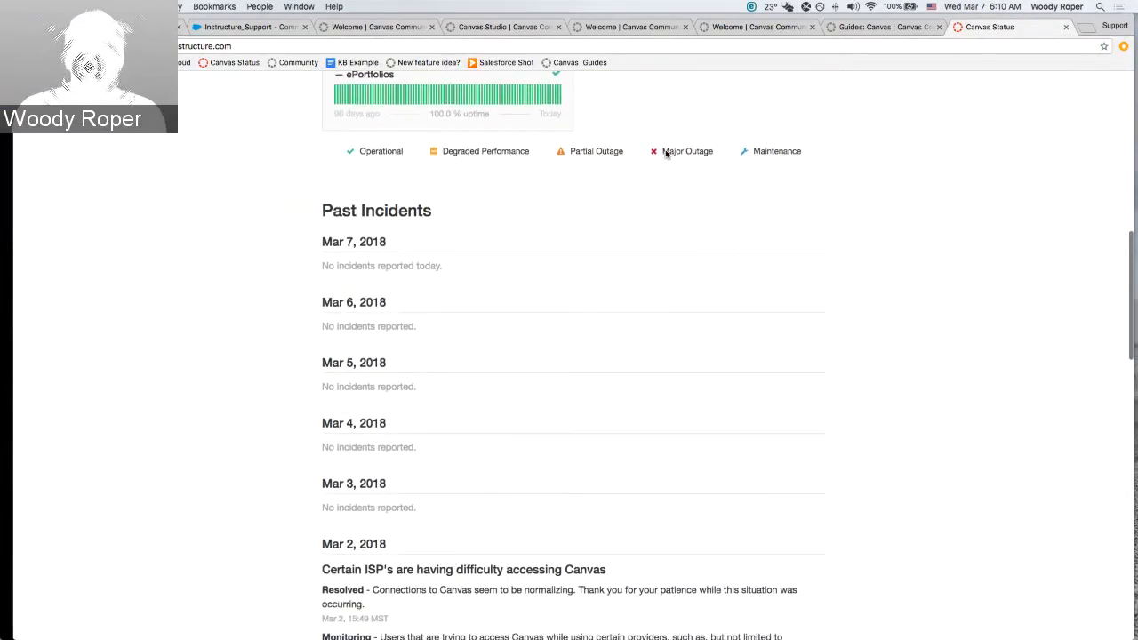
pyautogui.scroll(-3)
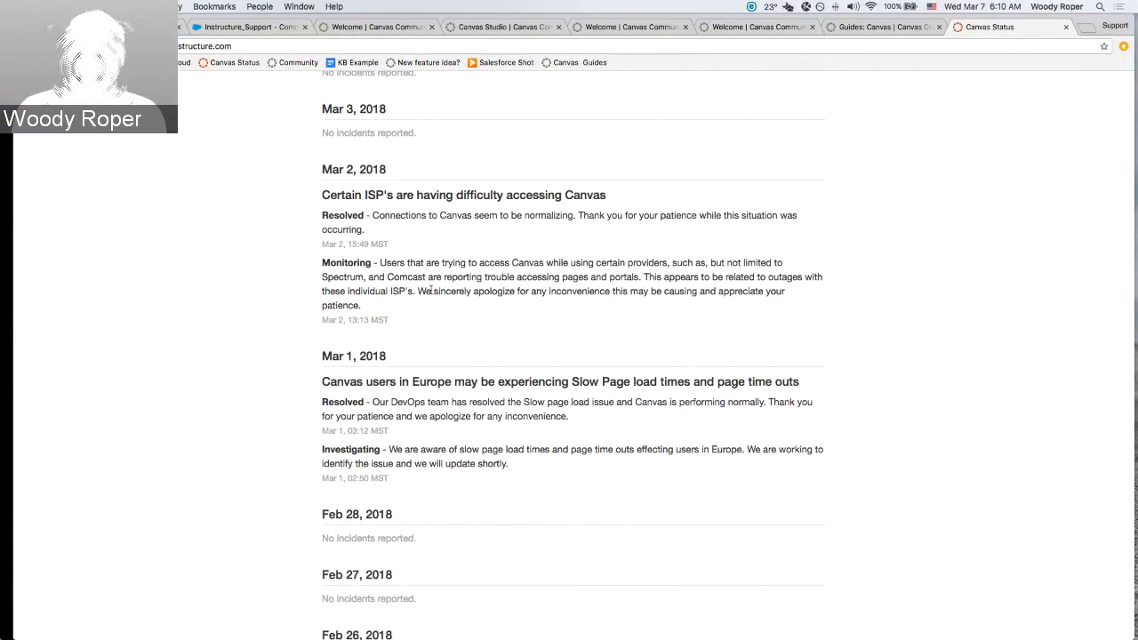
pyautogui.moveTo(647, 399)
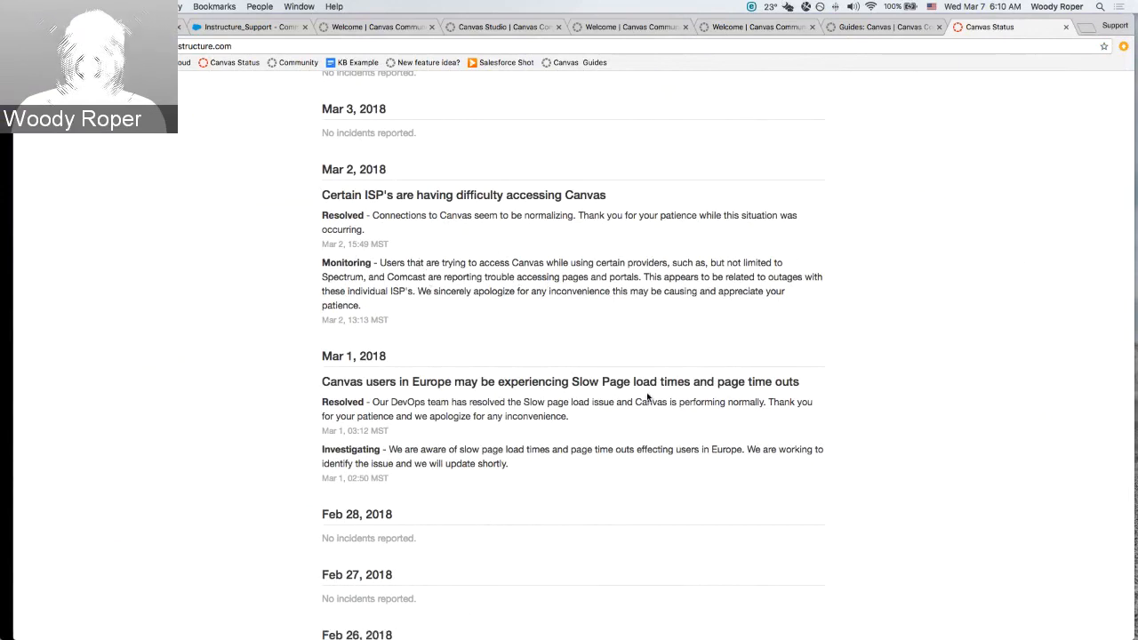
pyautogui.scroll(3)
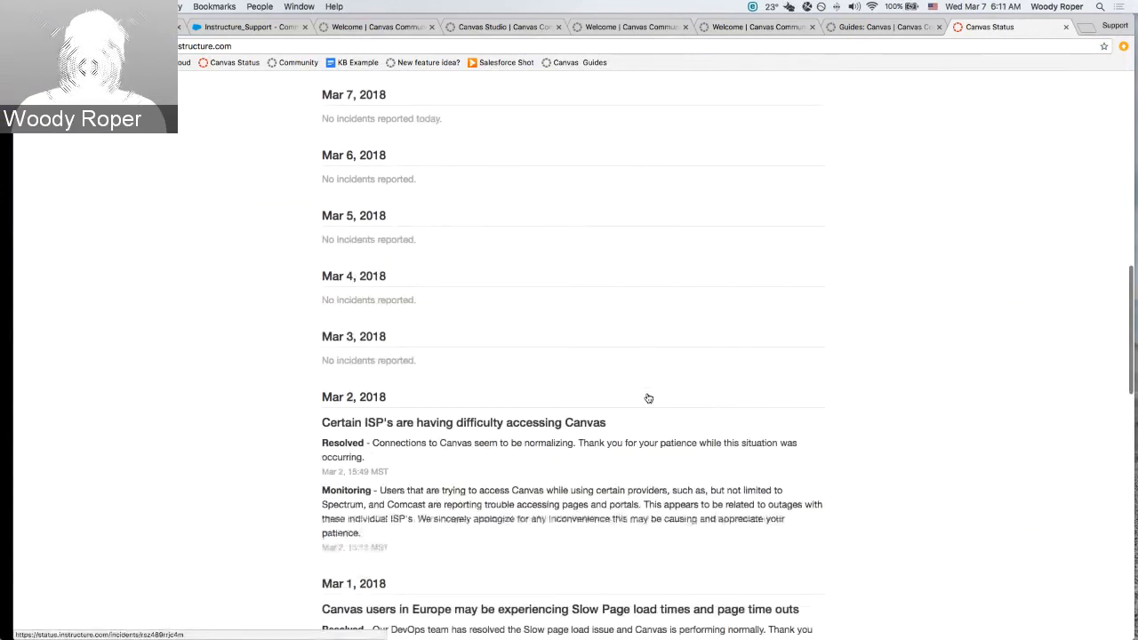
pyautogui.scroll(3)
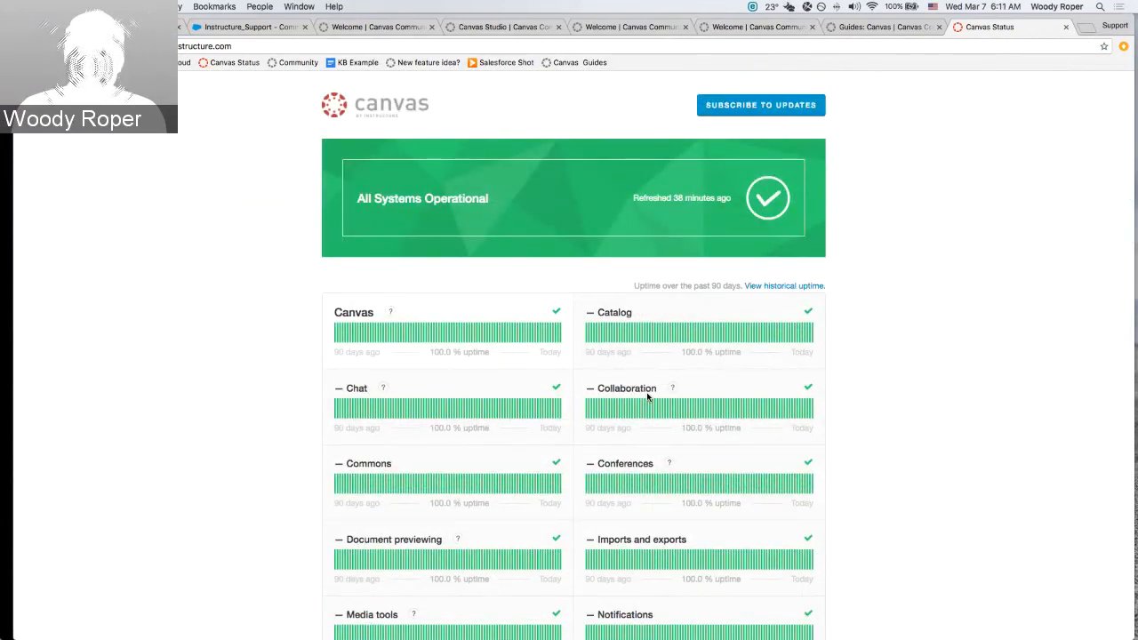
pyautogui.moveTo(964, 402)
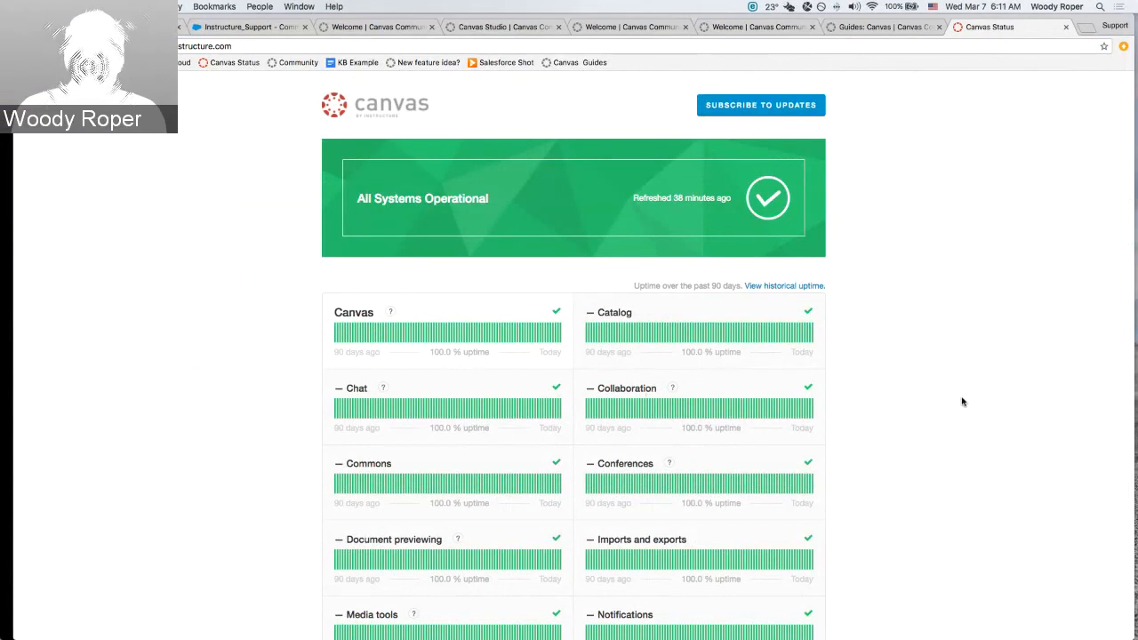